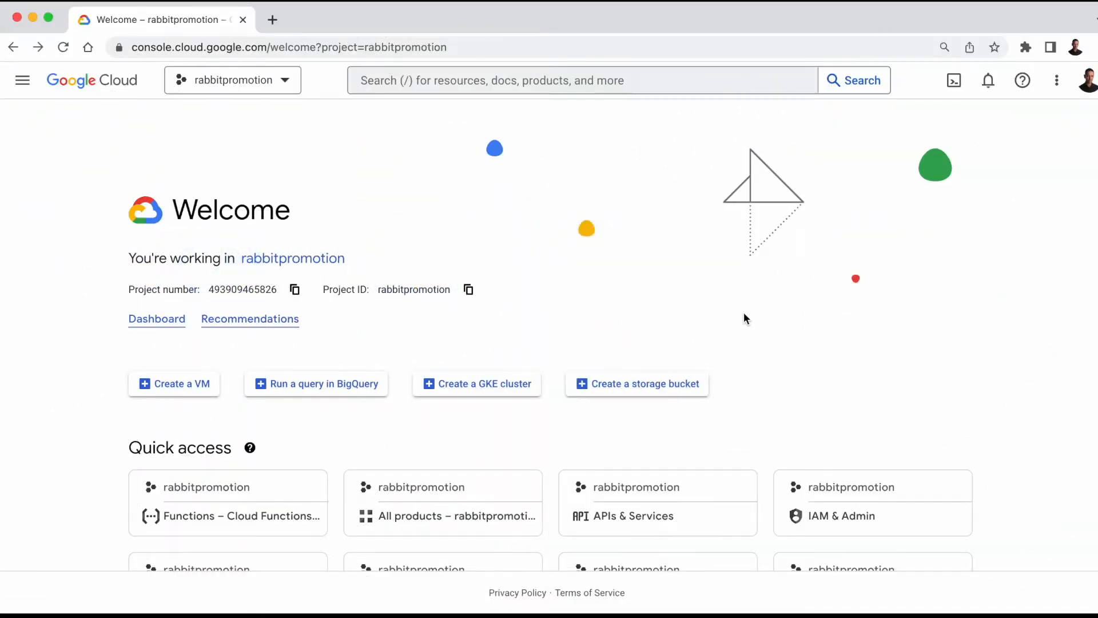
# Step: Search the console for 'cloud' and go to the Cloud Functions page of rabbitpromotion
pyautogui.click(561, 80)
pyautogui.write('cloud')
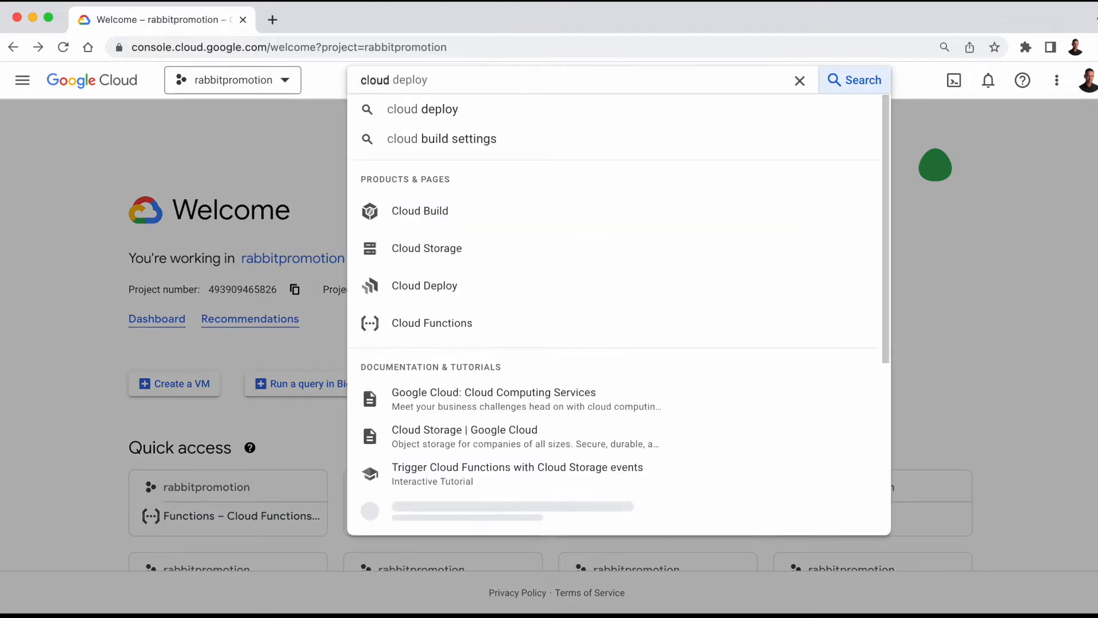
pyautogui.click(433, 322)
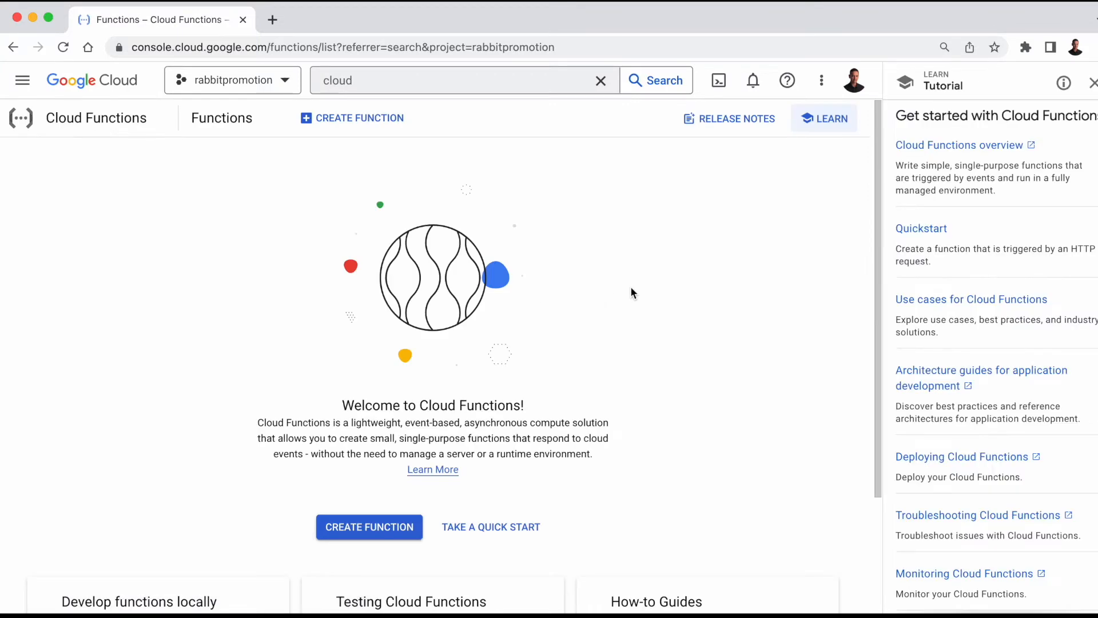
pyautogui.scroll(-3)
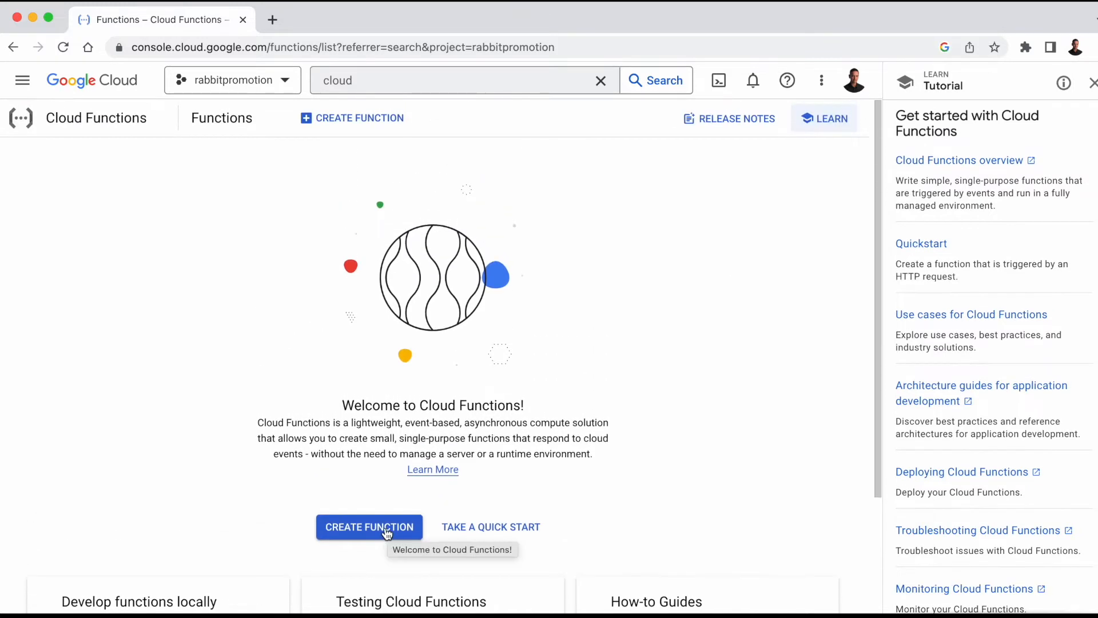
# Step: Start a new function, enable the required APIs and dismiss the tutorial panel
pyautogui.click(370, 526)
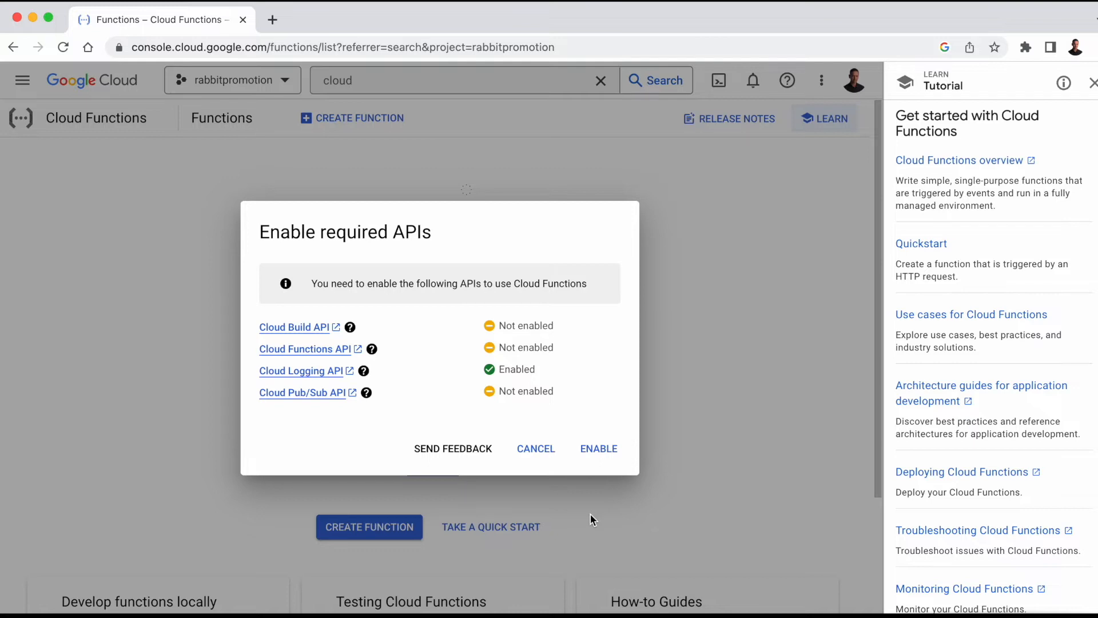
pyautogui.click(598, 448)
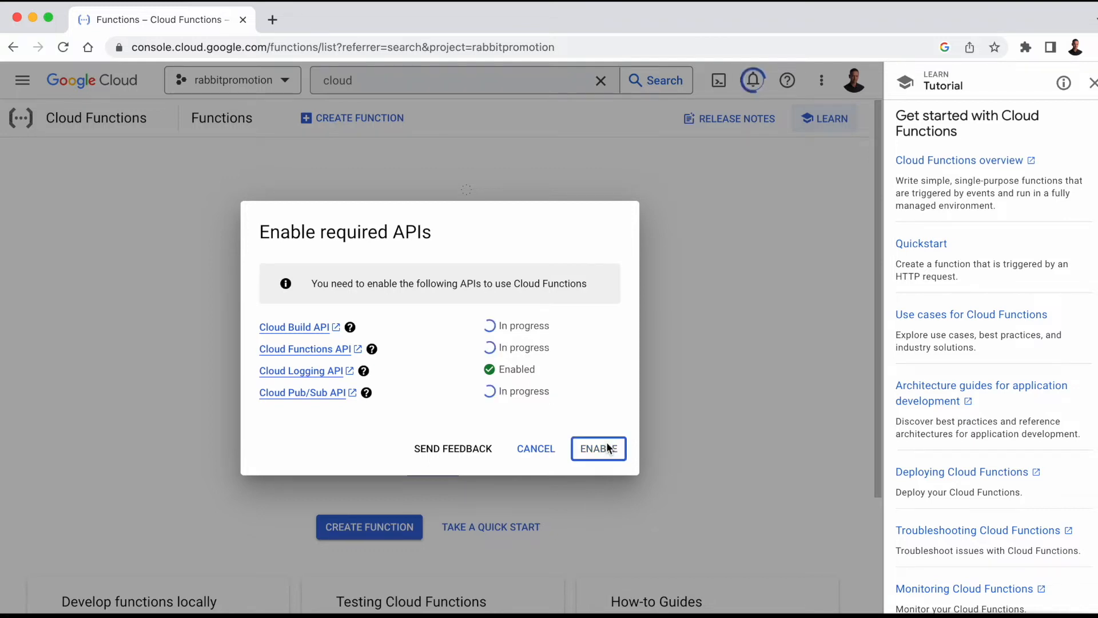
pyautogui.click(598, 449)
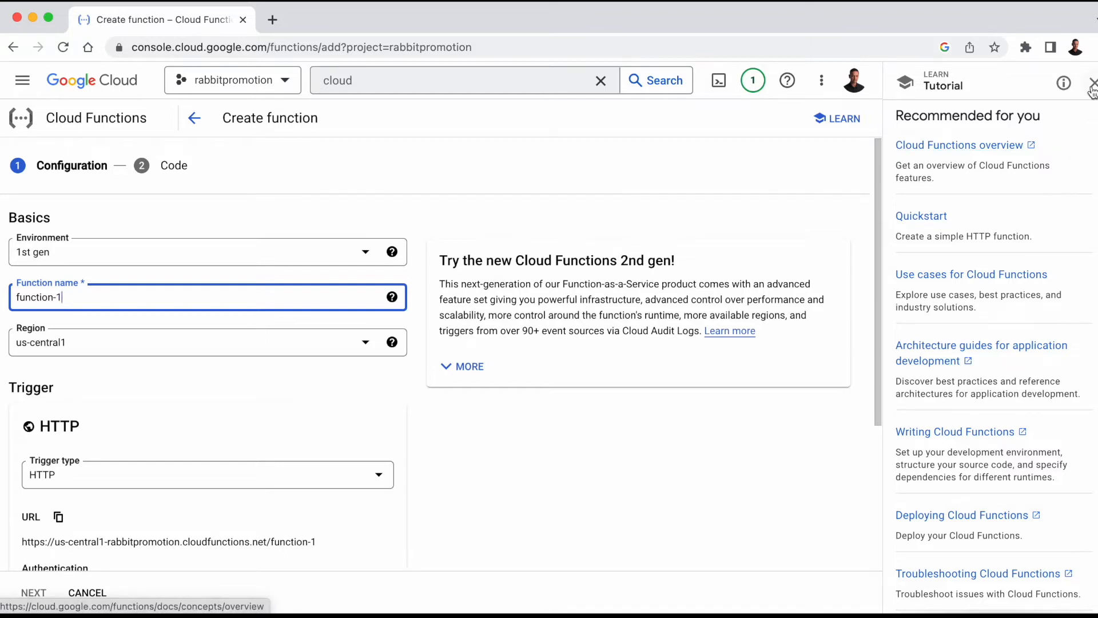
pyautogui.click(1090, 82)
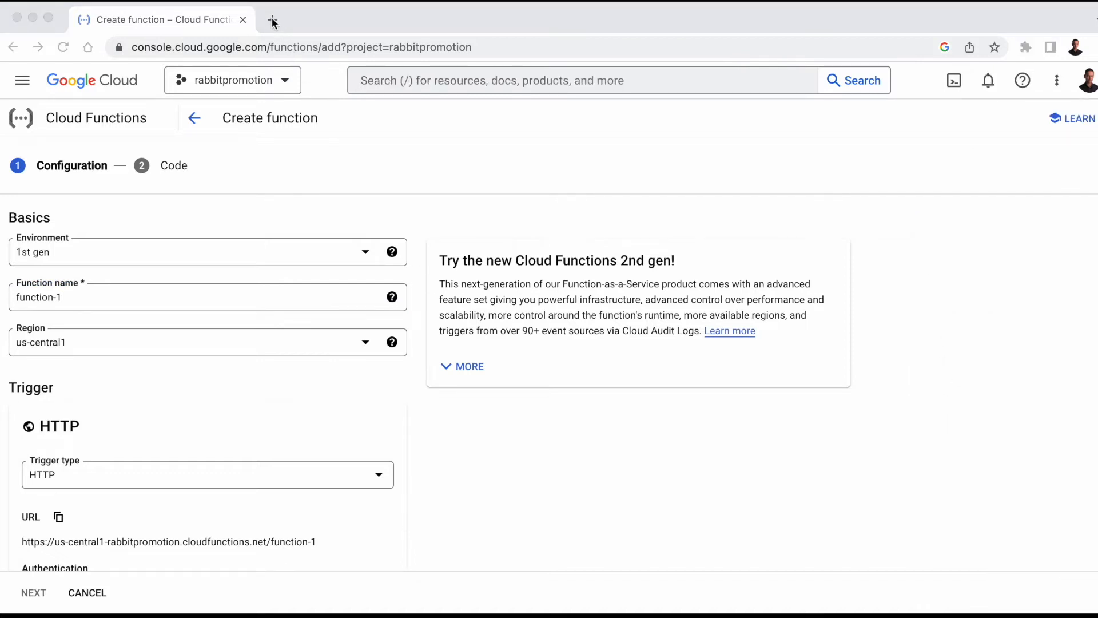
# Step: In a new tab, find Cloud Build API in the API Library and show its management details
pyautogui.click(272, 19)
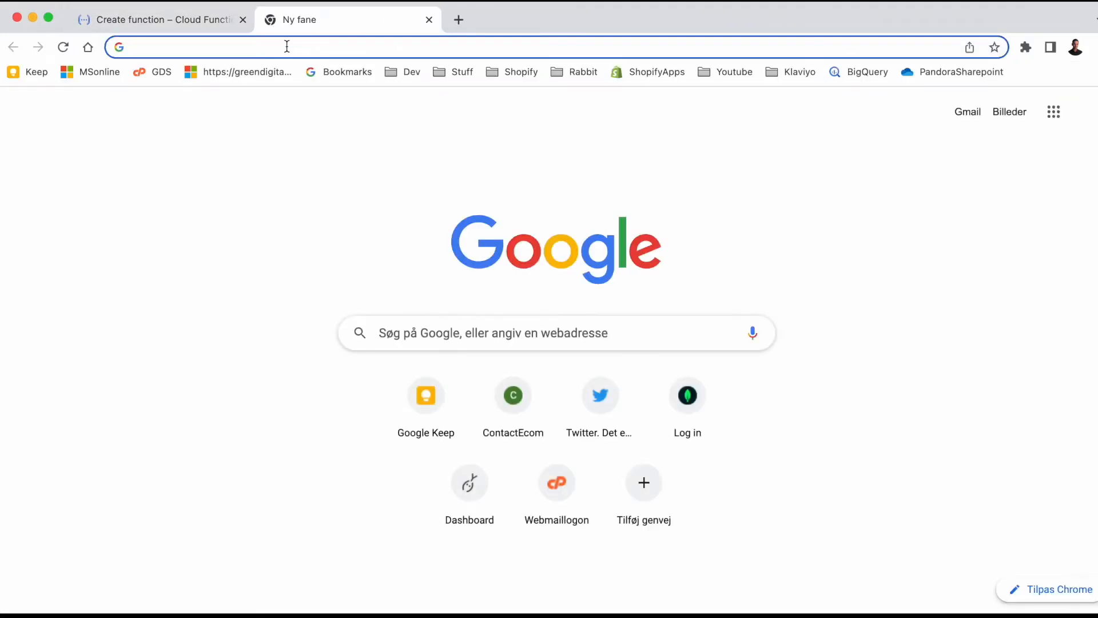
pyautogui.write('console.cloud.google.com/apis/library?project=rabbitpromotion')
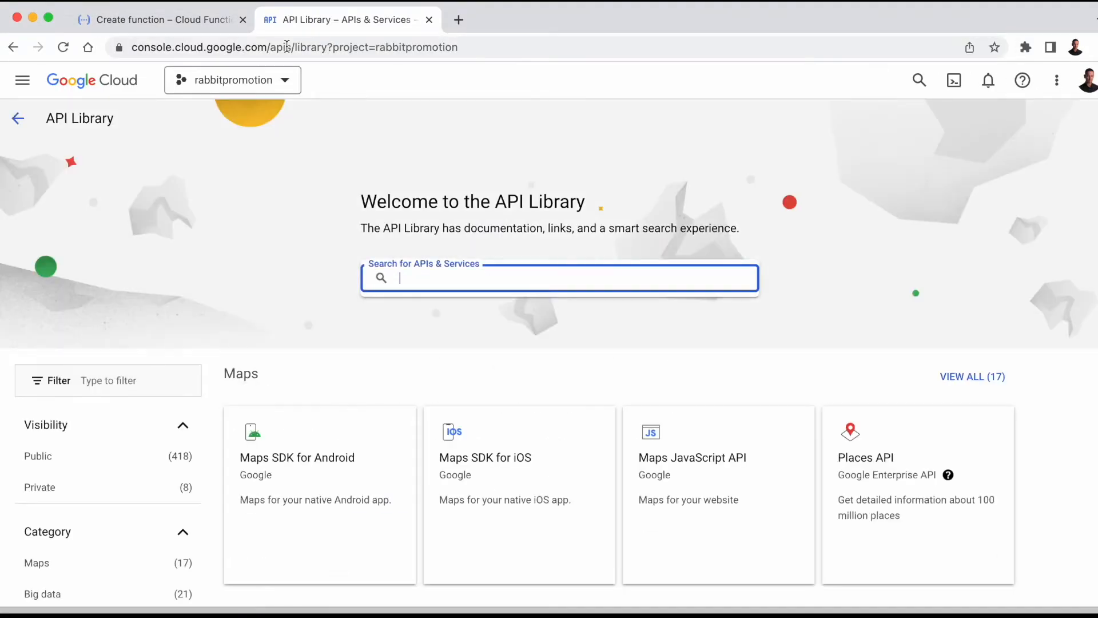
pyautogui.write('cloud bui')
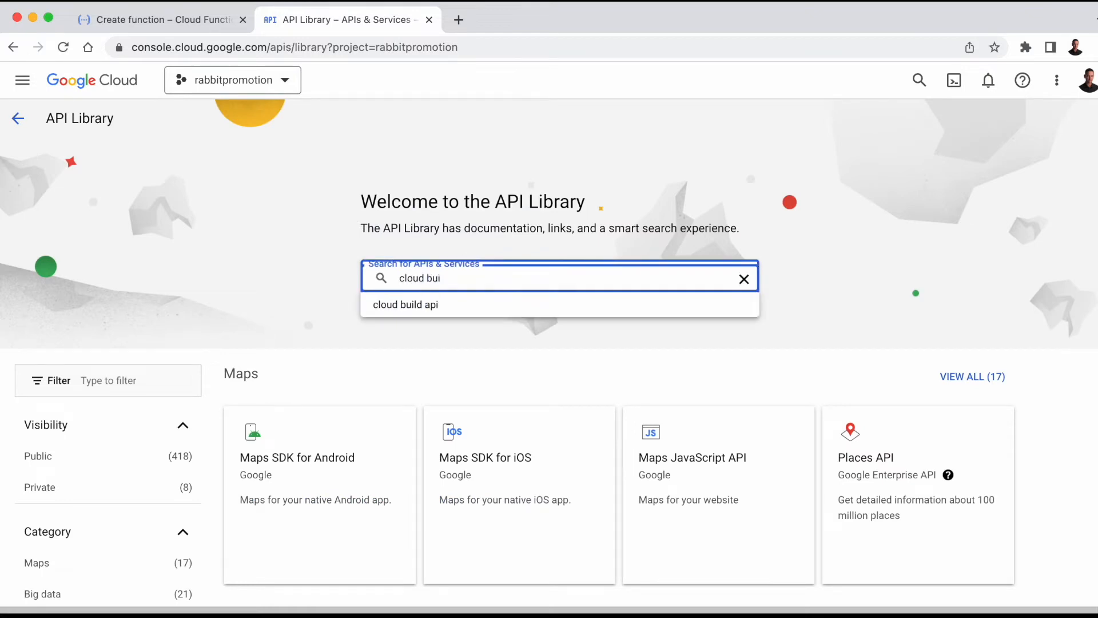
pyautogui.click(405, 305)
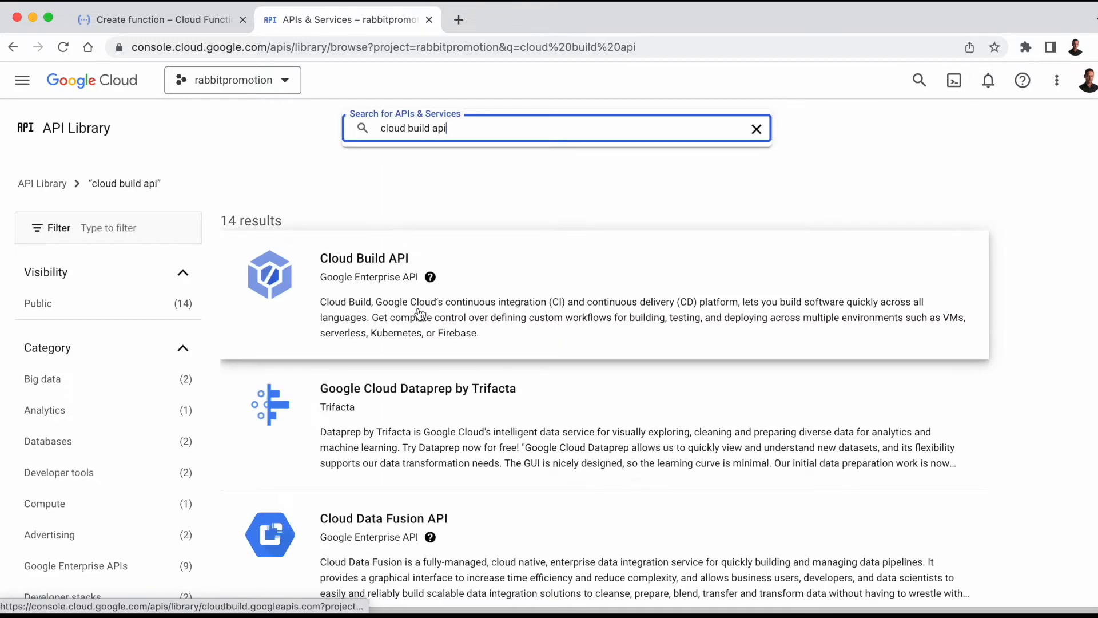
pyautogui.click(364, 257)
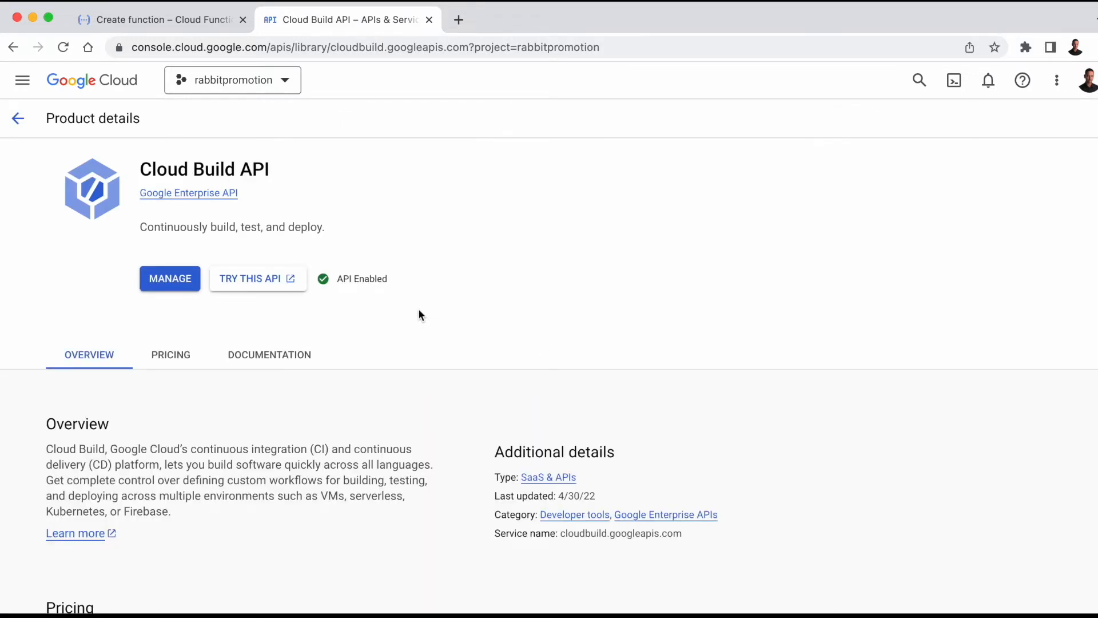
pyautogui.moveTo(170, 277)
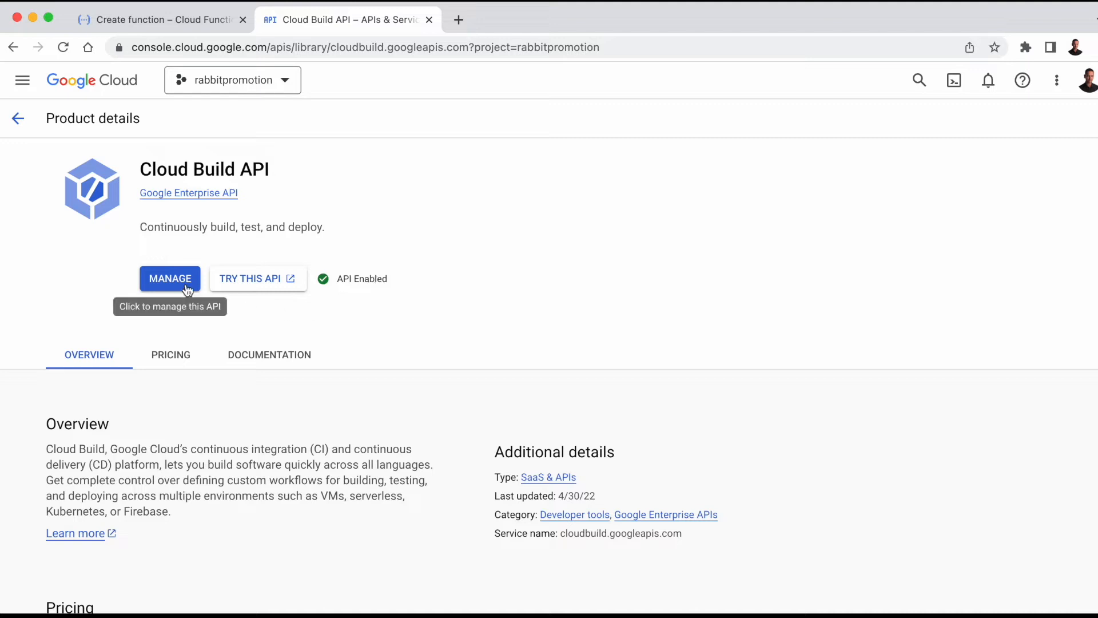
pyautogui.click(169, 278)
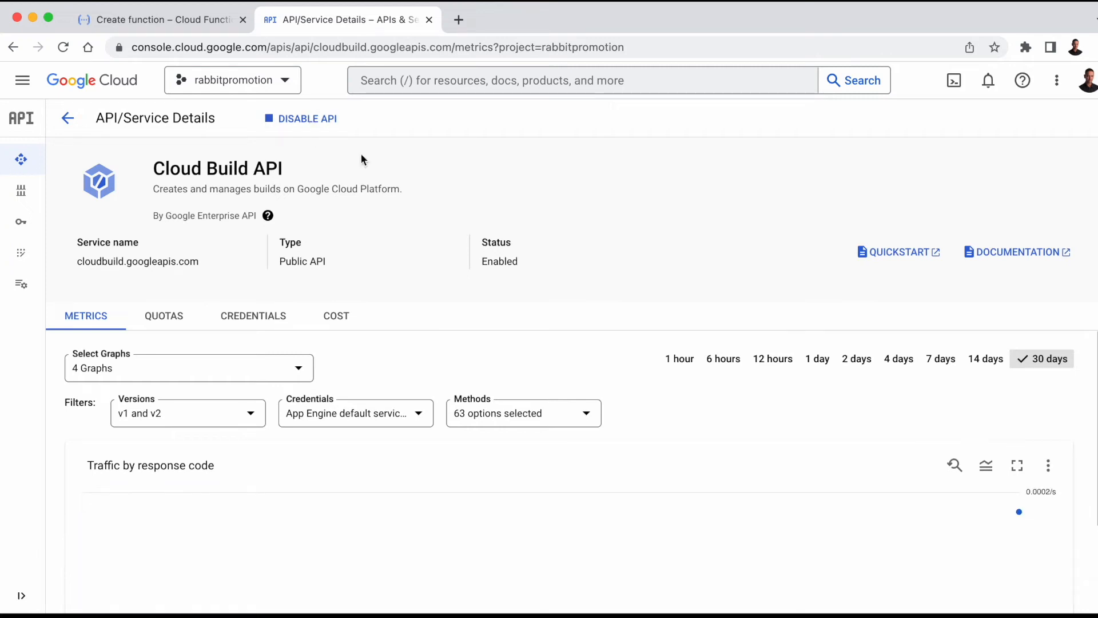
pyautogui.moveTo(379, 170)
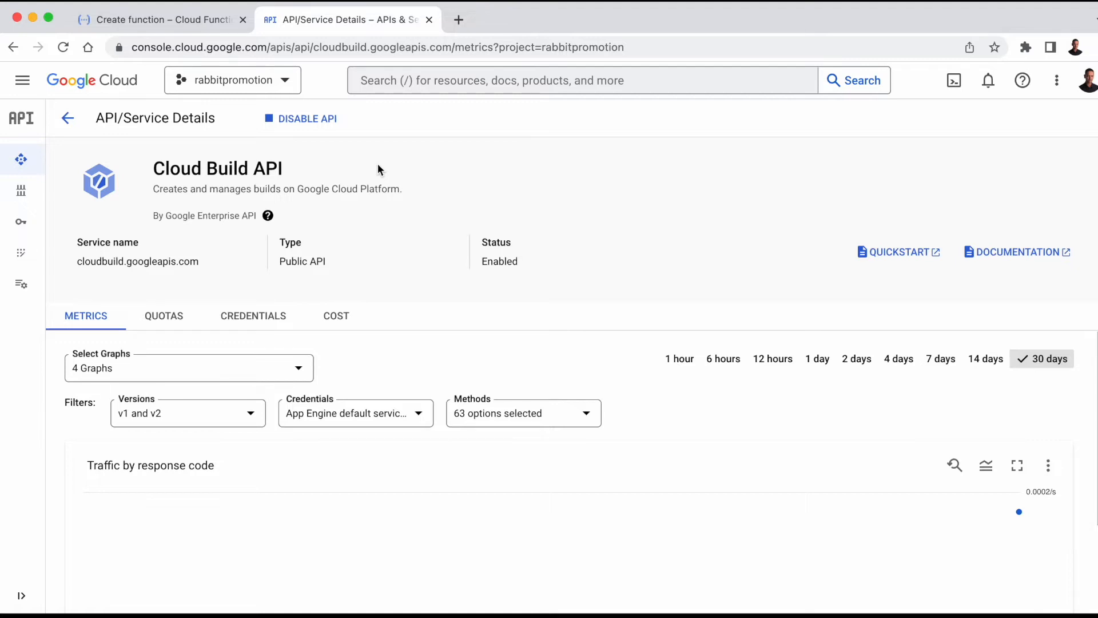
pyautogui.moveTo(442, 204)
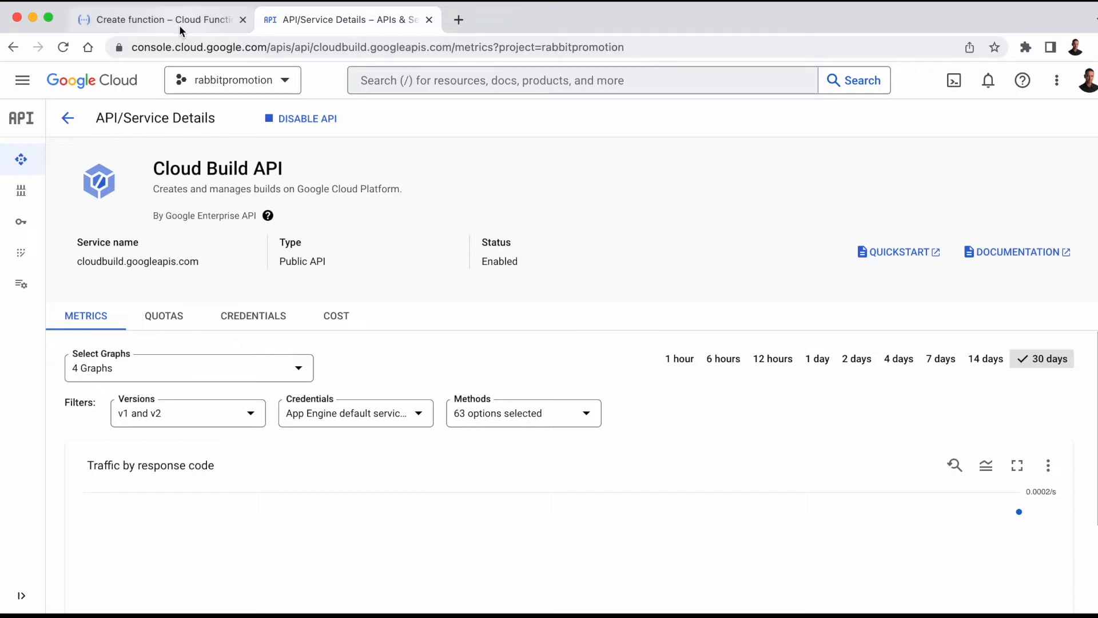
# Step: Switch back to the Create function tab
pyautogui.click(161, 20)
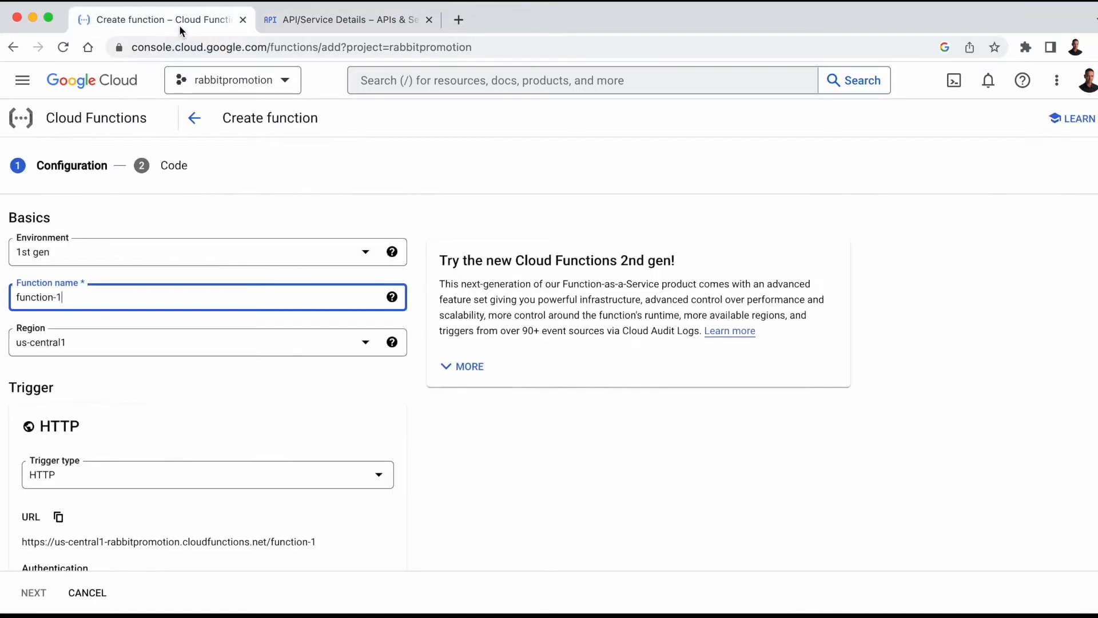
pyautogui.moveTo(403, 175)
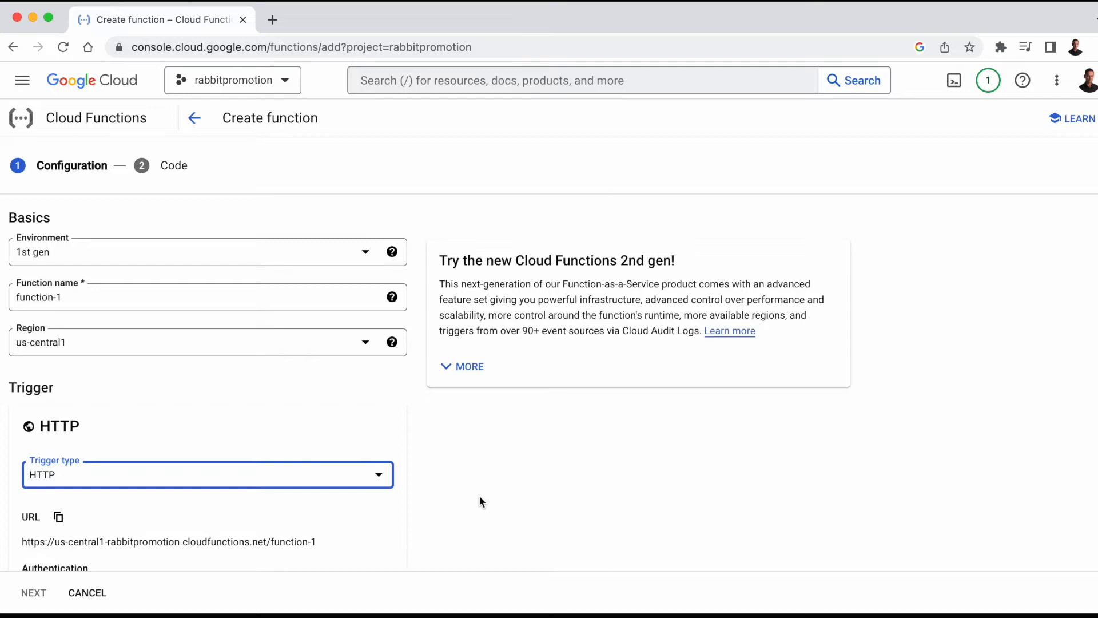
pyautogui.moveTo(115, 89)
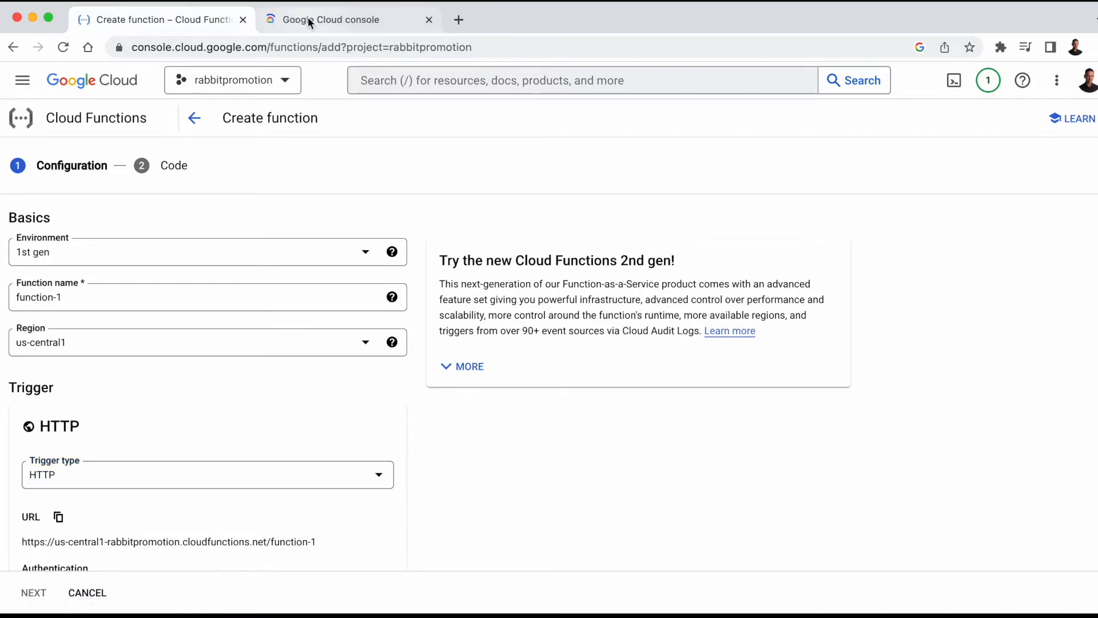
# Step: Create the Pub/Sub topic shopify_test with its default subscription, then return to the function form
pyautogui.click(343, 20)
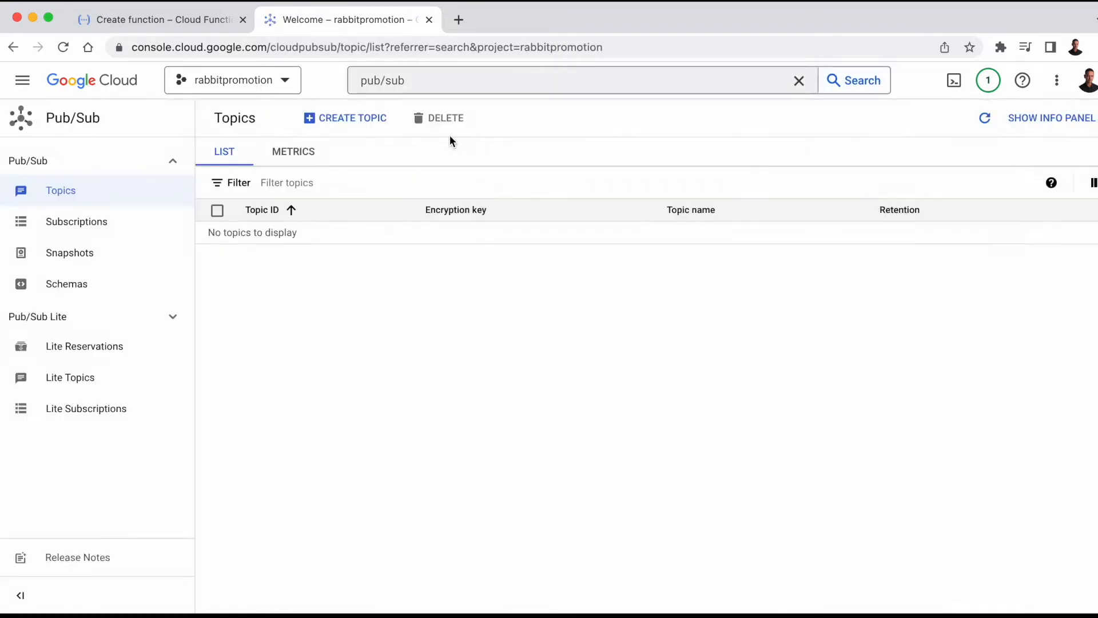
pyautogui.click(1051, 118)
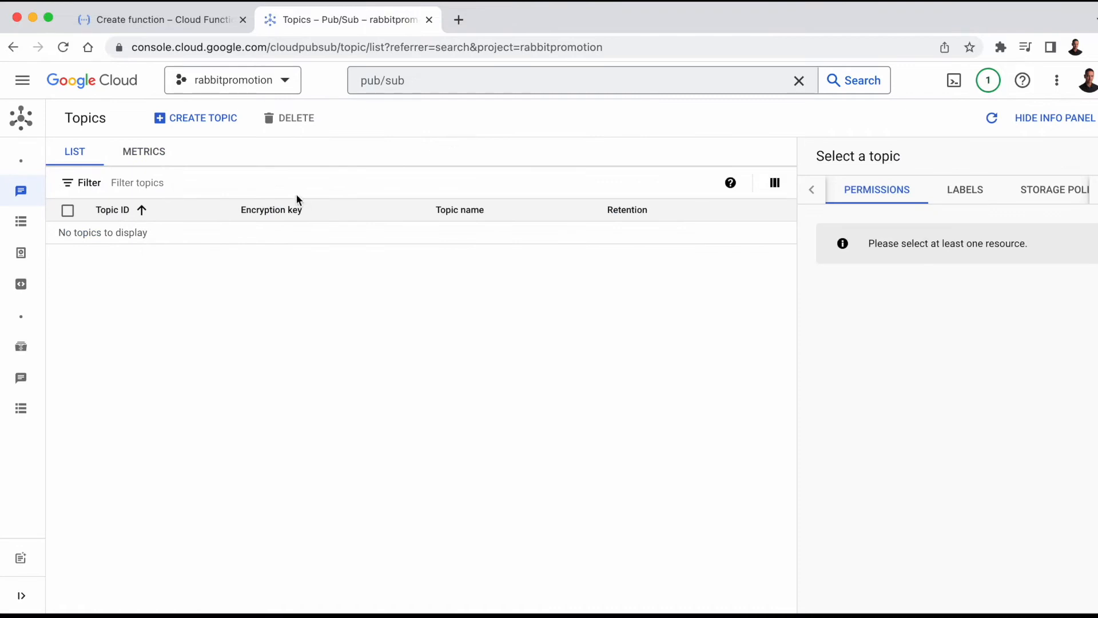
pyautogui.click(203, 117)
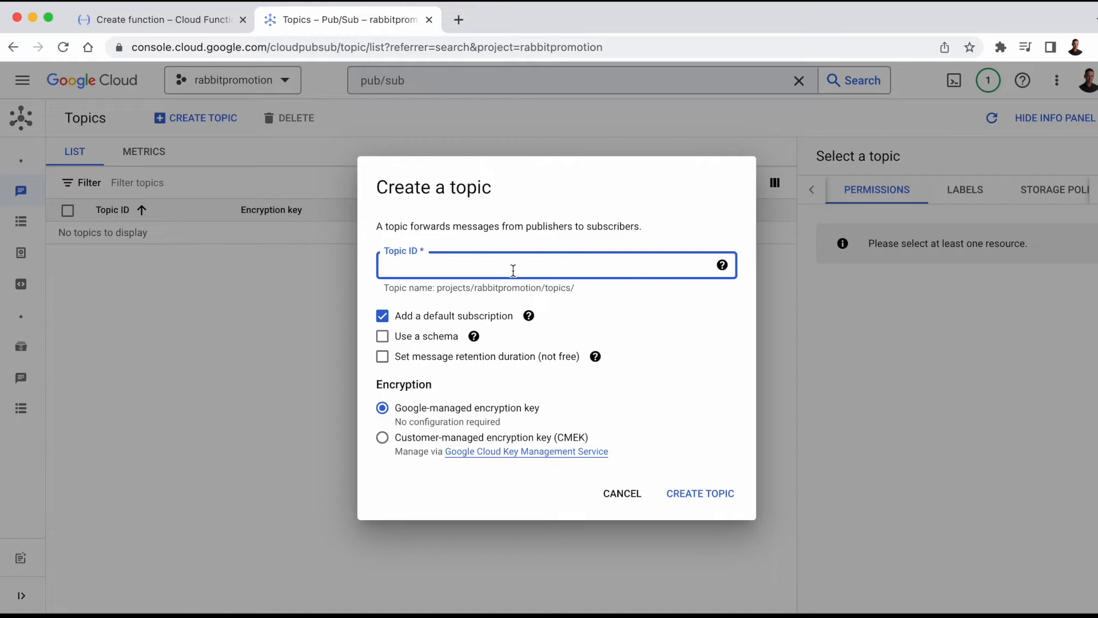
pyautogui.write('shopify_test')
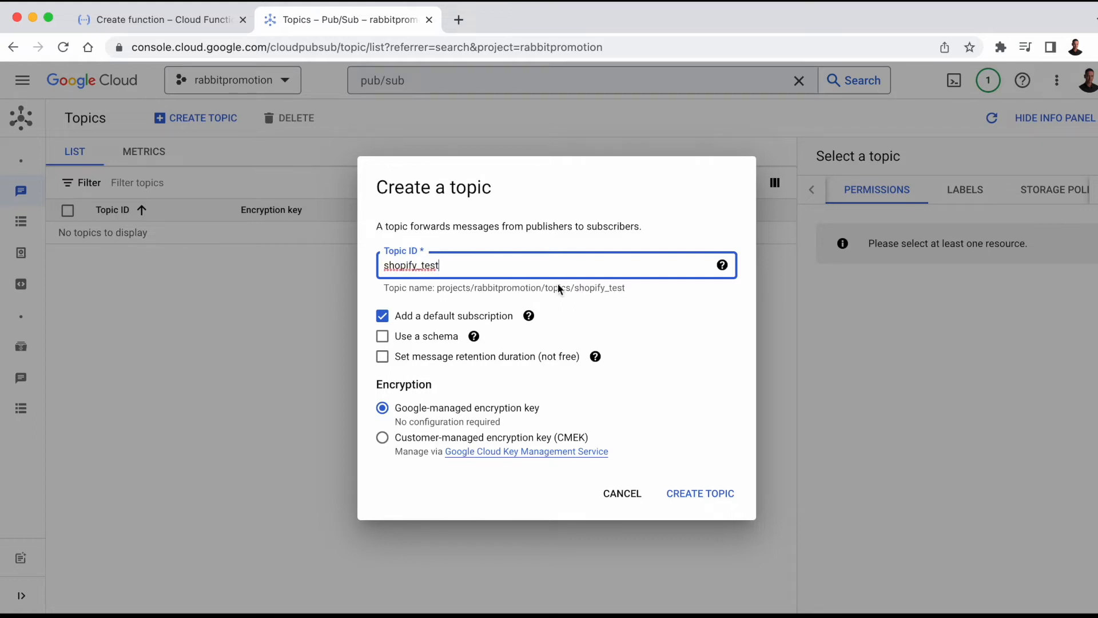
pyautogui.click(700, 493)
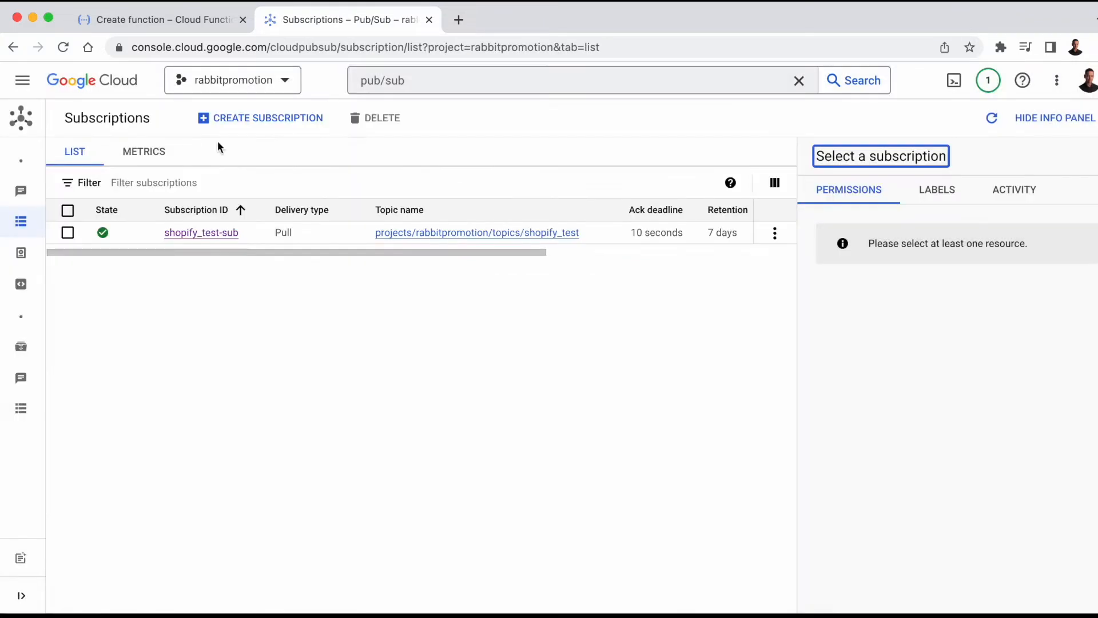
pyautogui.moveTo(299, 164)
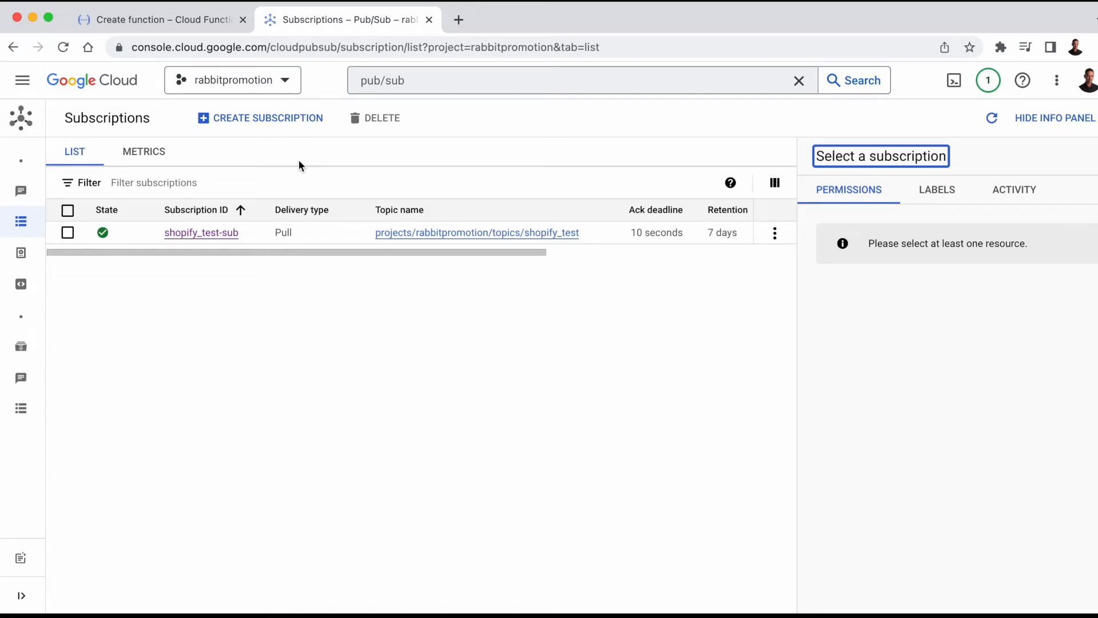
pyautogui.click(158, 20)
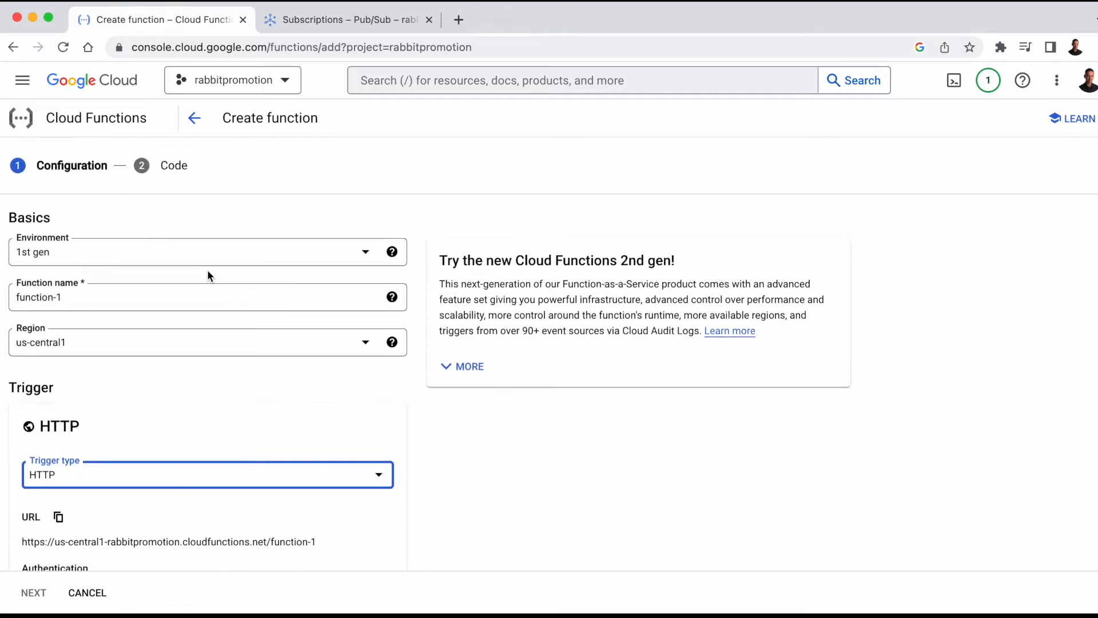
# Step: Set a Cloud Pub/Sub trigger on the shopify_test topic and save it
pyautogui.scroll(-3)
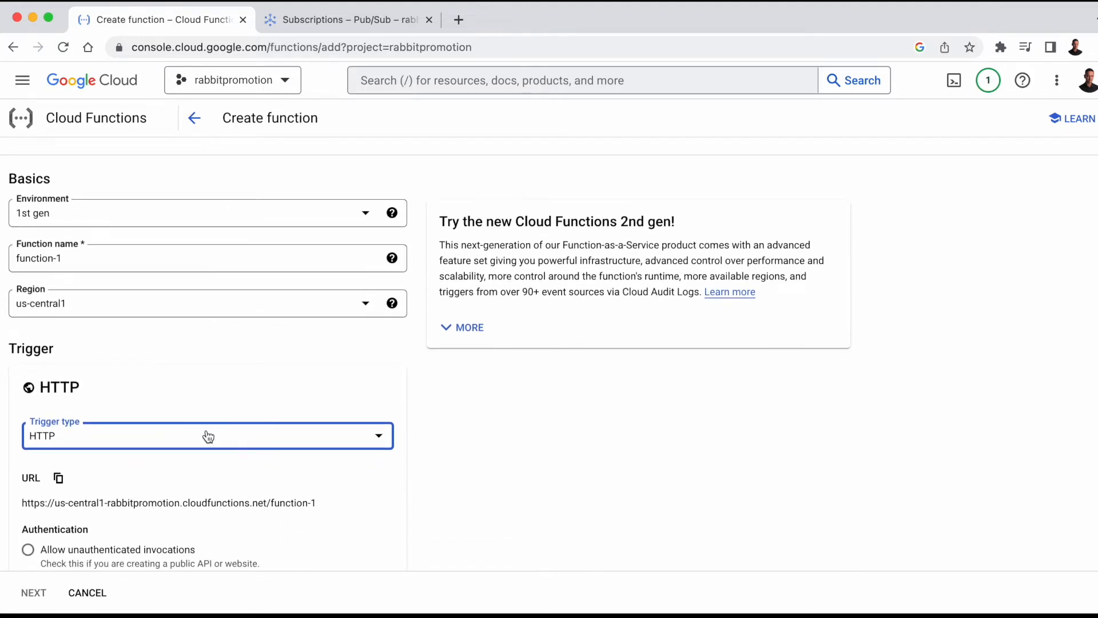
pyautogui.click(207, 434)
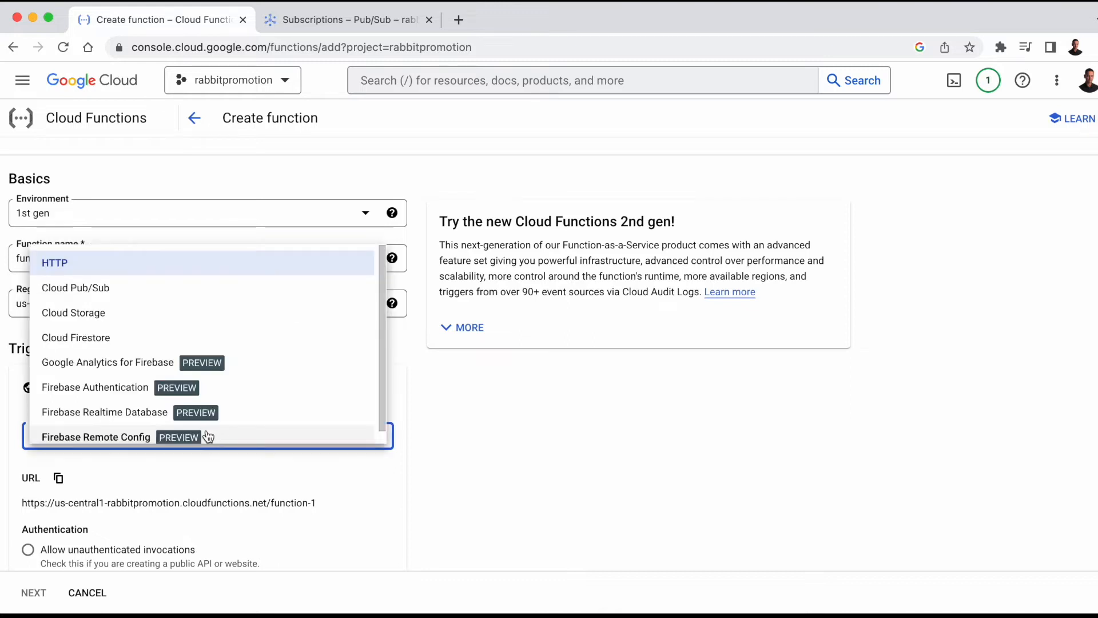
pyautogui.click(76, 287)
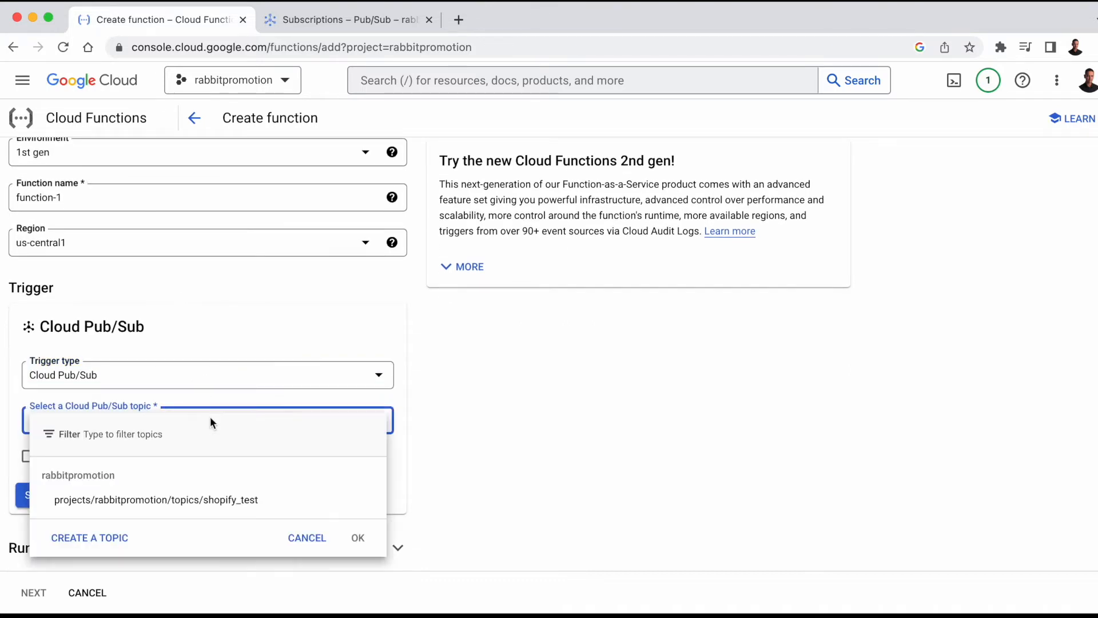
pyautogui.click(157, 500)
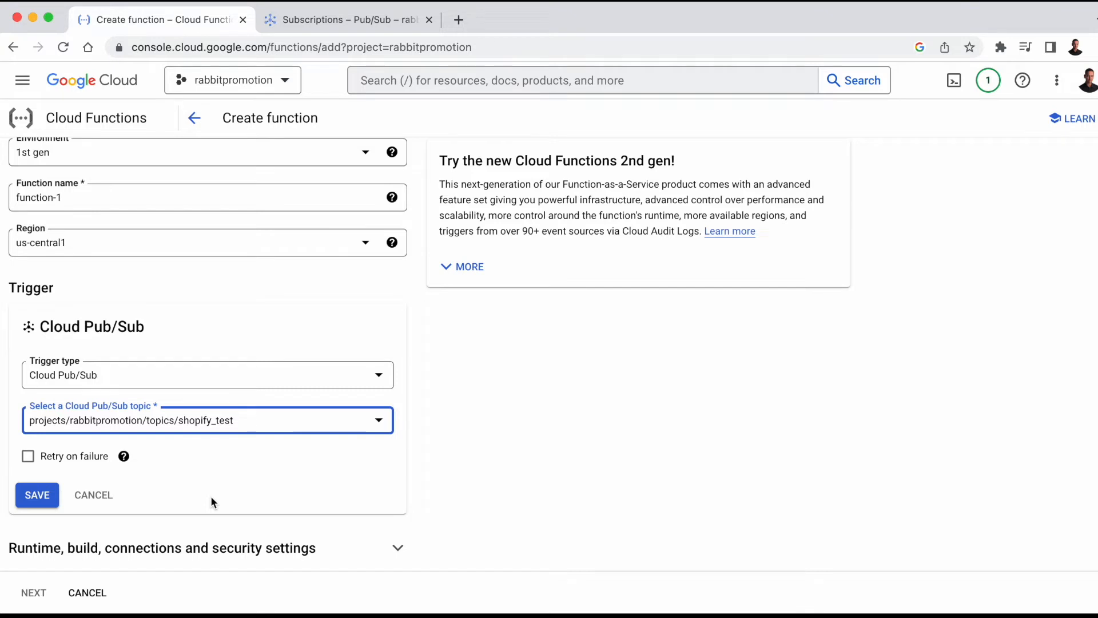
pyautogui.click(36, 495)
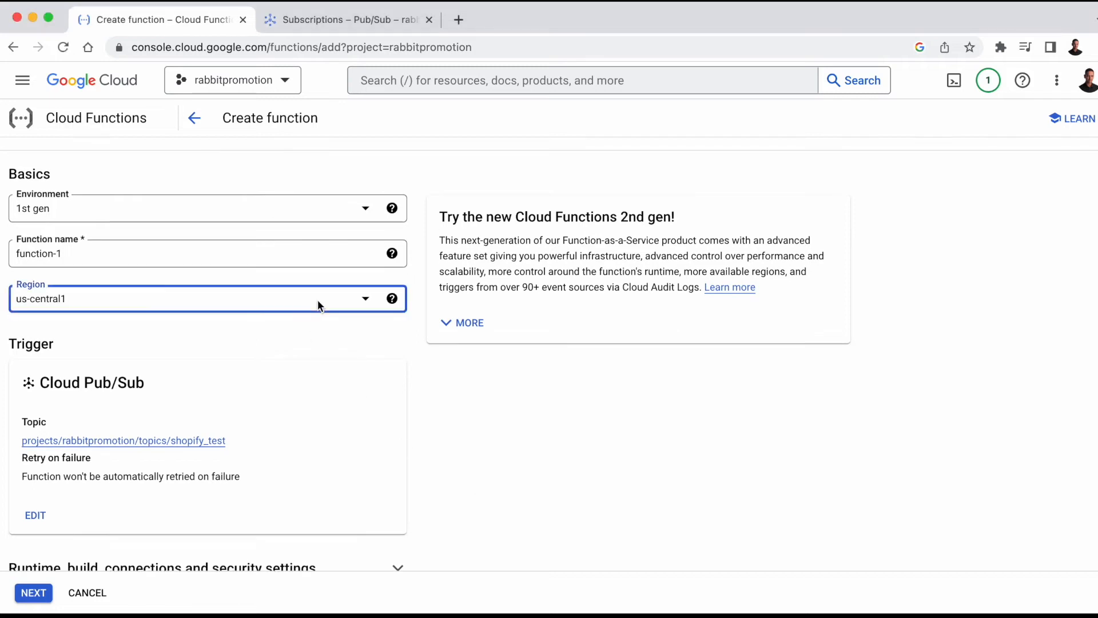
# Step: Place the function in the europe-west1 region
pyautogui.click(207, 299)
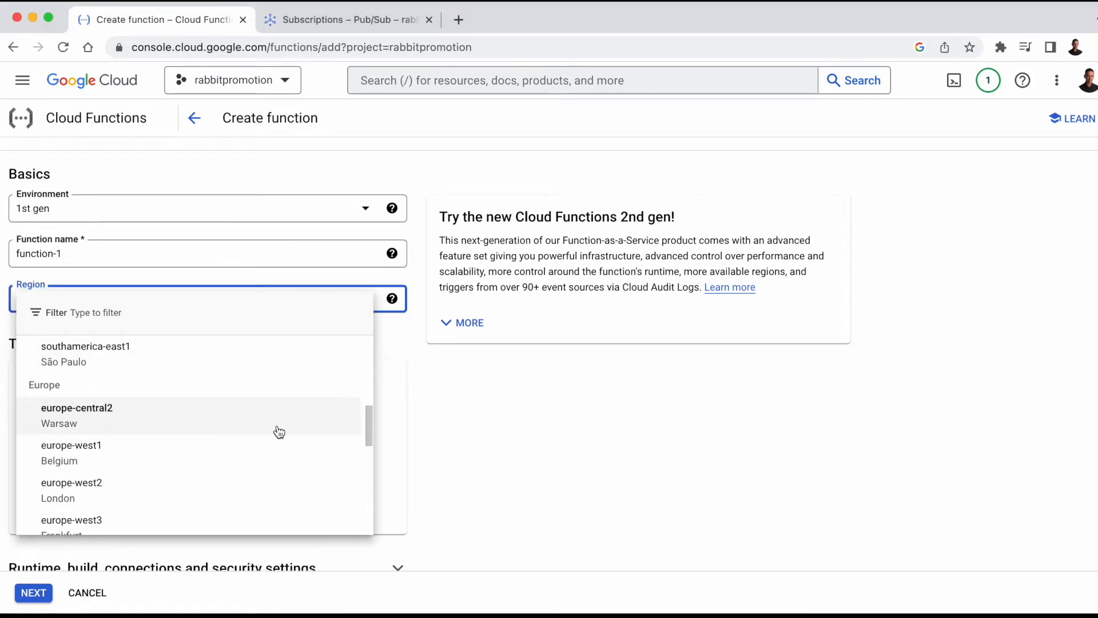
pyautogui.click(70, 445)
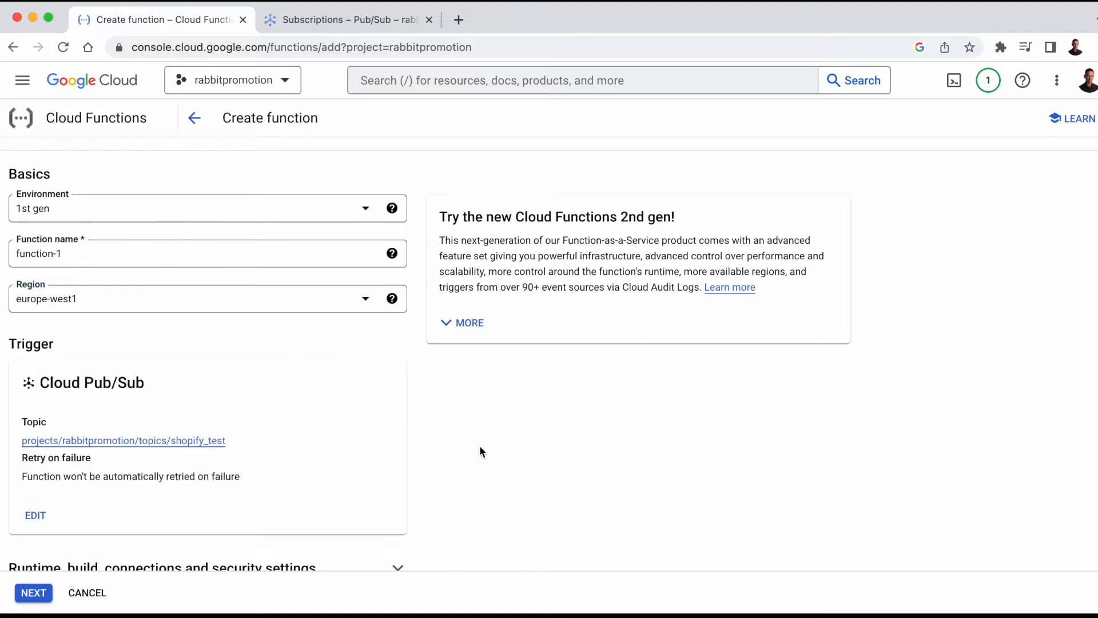
pyautogui.scroll(-3)
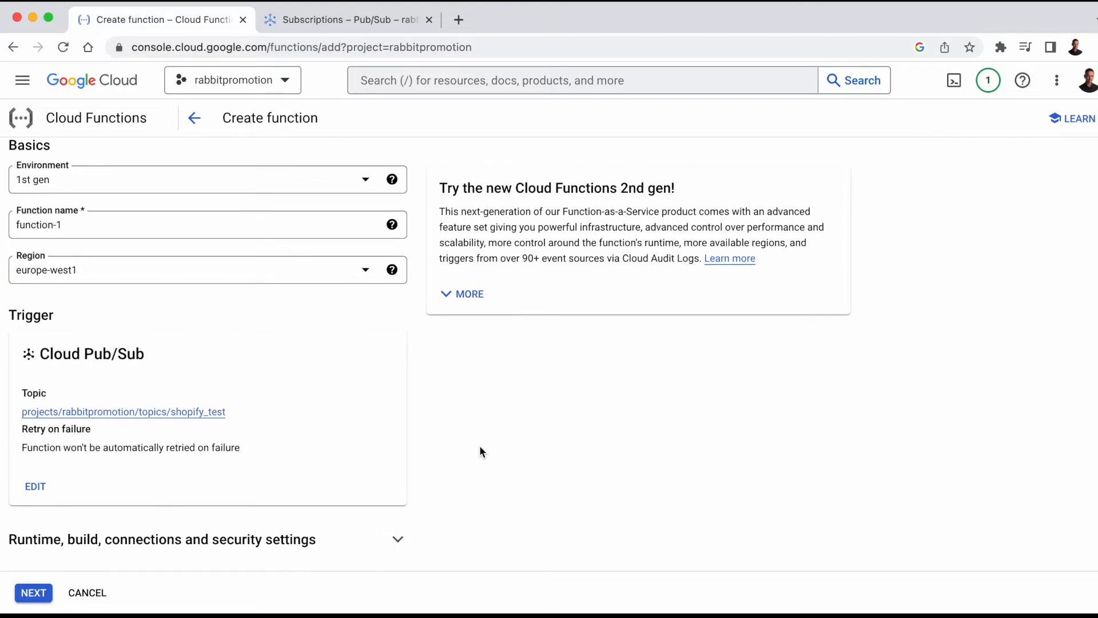
# Step: Move to the Code step and choose the Python 3.9 runtime
pyautogui.click(34, 593)
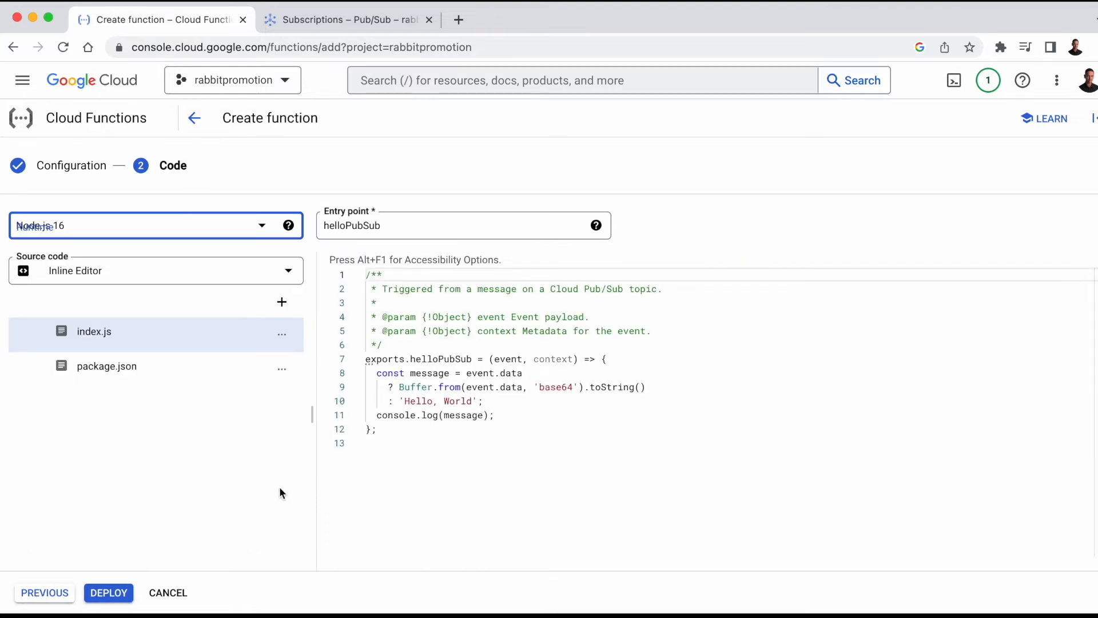
pyautogui.moveTo(262, 232)
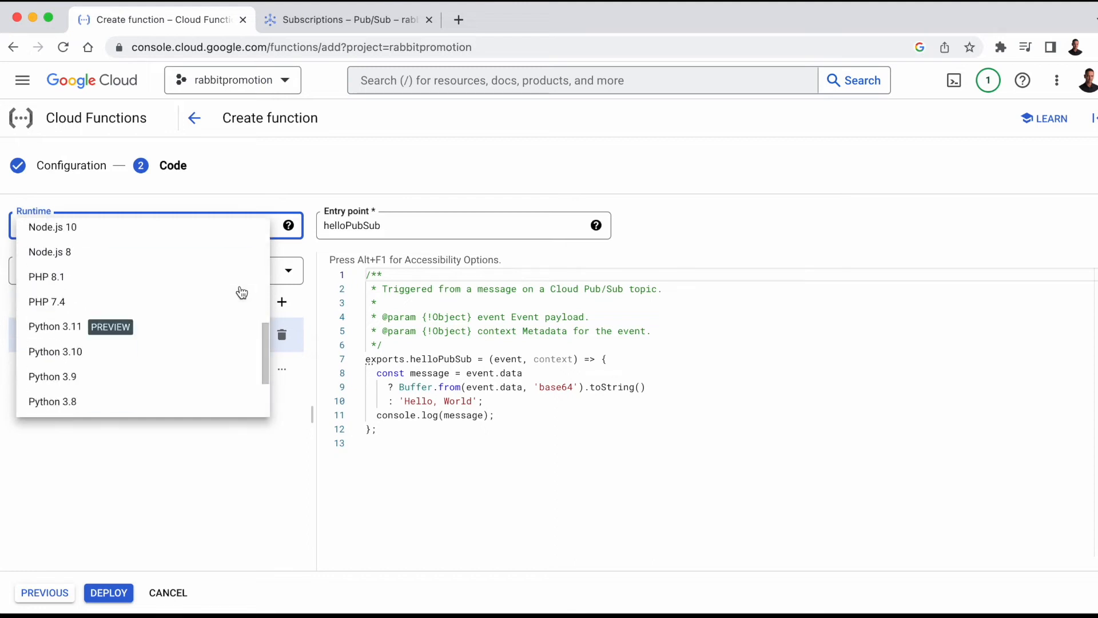
pyautogui.scroll(-3)
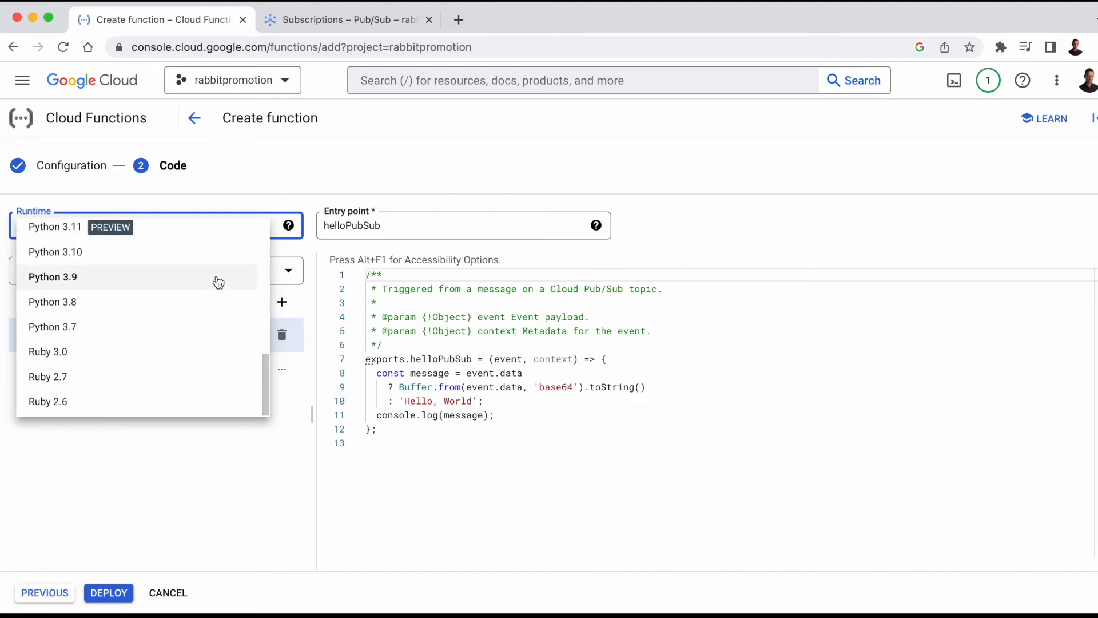
pyautogui.click(54, 277)
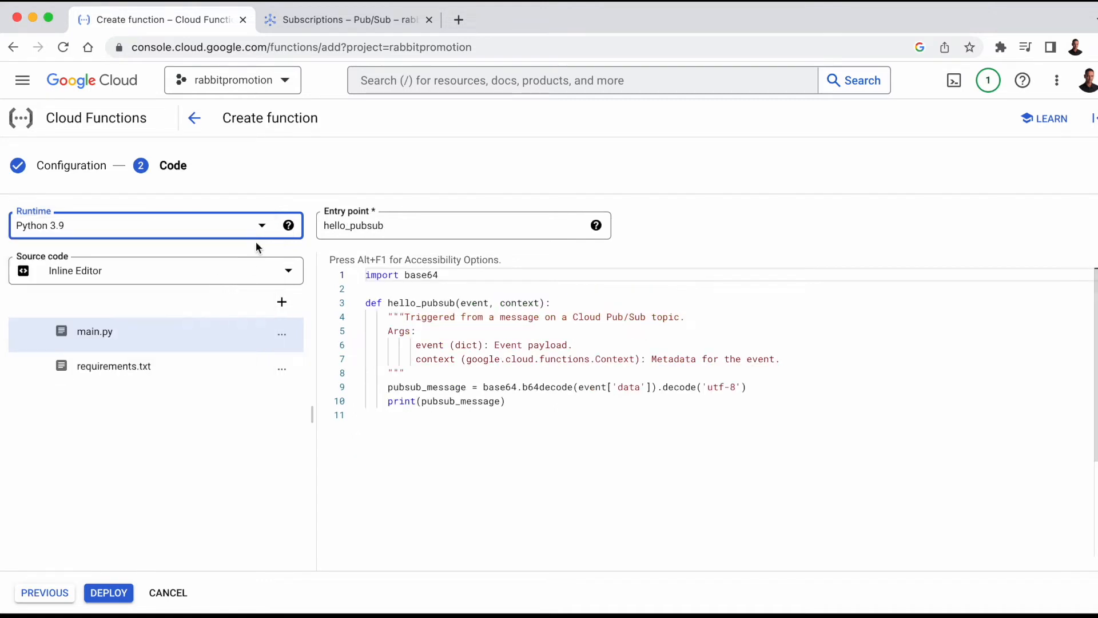
pyautogui.click(147, 225)
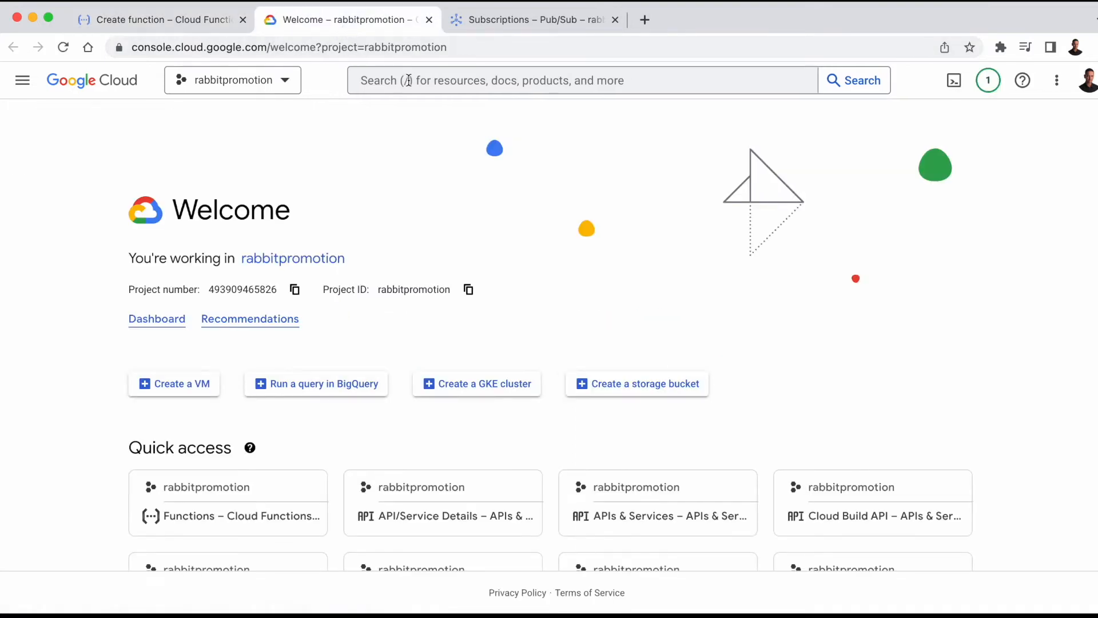
# Step: Search for Cloud Scheduler and start scheduling a new job
pyautogui.write('cloud scheduler')
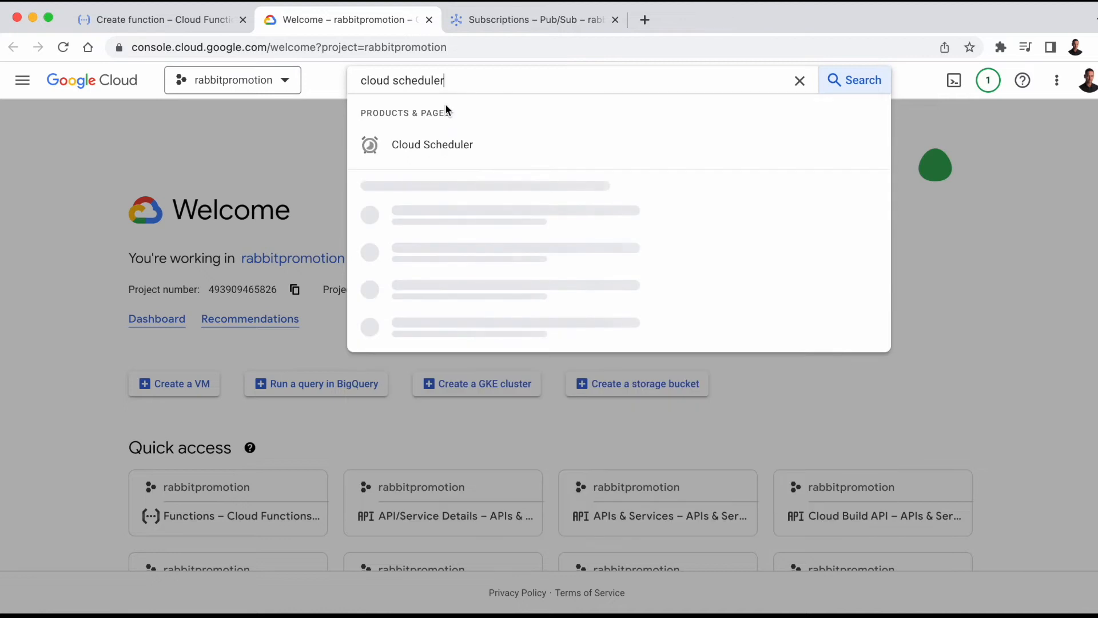
pyautogui.click(433, 144)
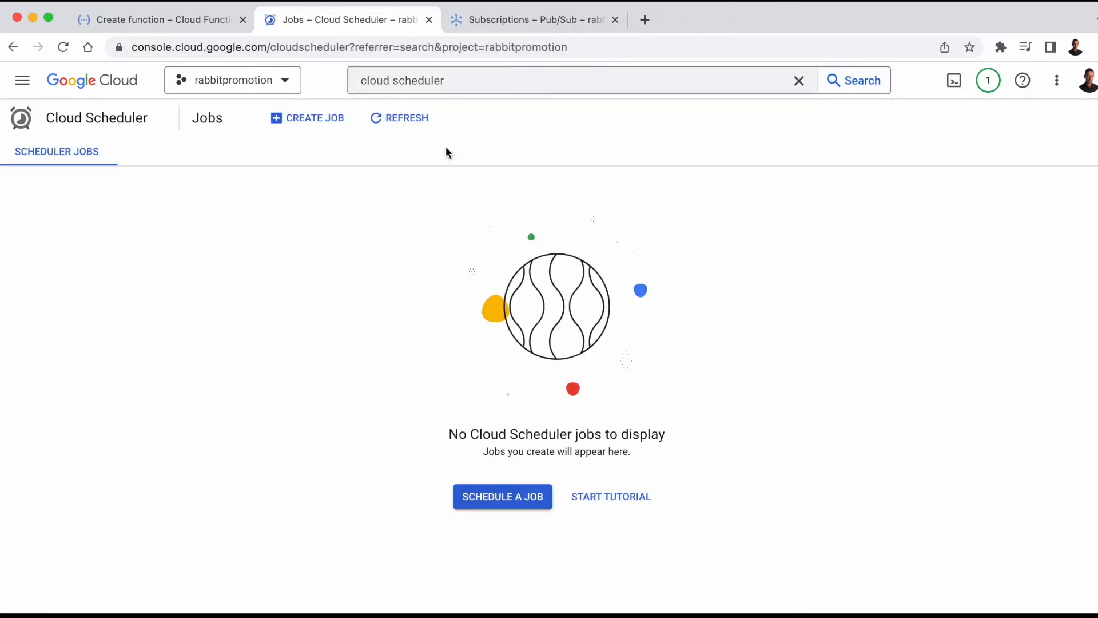
pyautogui.moveTo(502, 495)
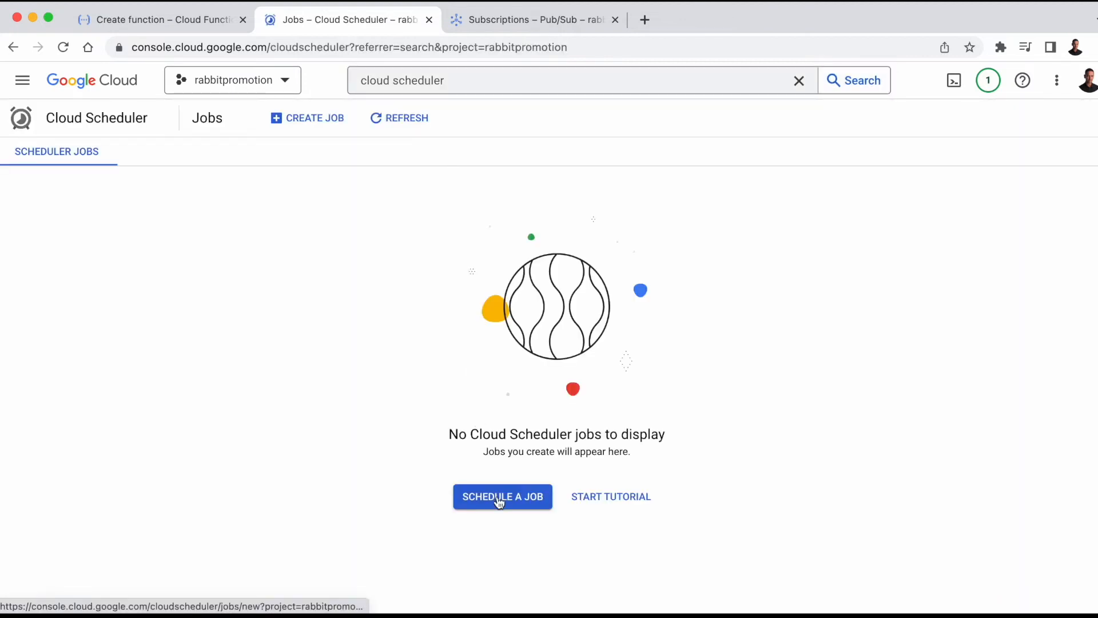
pyautogui.click(502, 495)
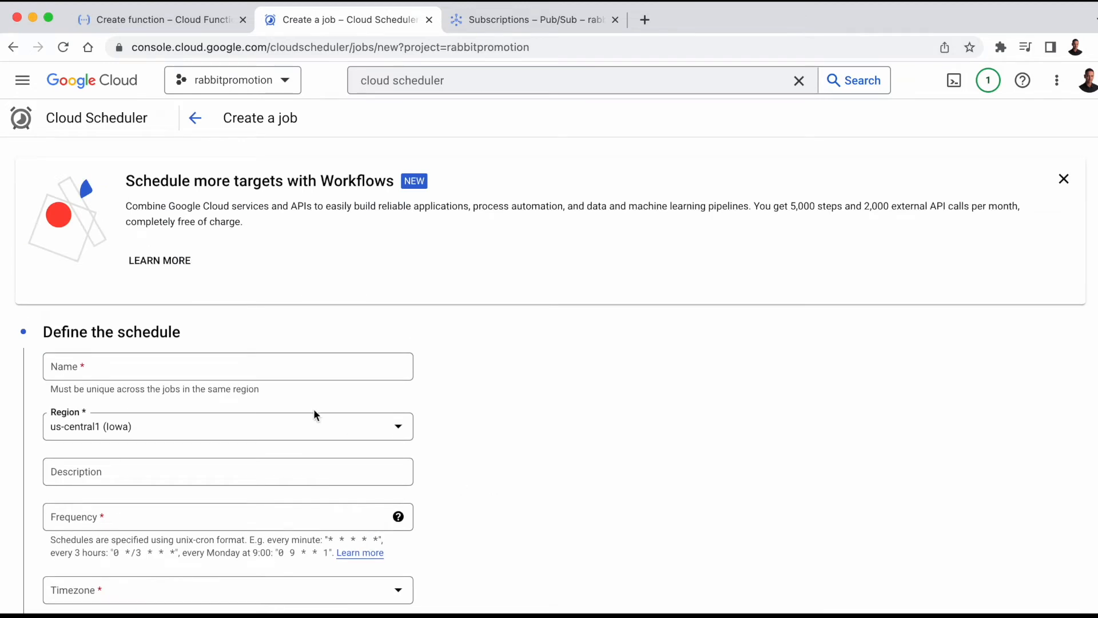
# Step: Name the job shopify_data, set region europe-west1 and CET timezone, checking a 5-minute cron example
pyautogui.write('shopify_data')
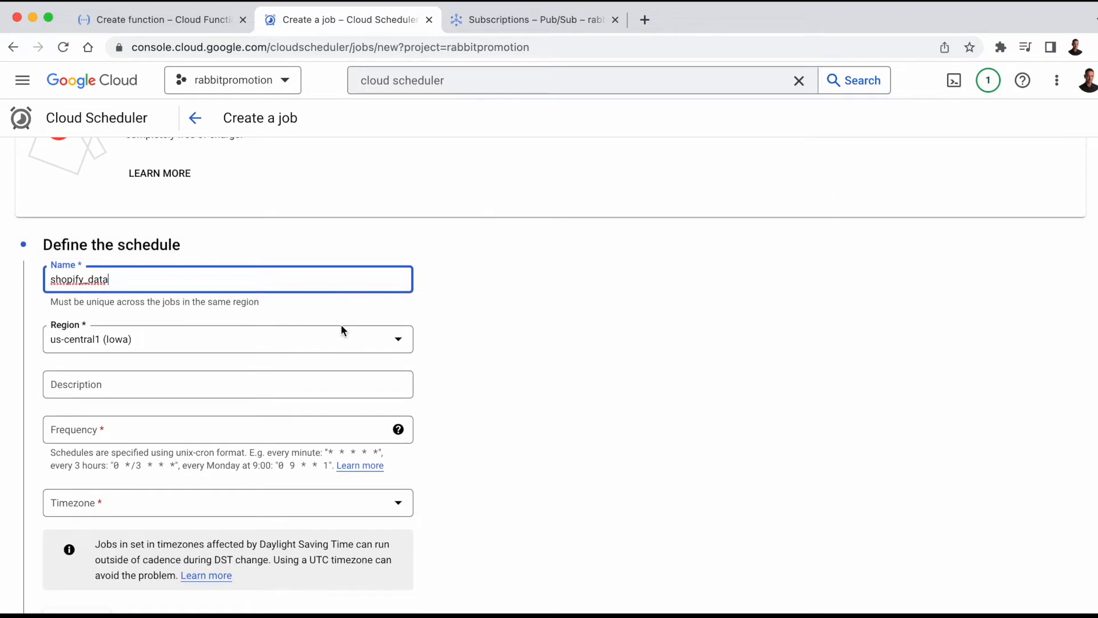
pyautogui.click(227, 339)
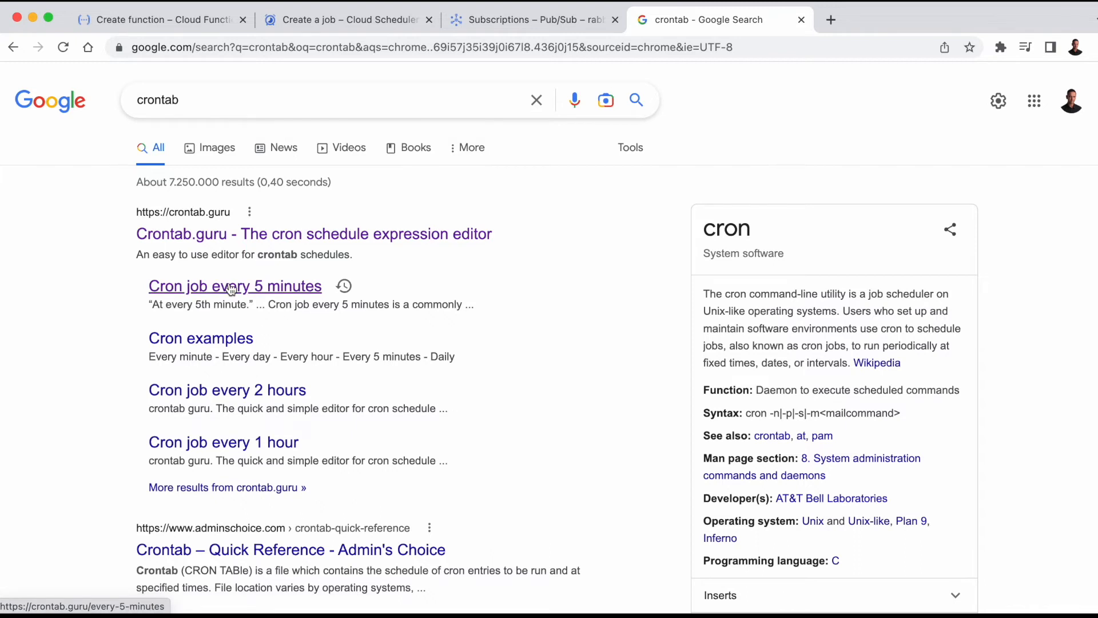
pyautogui.click(235, 286)
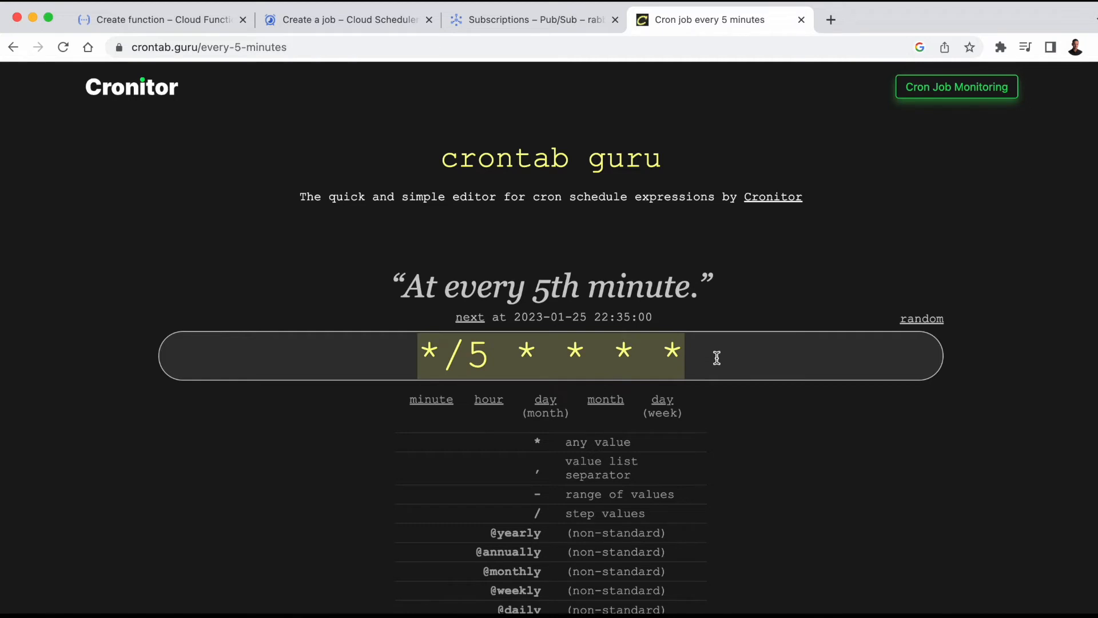
pyautogui.moveTo(570, 101)
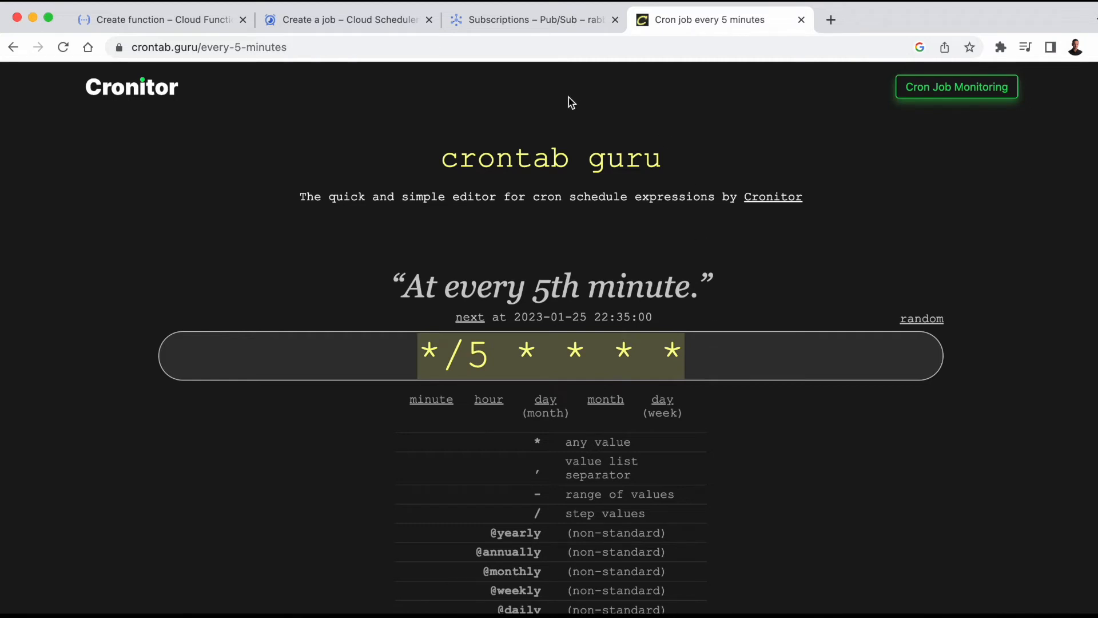
pyautogui.click(343, 20)
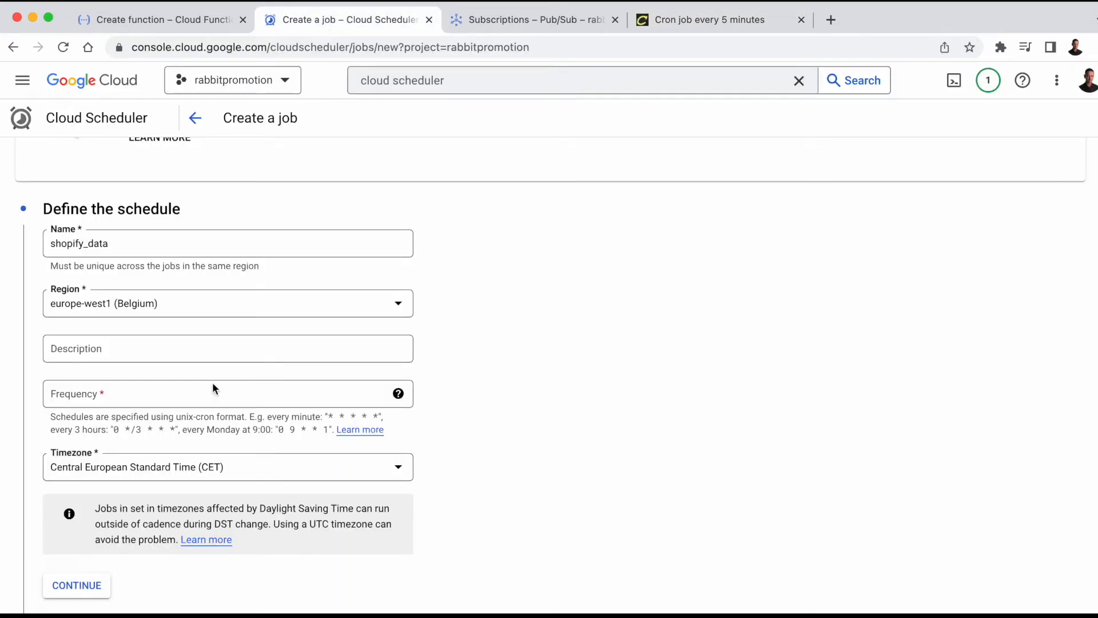
# Step: Set the frequency to */5 * * * * and continue to the execution settings
pyautogui.write('*/5 * * * *')
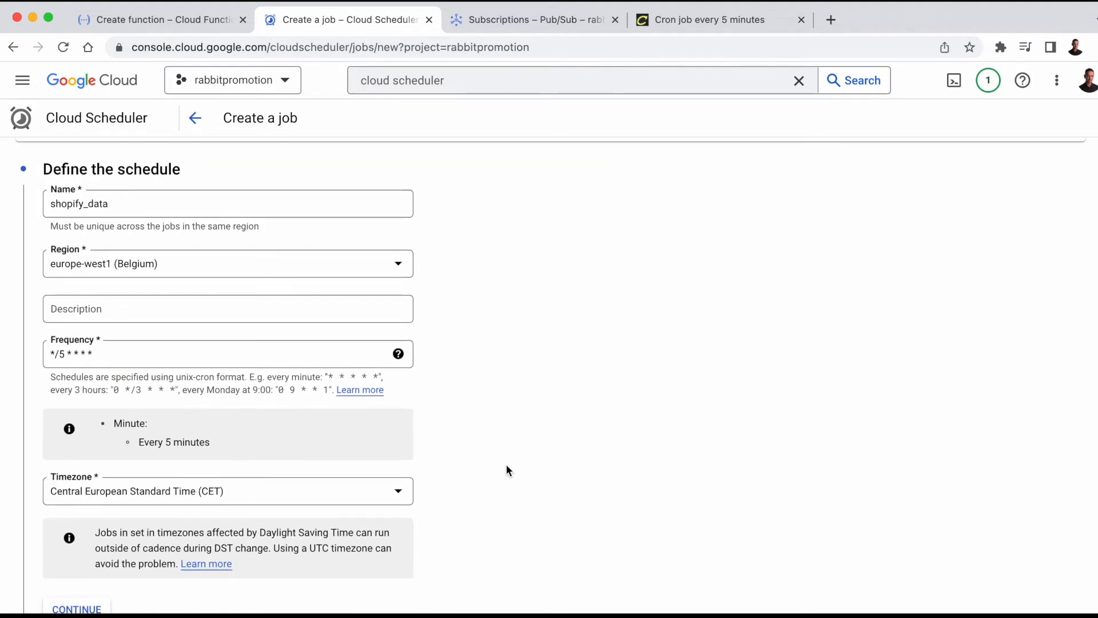
pyautogui.scroll(-3)
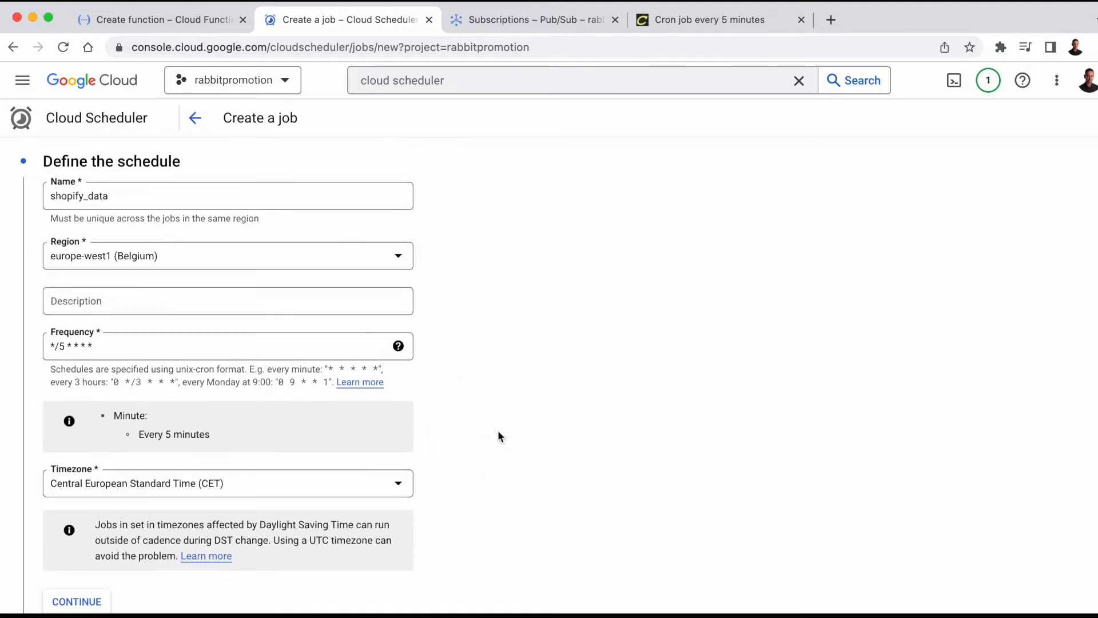
pyautogui.scroll(-3)
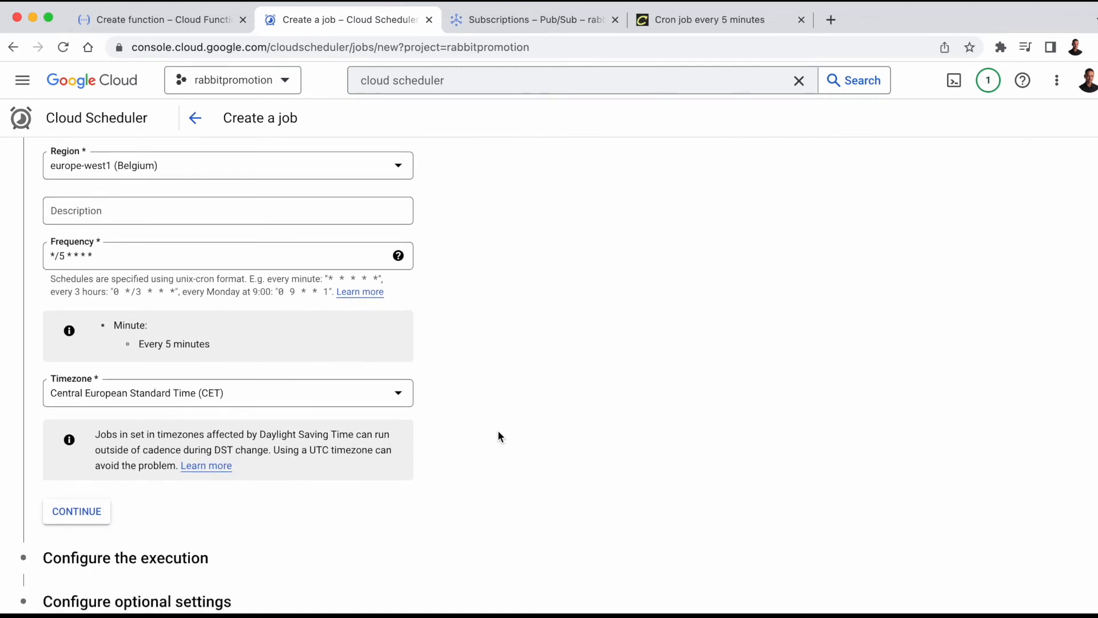
pyautogui.scroll(-3)
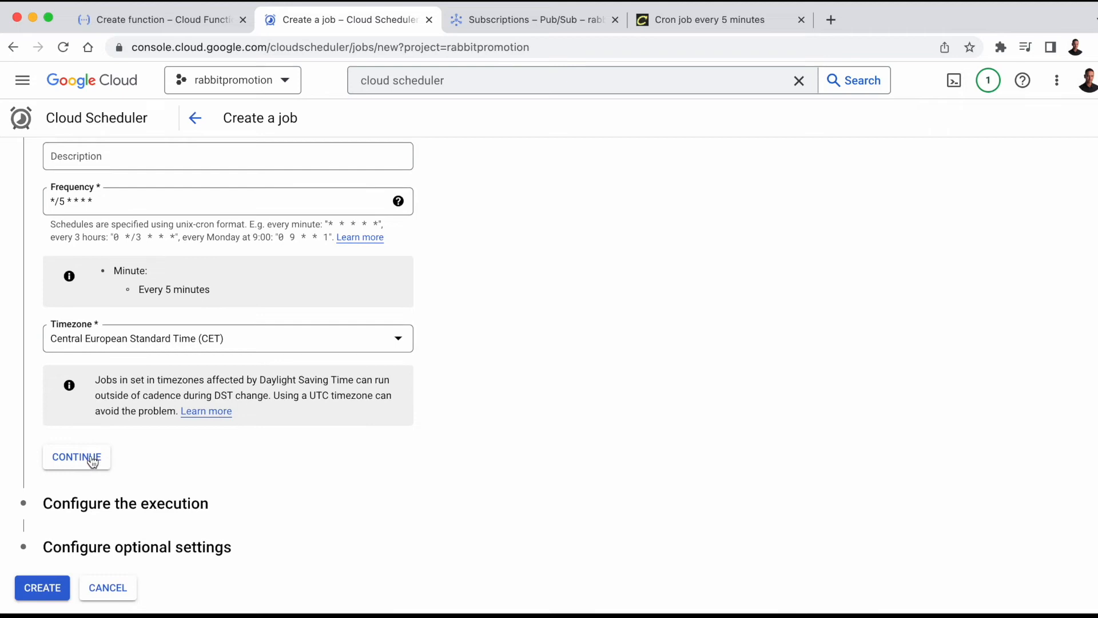
pyautogui.click(77, 457)
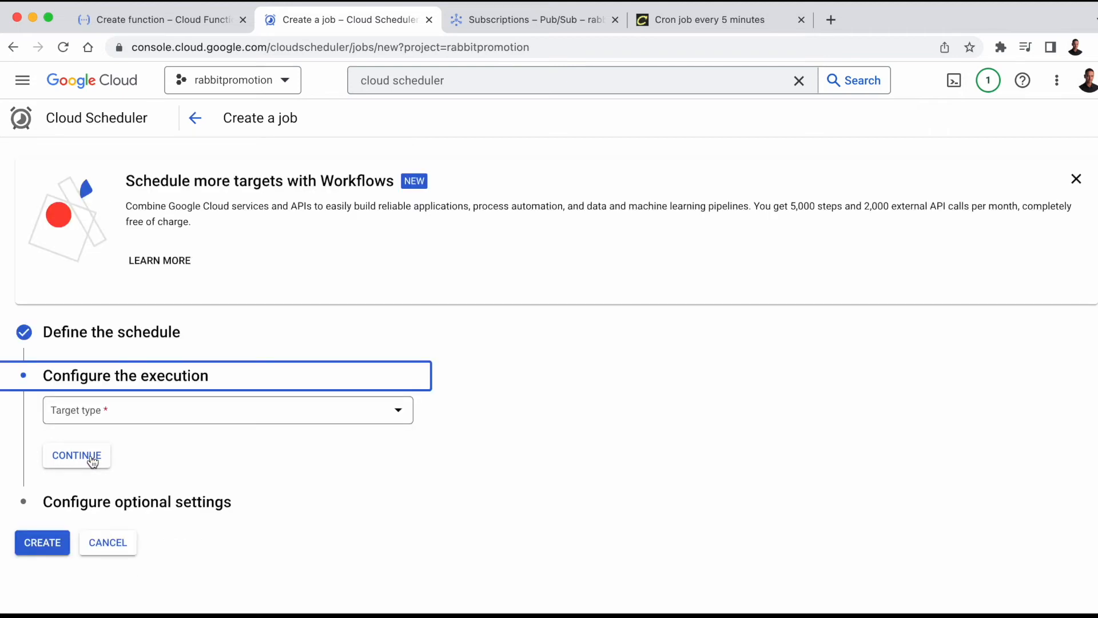
# Step: Target the job at the shopify_test Pub/Sub topic
pyautogui.click(228, 409)
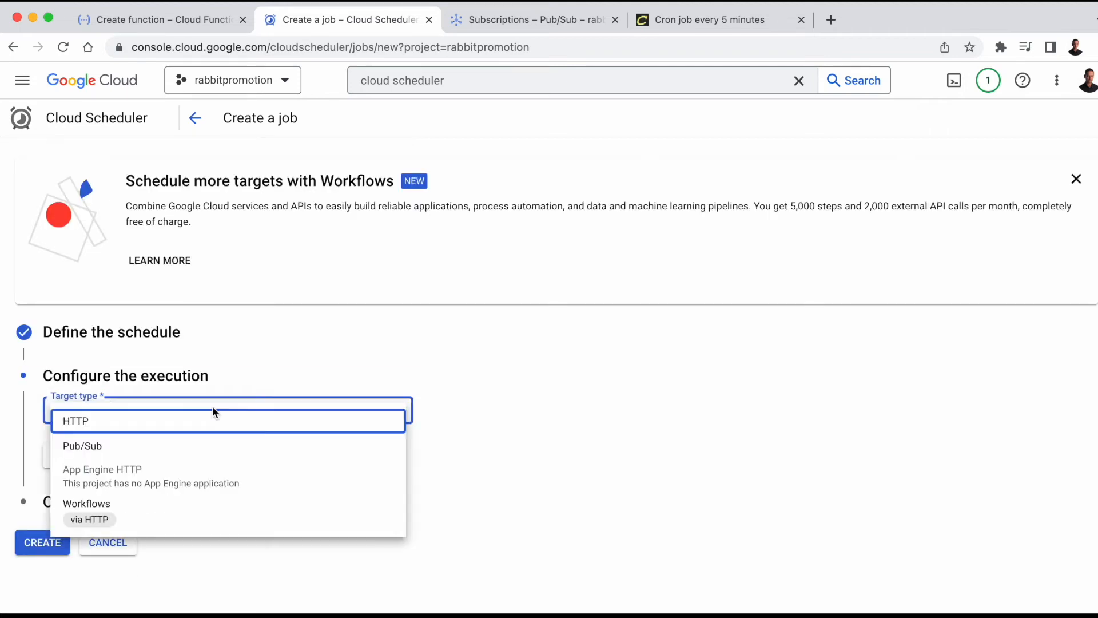
pyautogui.click(82, 445)
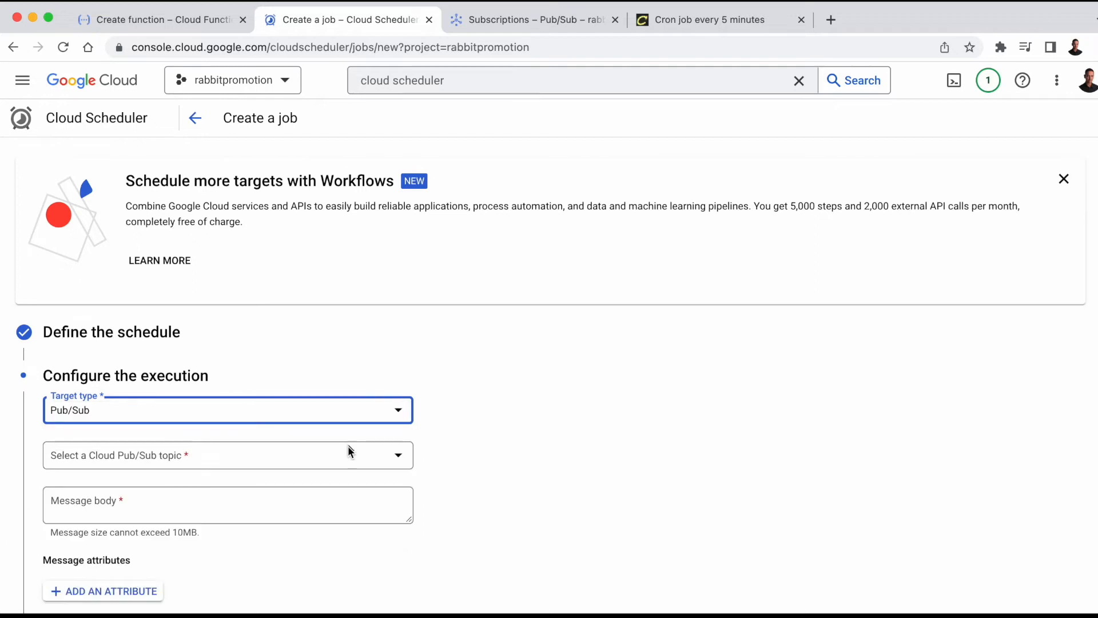
pyautogui.click(228, 454)
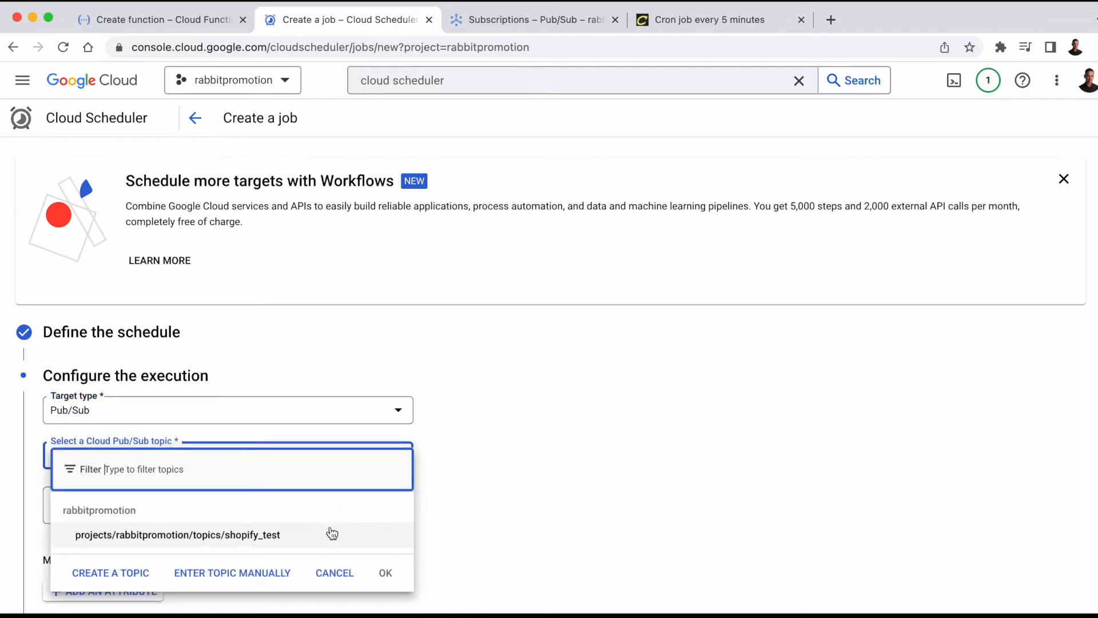
pyautogui.click(179, 534)
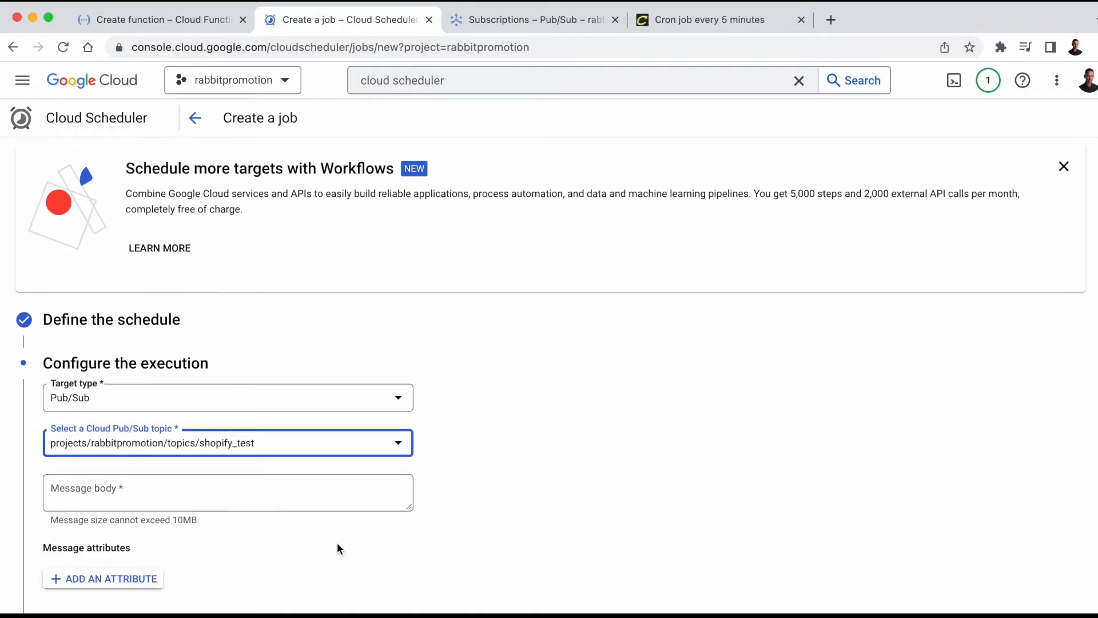
# Step: Enter Hello as the message body and continue past the execution settings
pyautogui.click(227, 491)
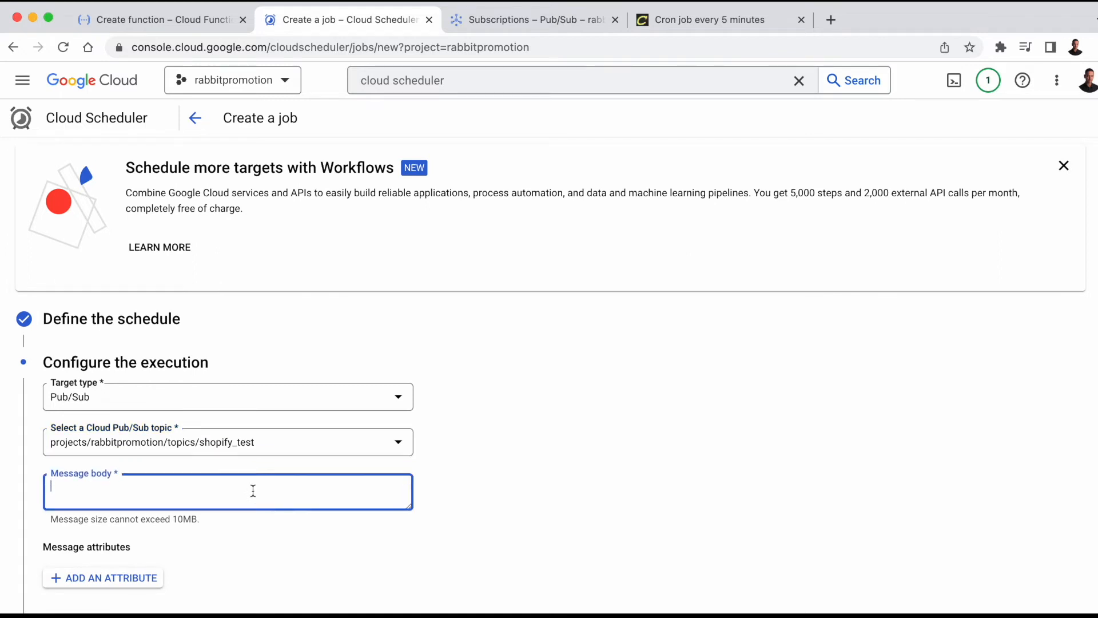
pyautogui.write('Hello')
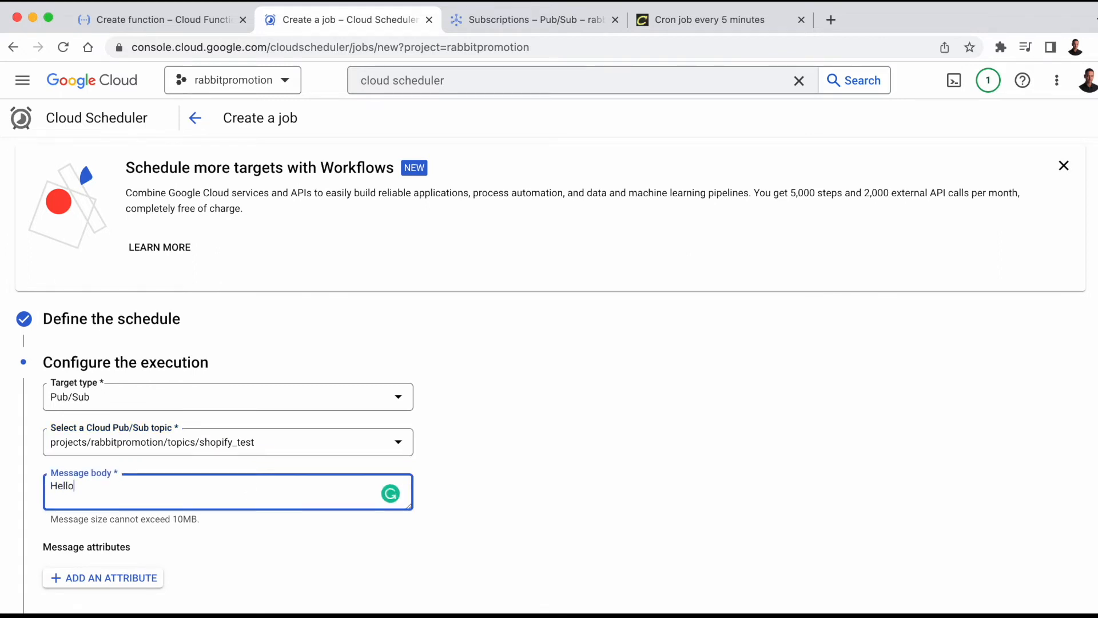
pyautogui.scroll(-3)
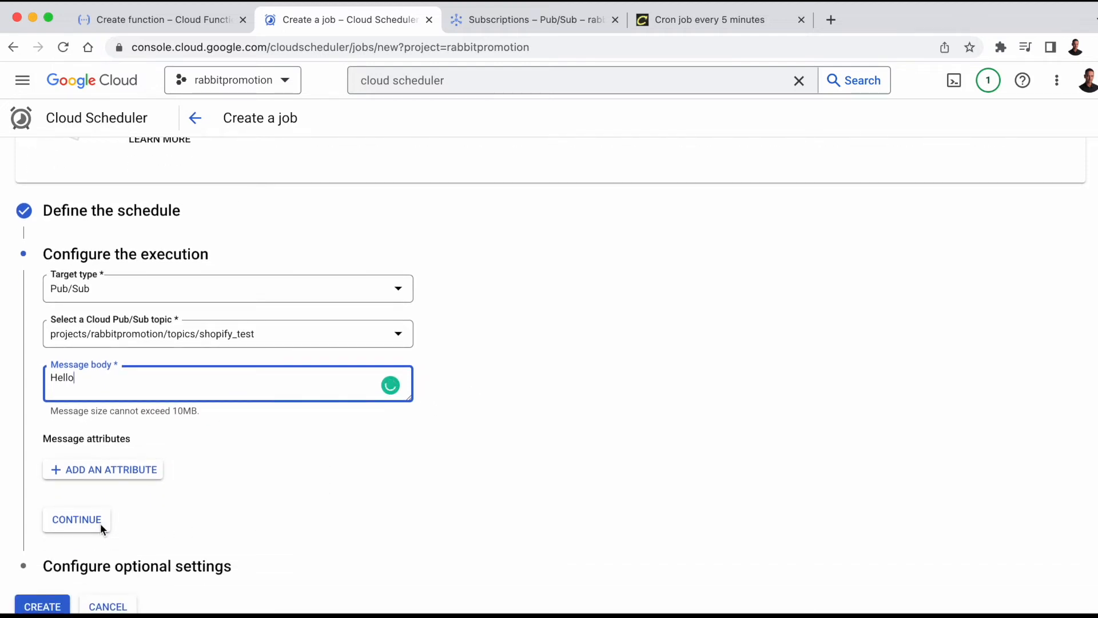
pyautogui.click(77, 519)
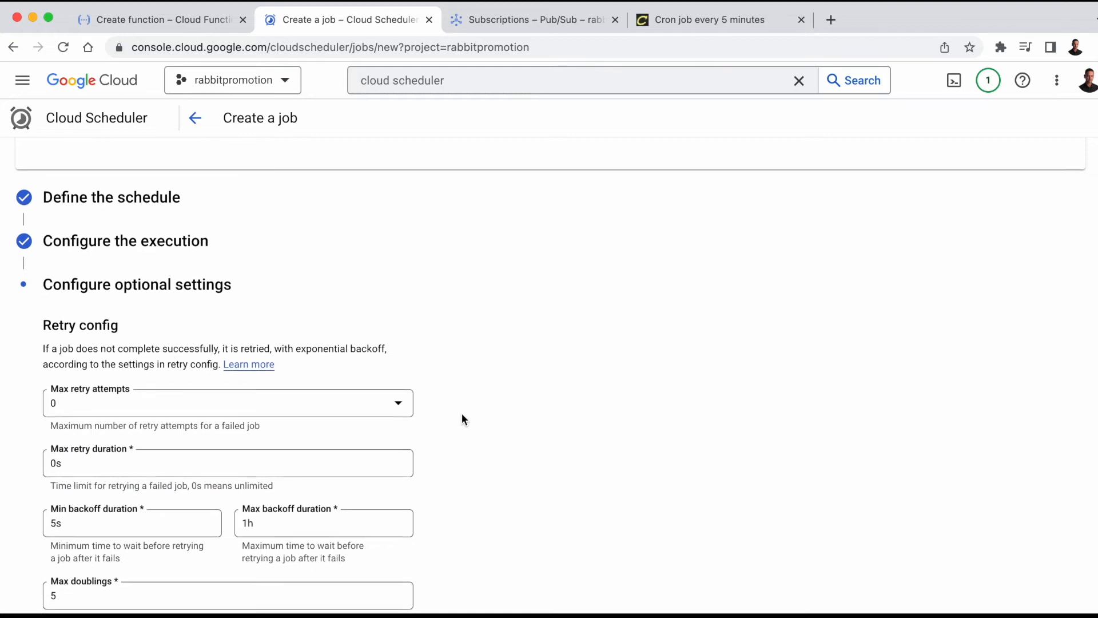
# Step: Create the shopify_data scheduler job targeting shopify_test every 5 minutes
pyautogui.scroll(-3)
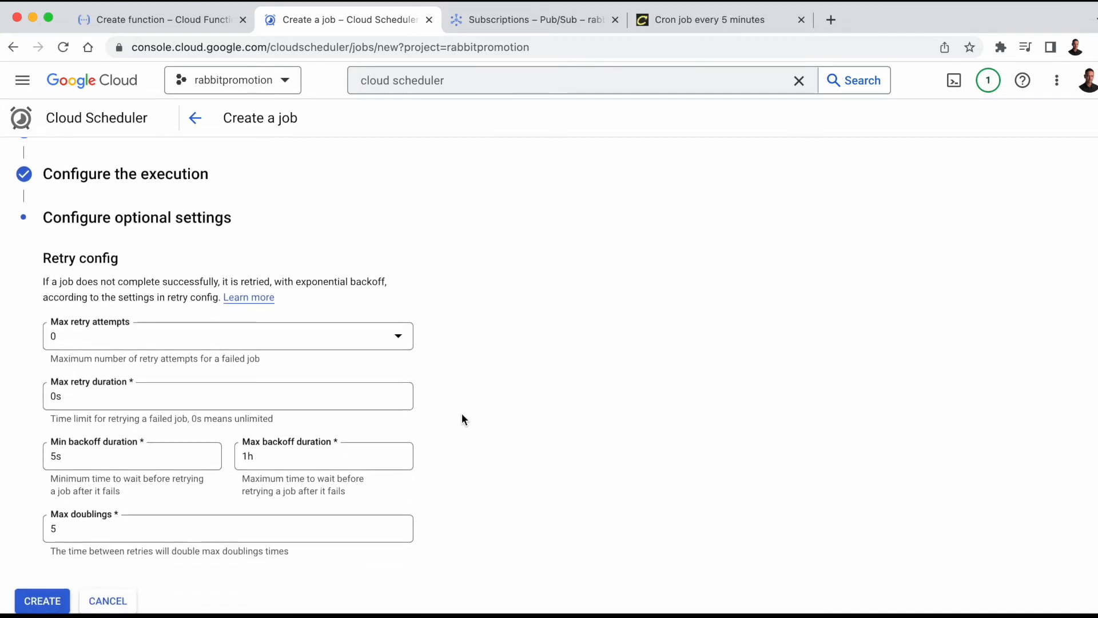
pyautogui.scroll(-3)
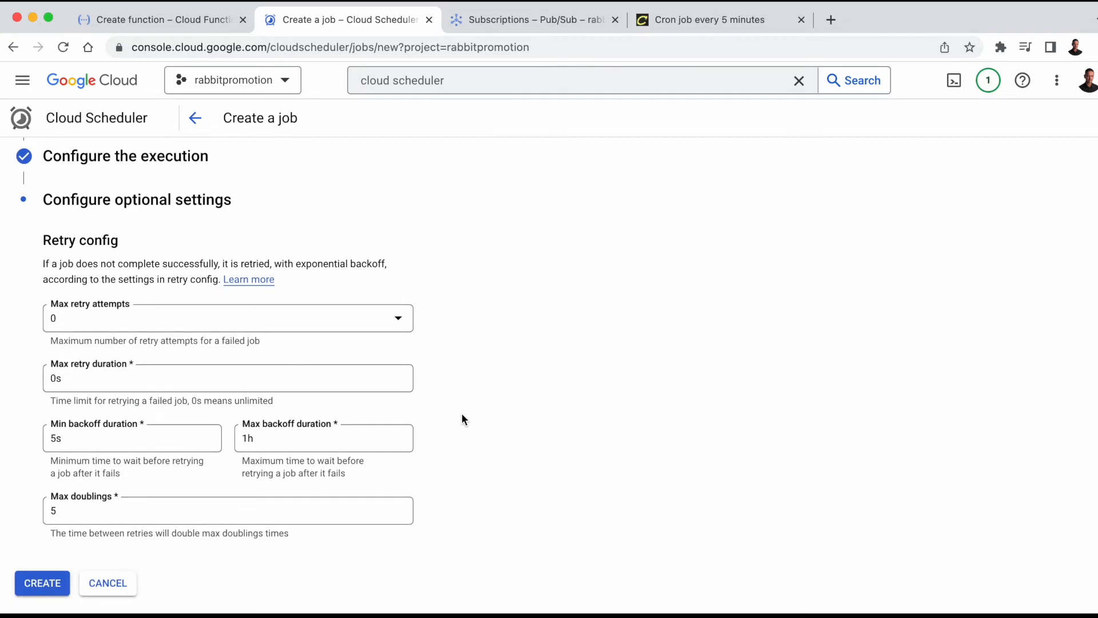
pyautogui.click(41, 582)
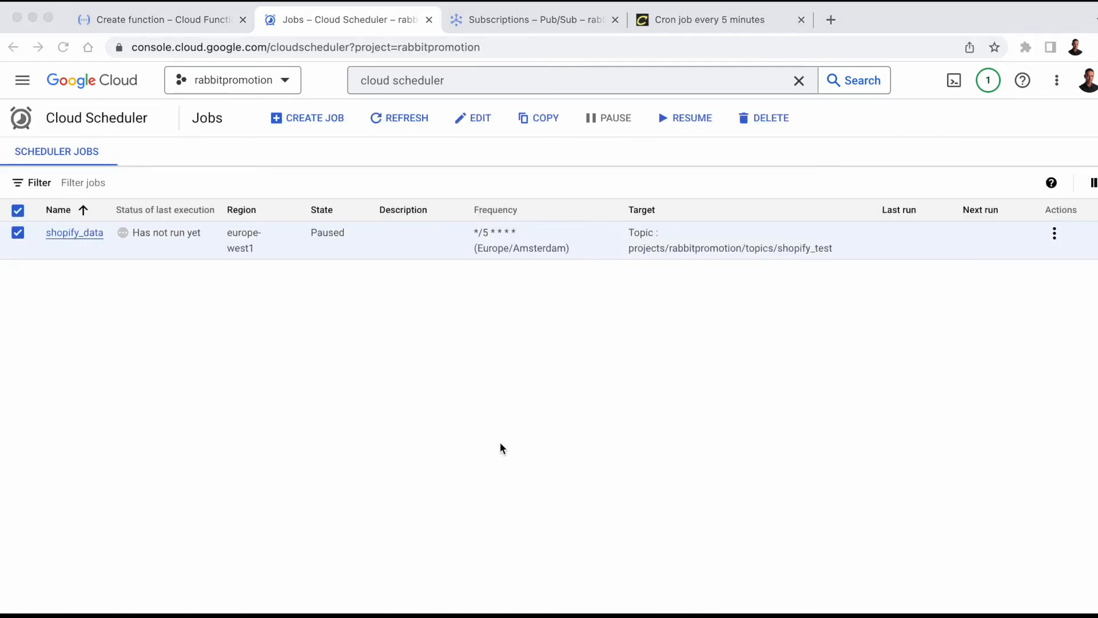
pyautogui.moveTo(481, 367)
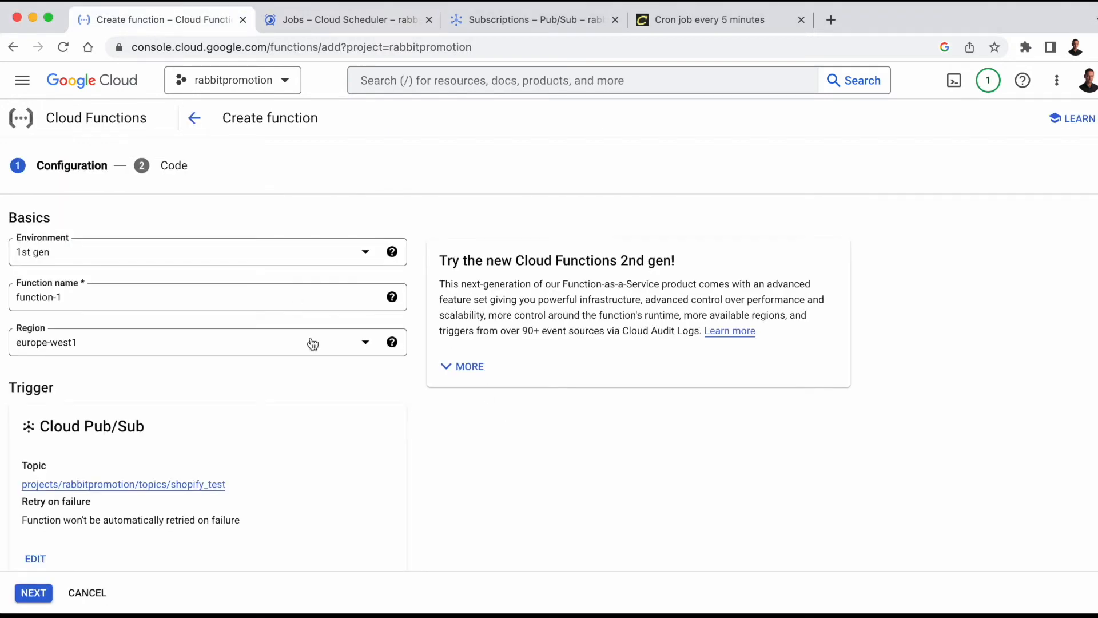
# Step: Allocate 2 GB memory and a 300-second timeout in the runtime settings
pyautogui.scroll(-3)
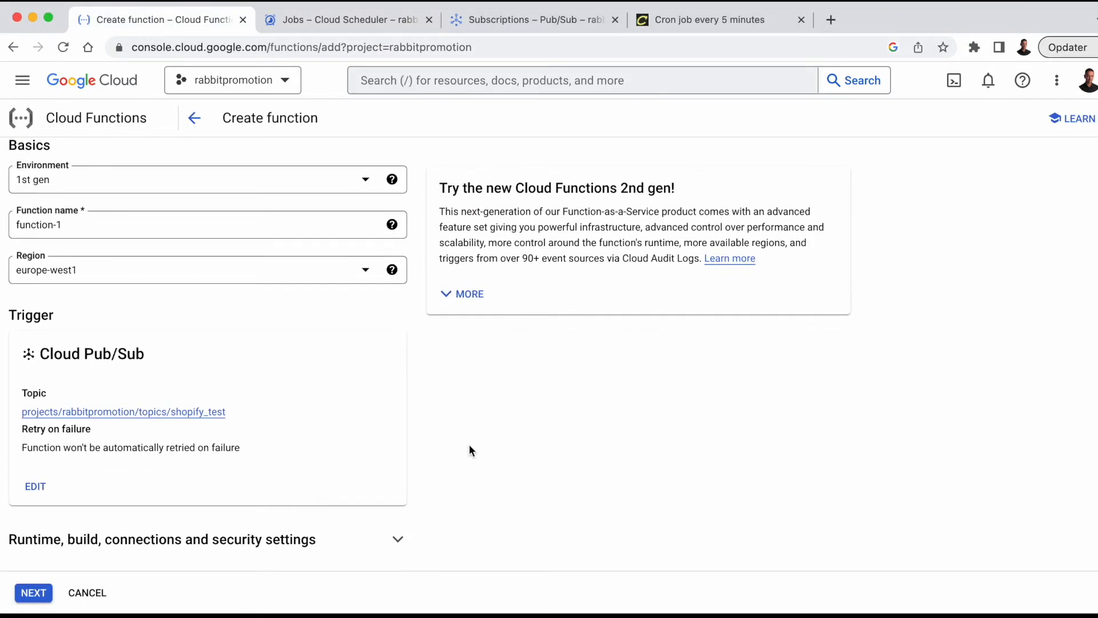
pyautogui.moveTo(225, 503)
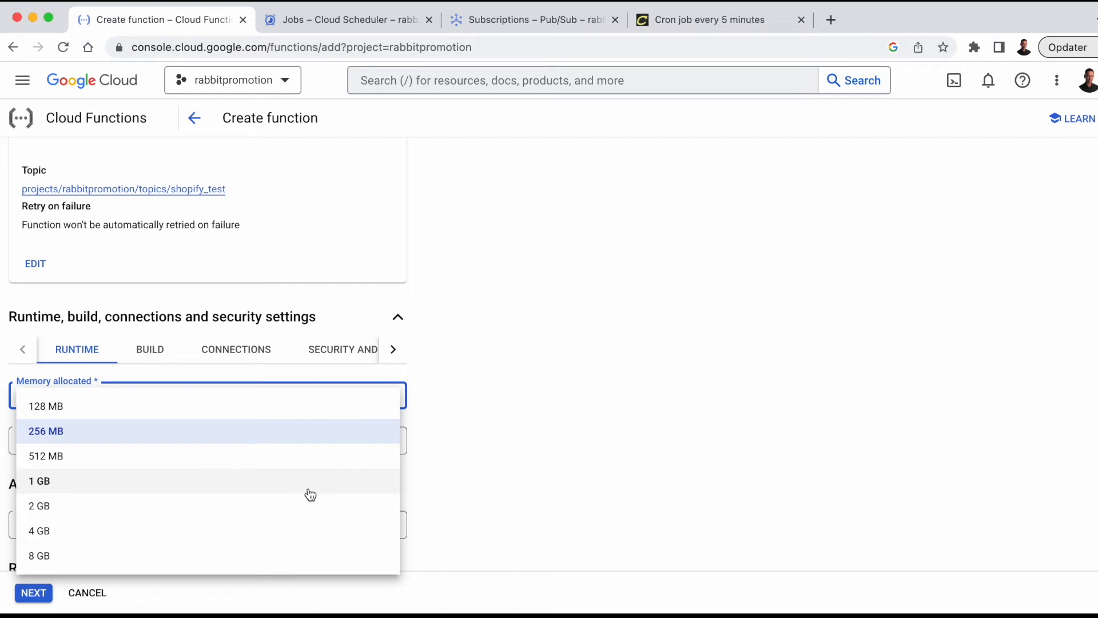
pyautogui.click(39, 505)
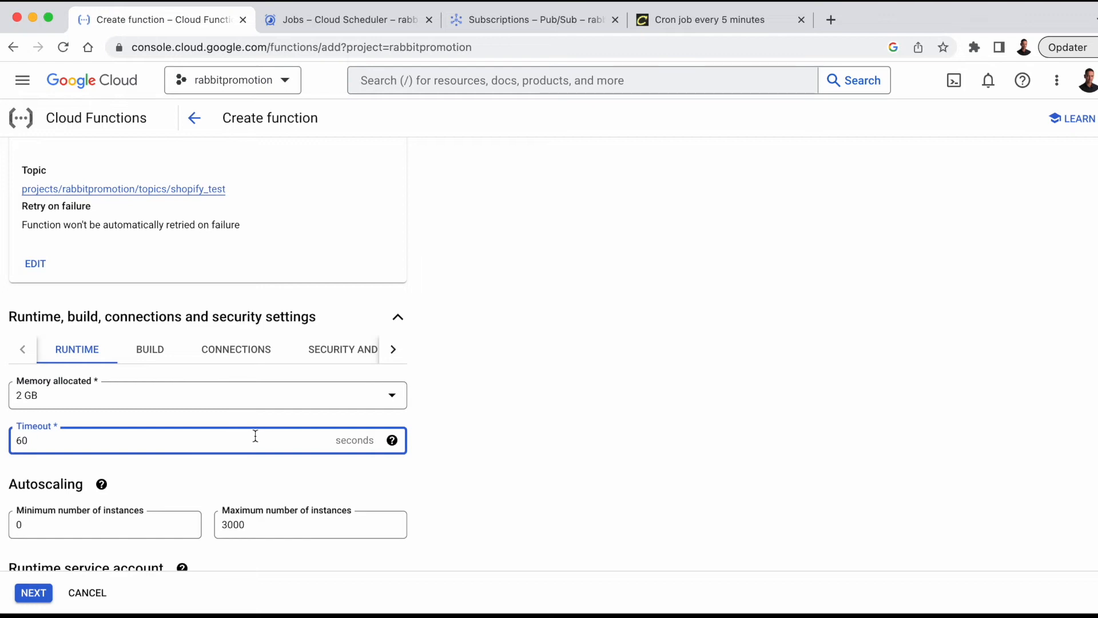
pyautogui.moveTo(256, 436)
pyautogui.write('3')
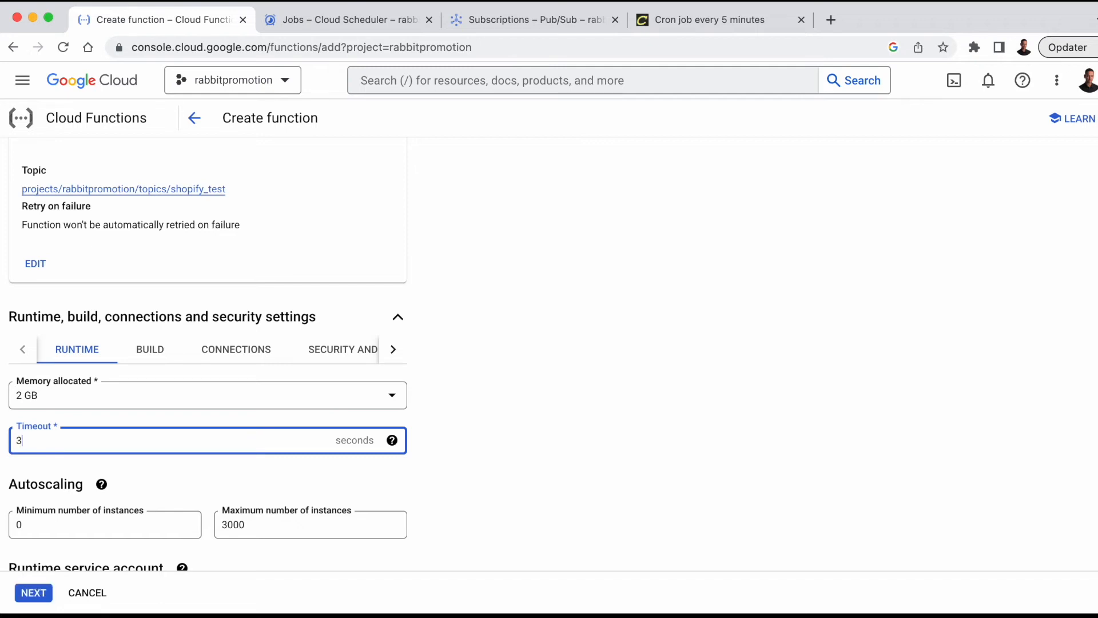
pyautogui.write('00')
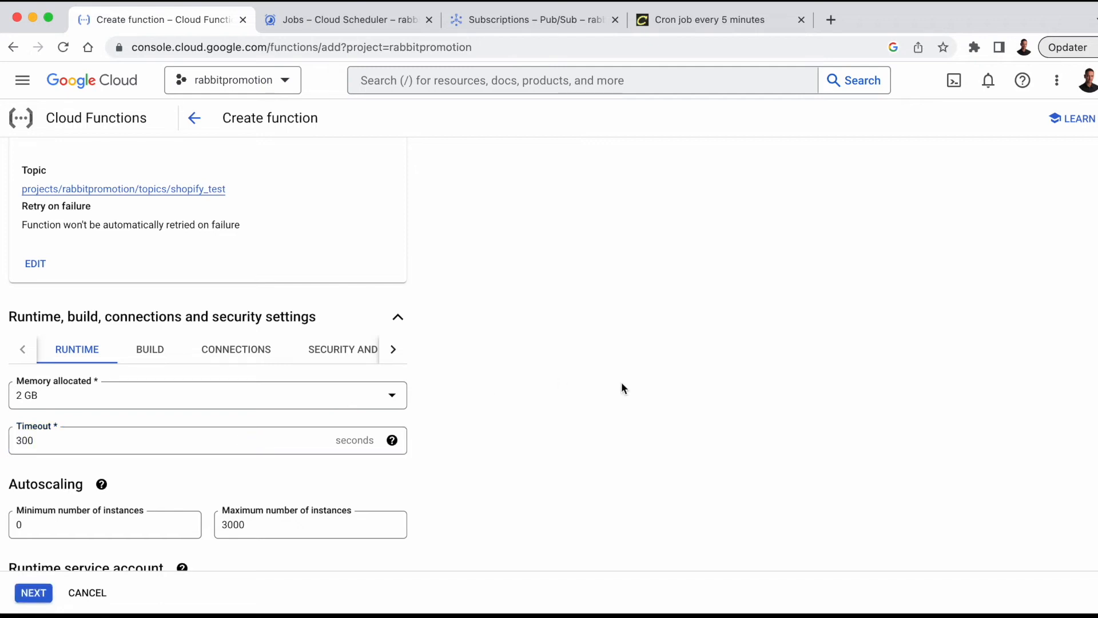
pyautogui.scroll(-3)
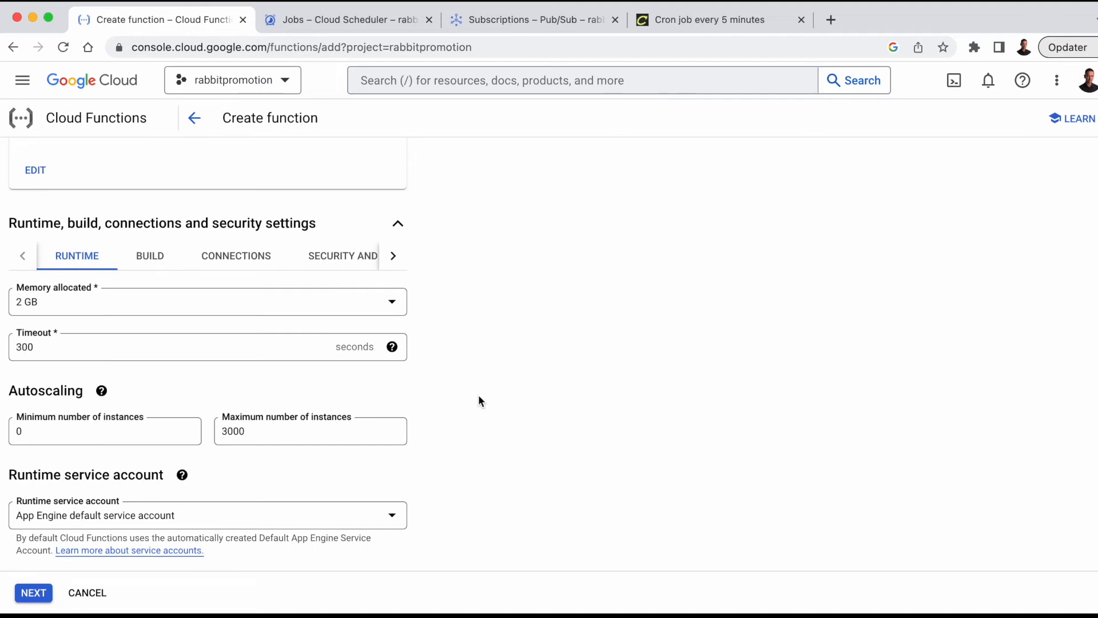
# Step: Add two environment variables named MERCHANT and TOKEN
pyautogui.scroll(-3)
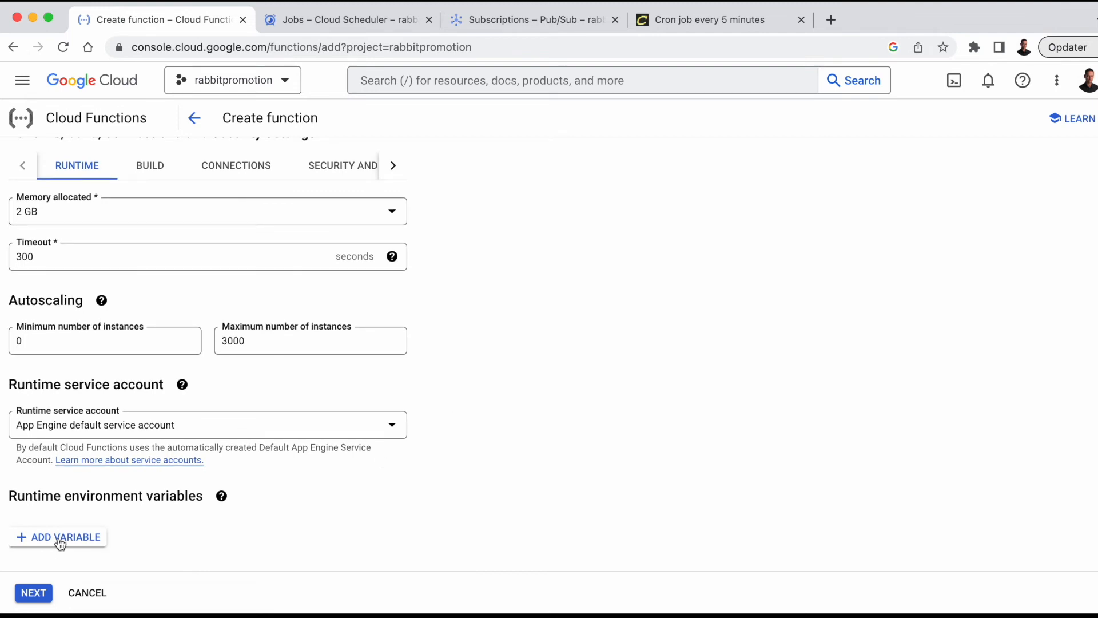
pyautogui.click(57, 537)
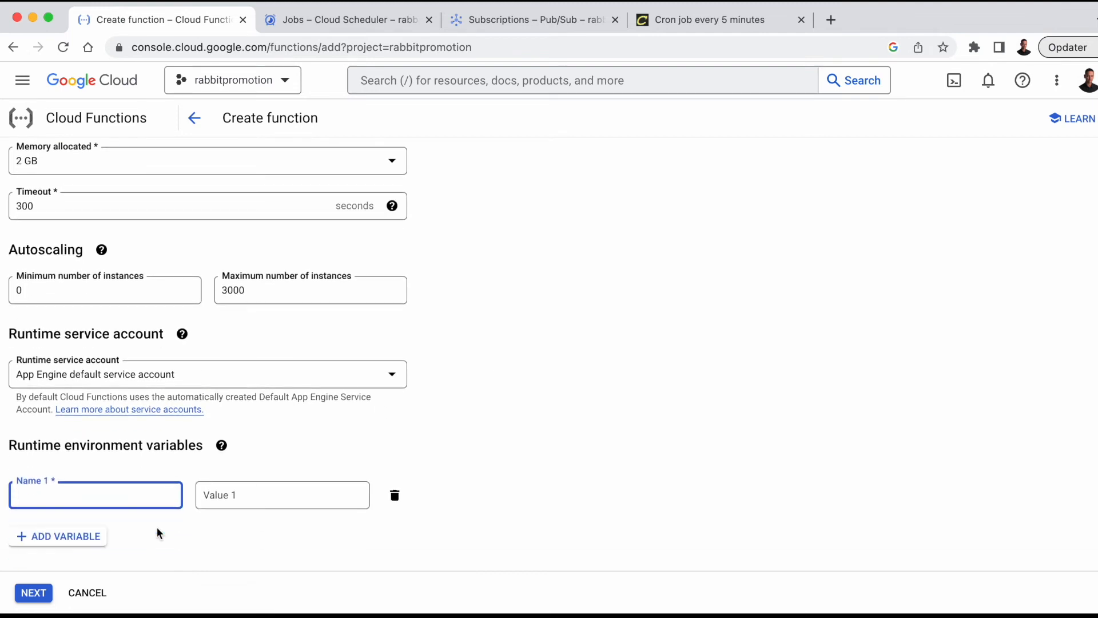
pyautogui.click(58, 535)
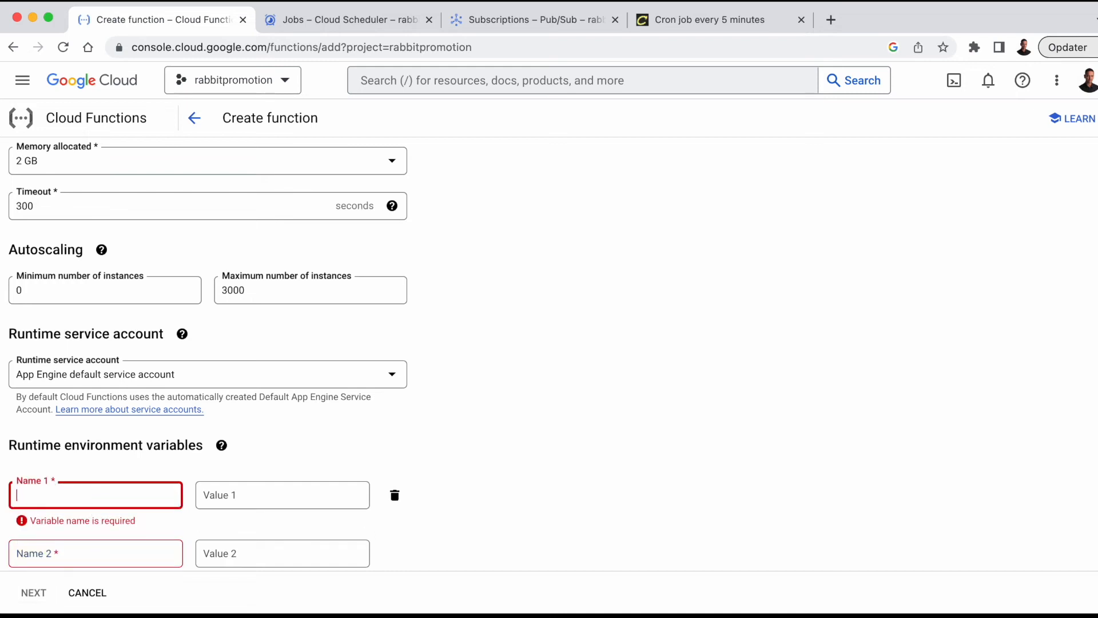
pyautogui.write('MERCHAN')
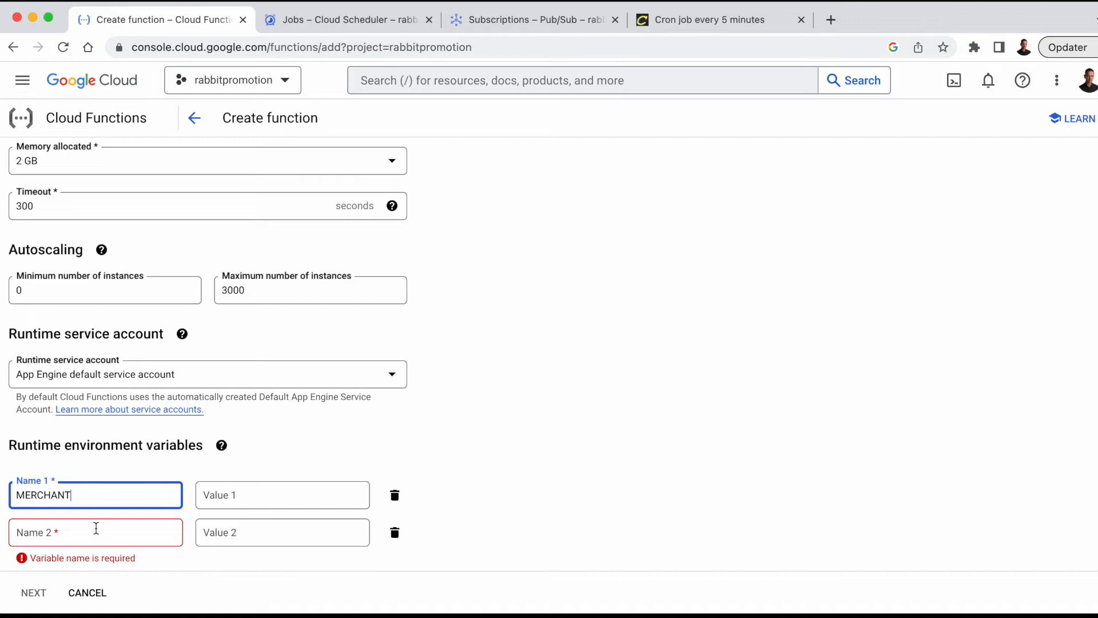
pyautogui.write('TOKEN')
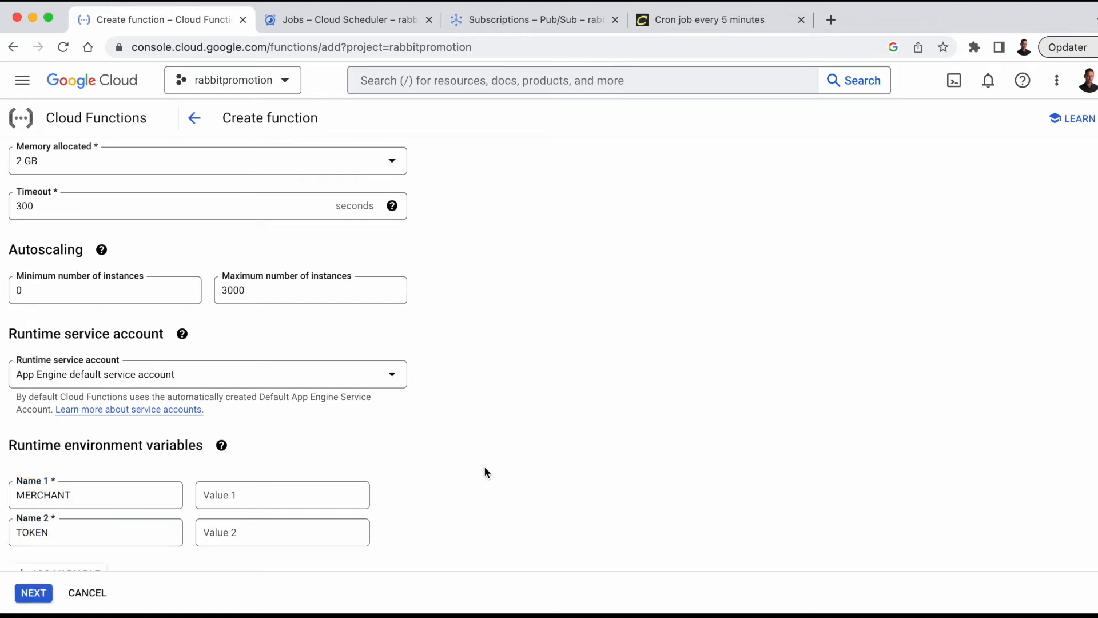
# Step: Set MERCHANT's value to rabbittesting.myshopify.com
pyautogui.scroll(-3)
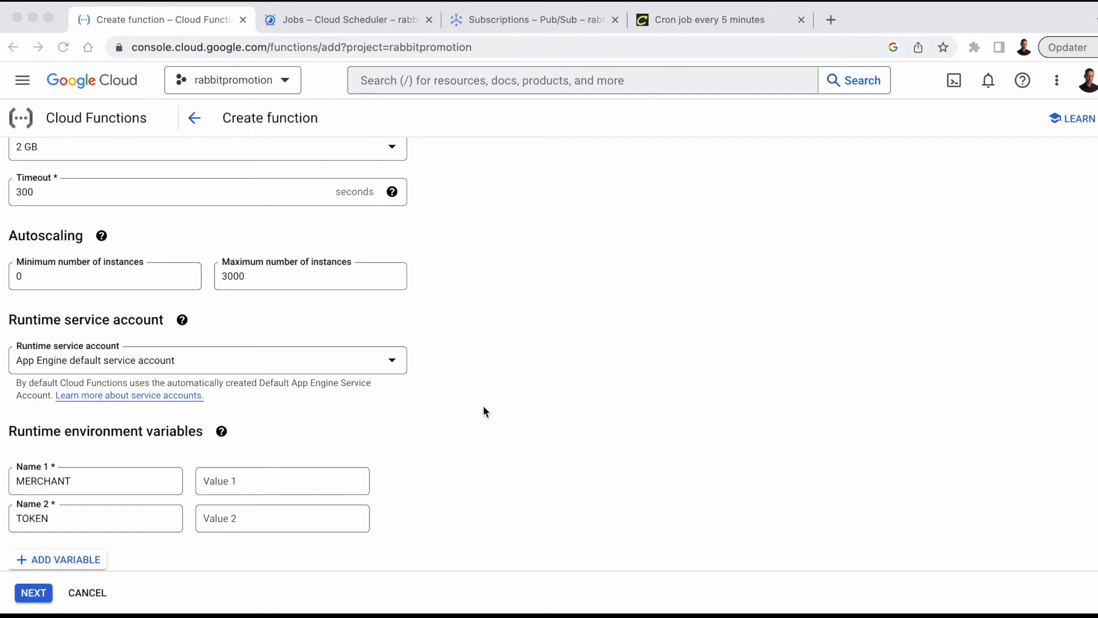
pyautogui.click(282, 481)
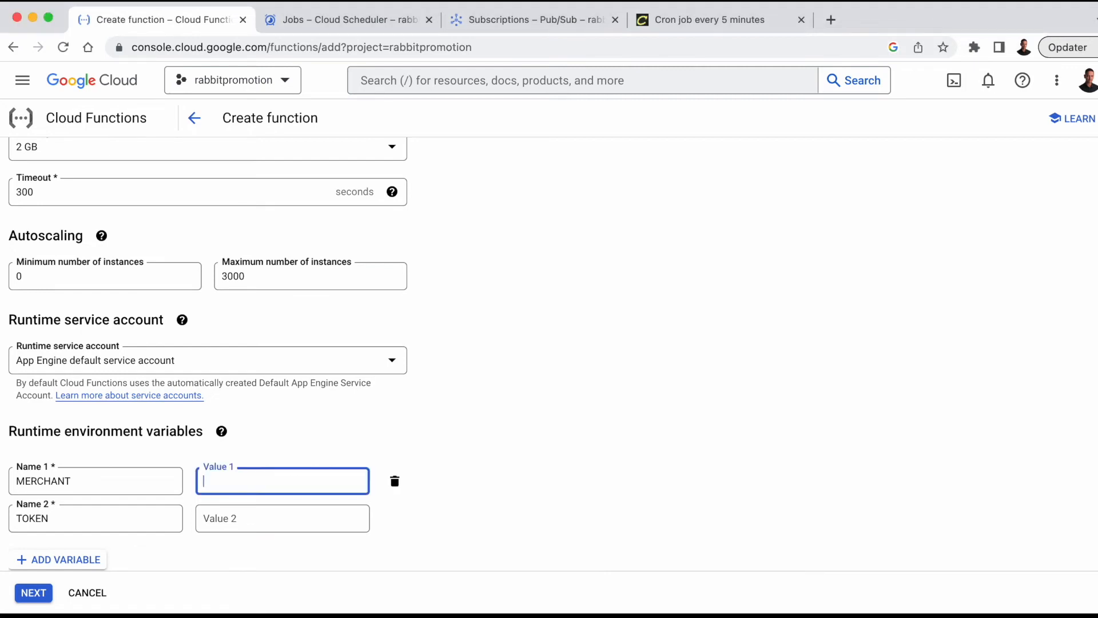
pyautogui.write('rabbittesting')
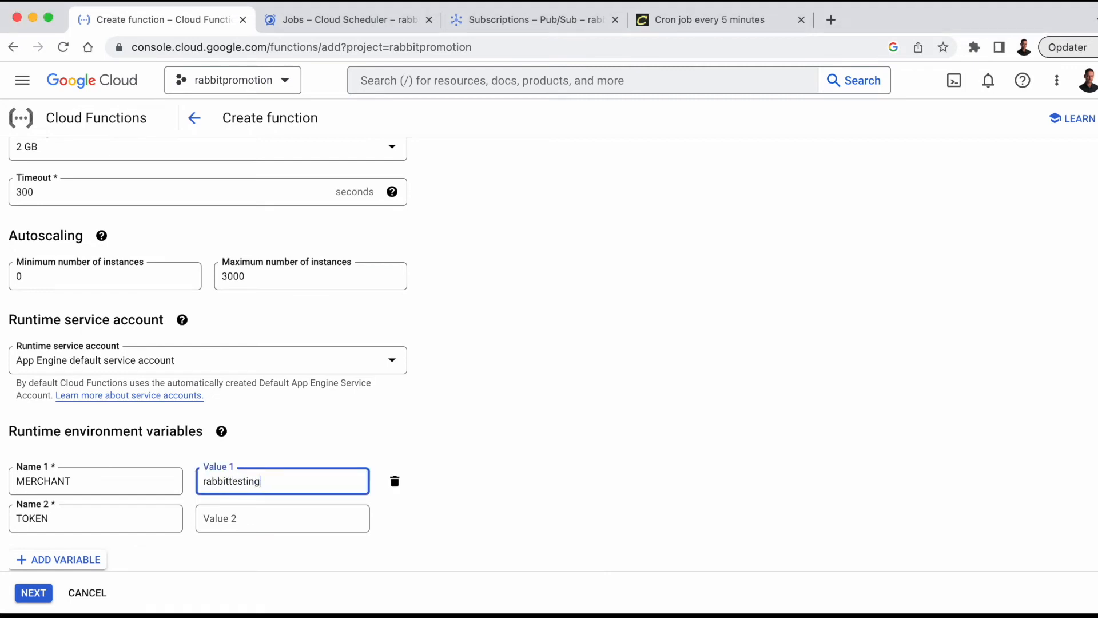
pyautogui.write('.myshopi')
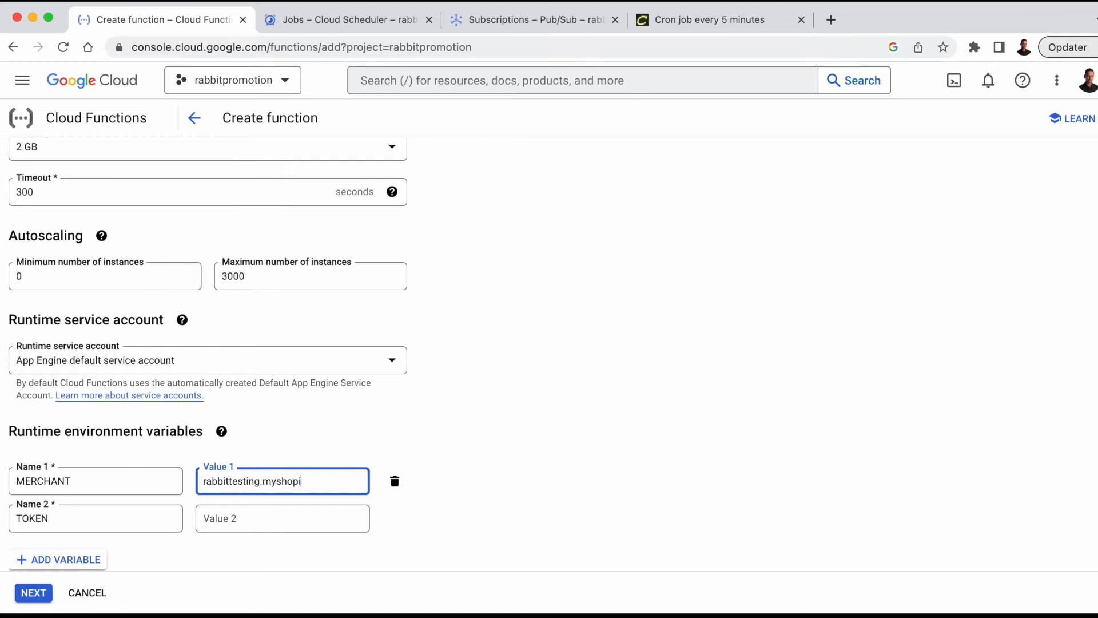
pyautogui.write('fy.com')
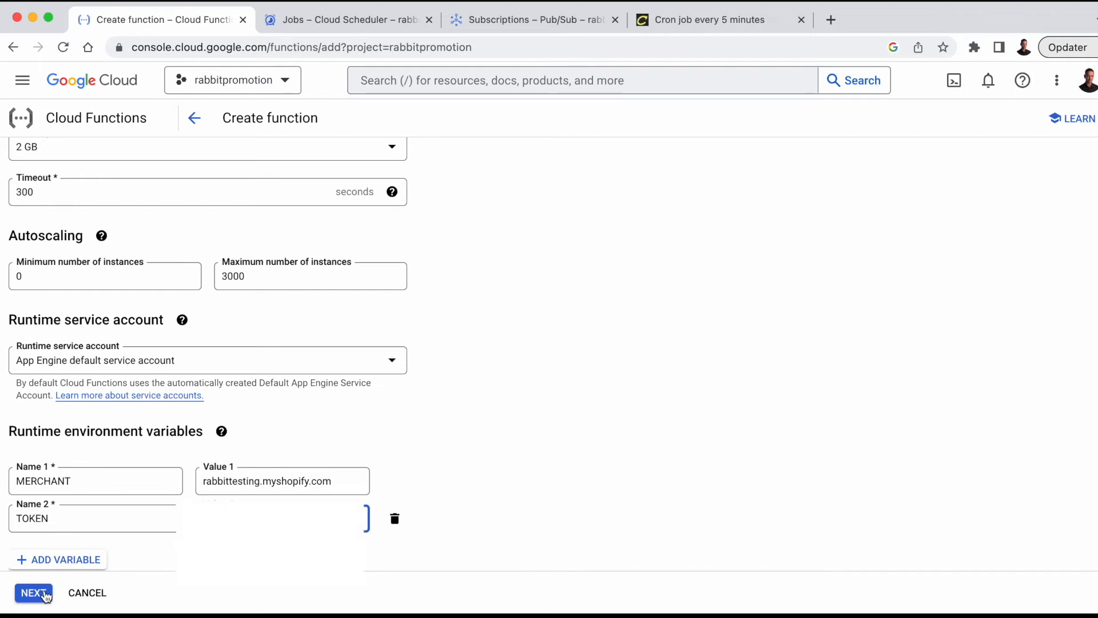
# Step: Move to the code step and choose Python 3.10 with entry point hello_pubsub
pyautogui.click(33, 593)
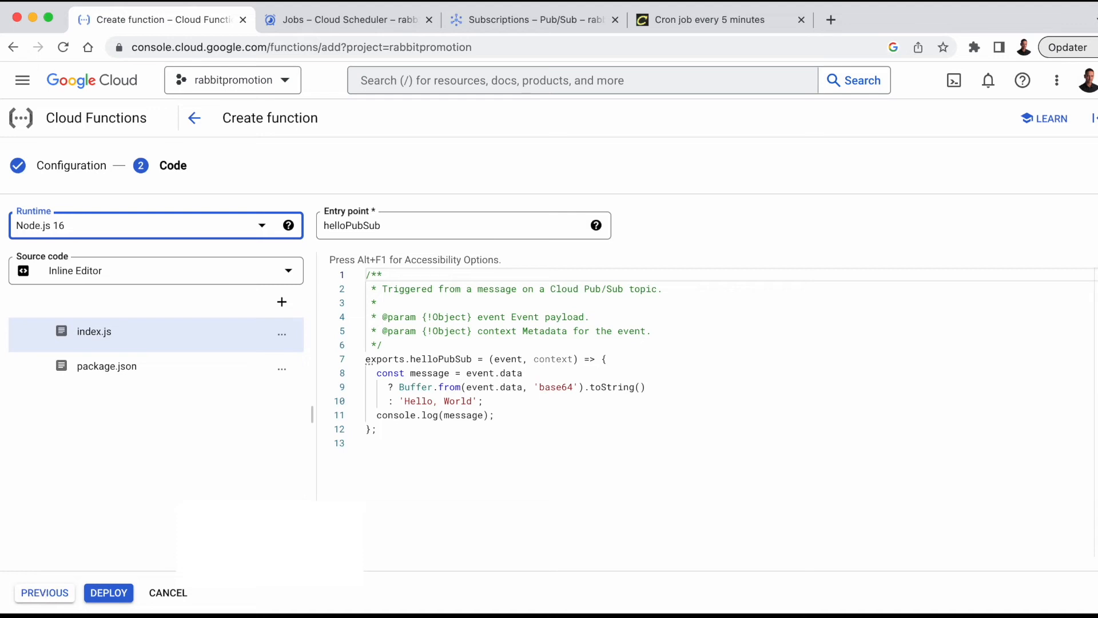
pyautogui.moveTo(201, 607)
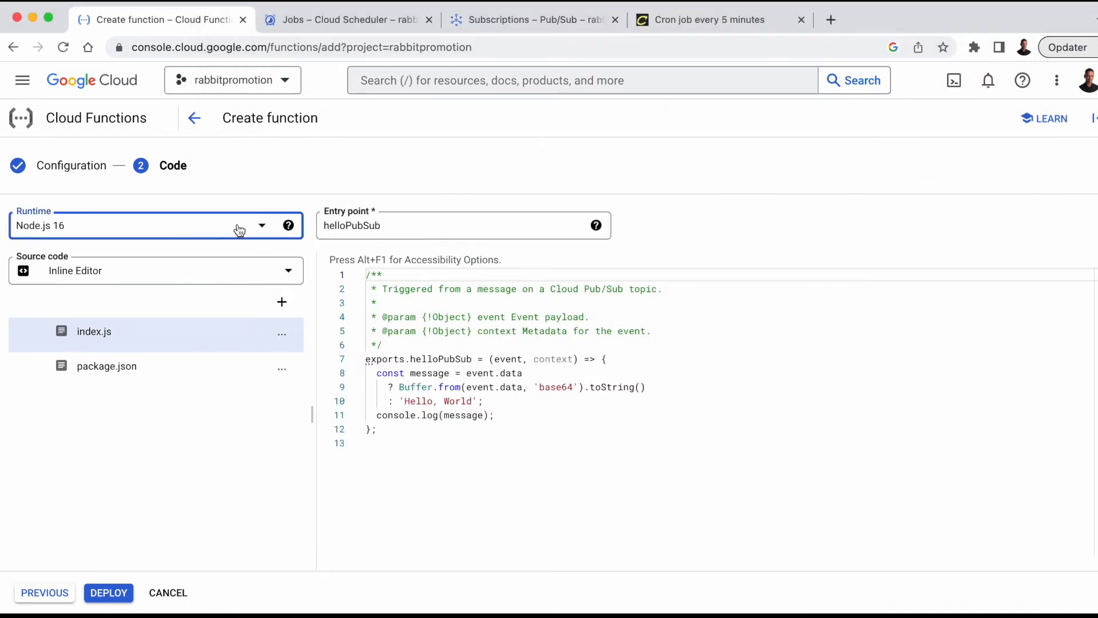
pyautogui.click(148, 226)
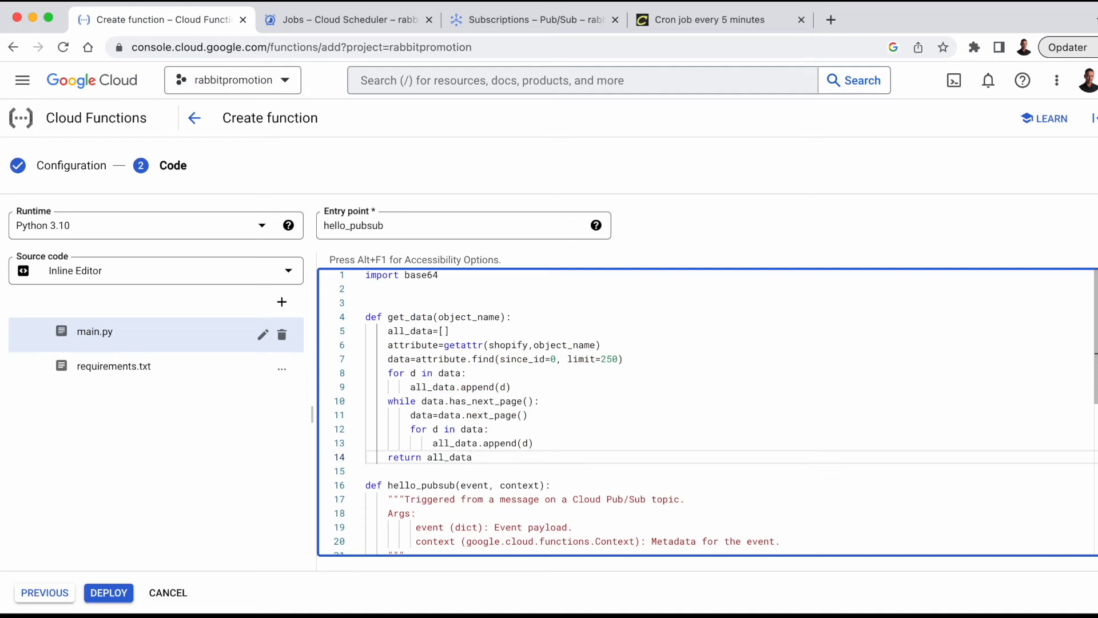
# Step: Import pandas in main.py and have hello_pubsub print the message and order count
pyautogui.scroll(-3)
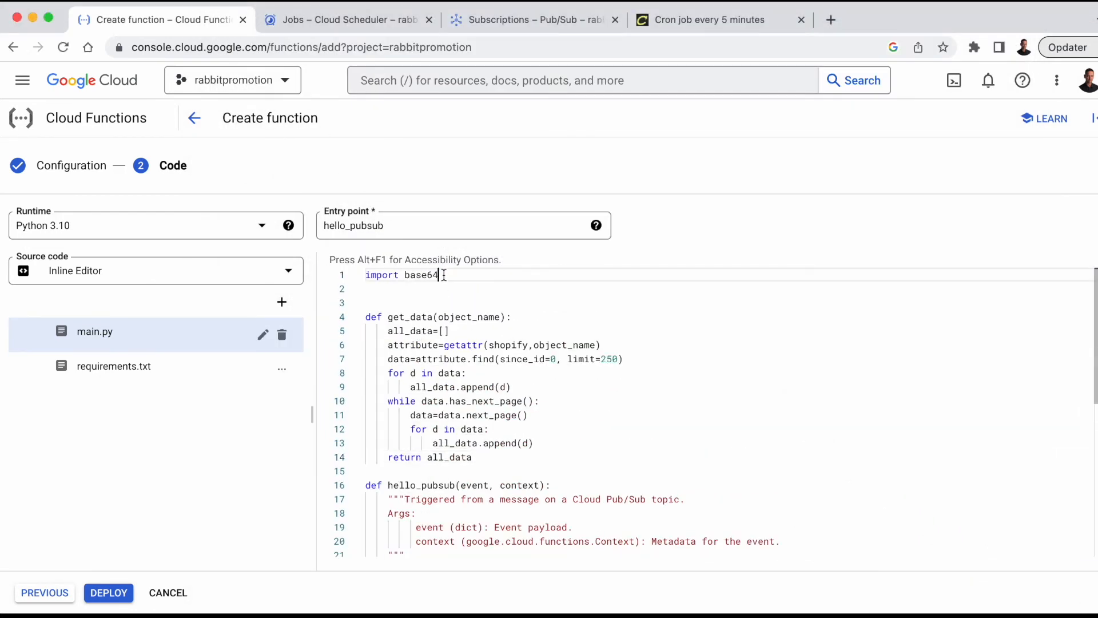
pyautogui.write('import pandas as pd')
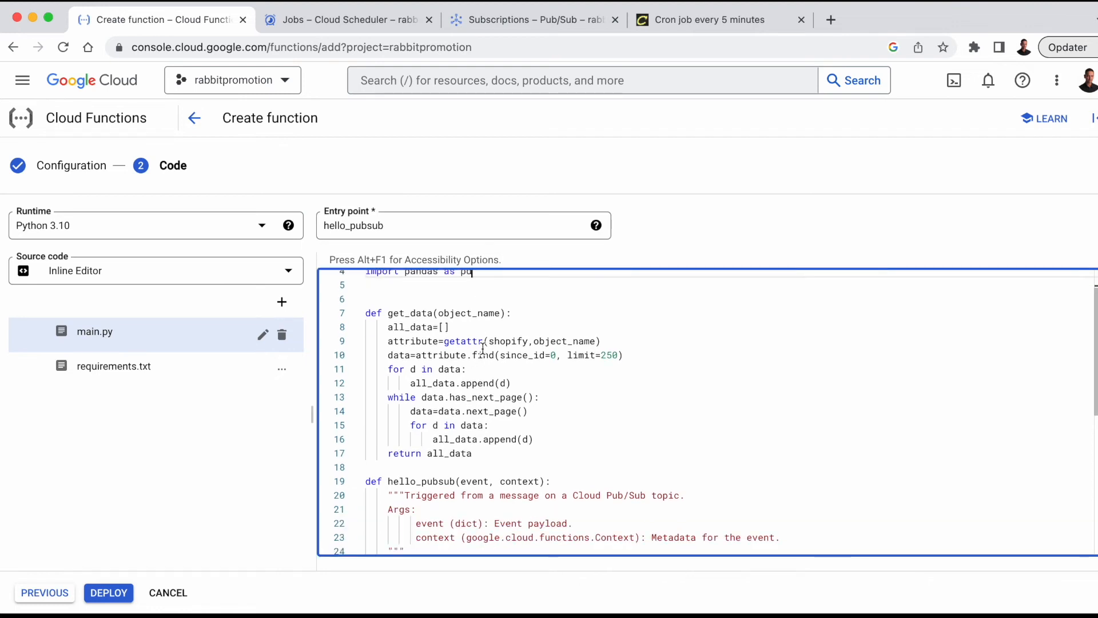
pyautogui.scroll(-3)
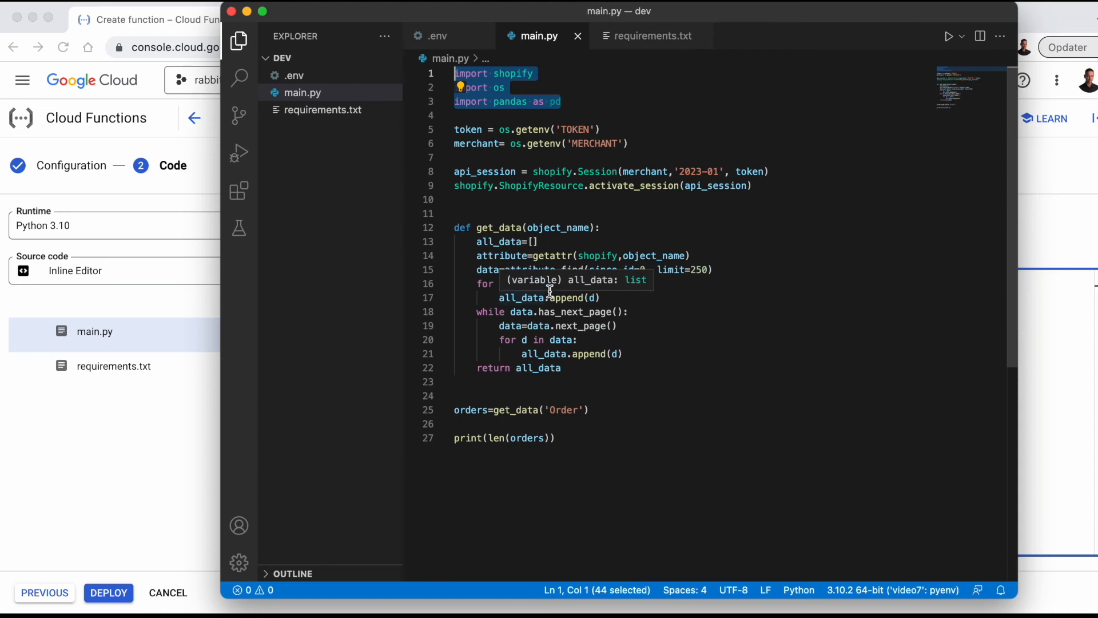
pyautogui.click(755, 185)
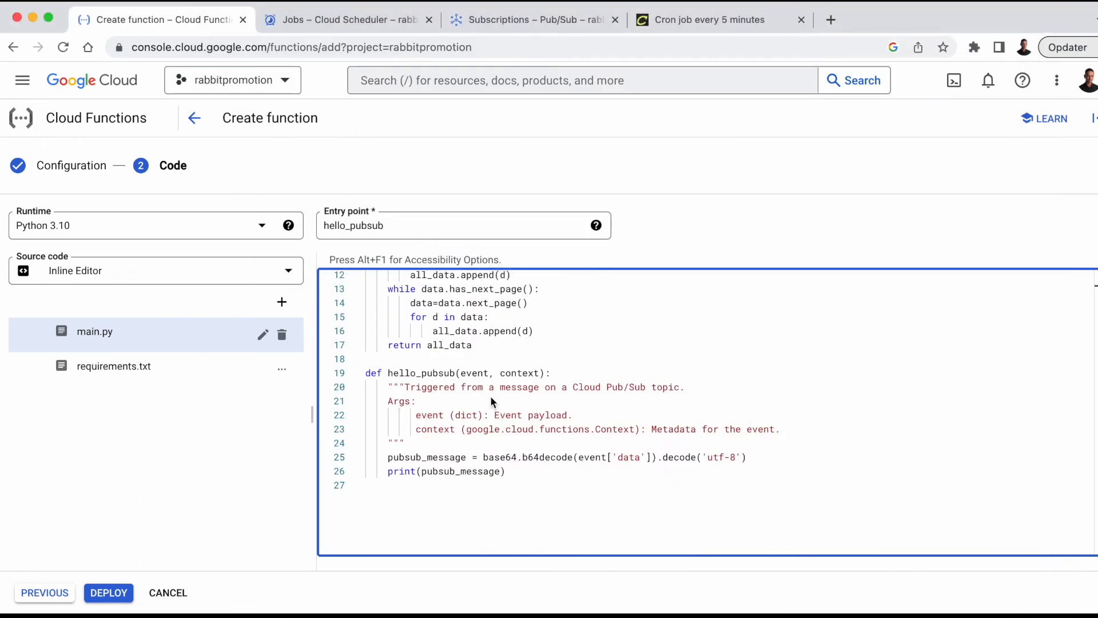
pyautogui.moveTo(671, 447)
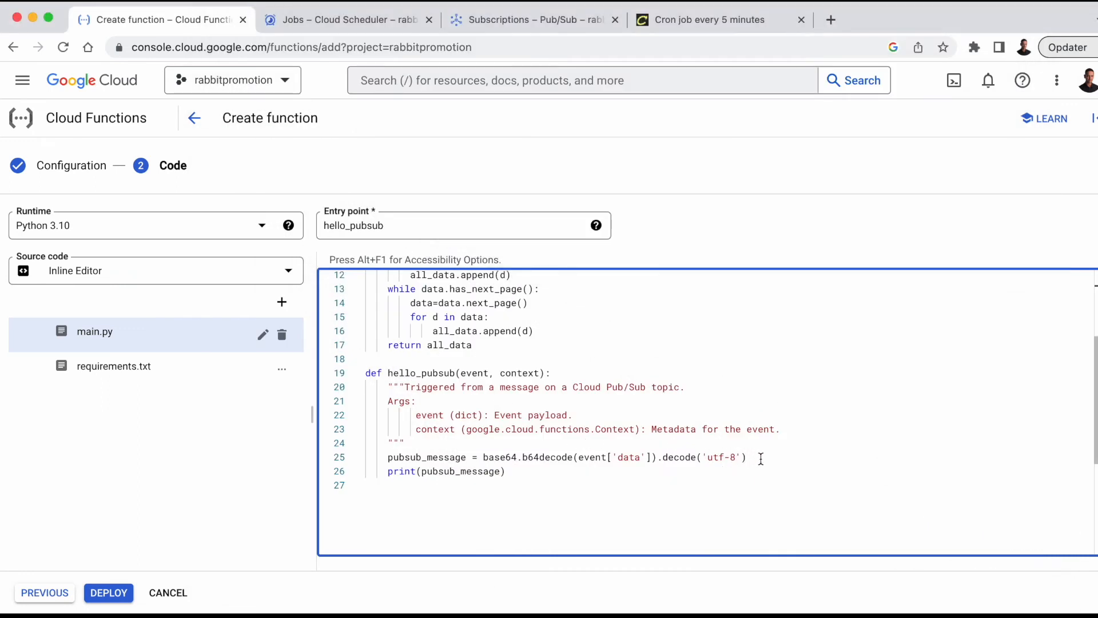
pyautogui.press('enter')
pyautogui.write('print(len(orders')
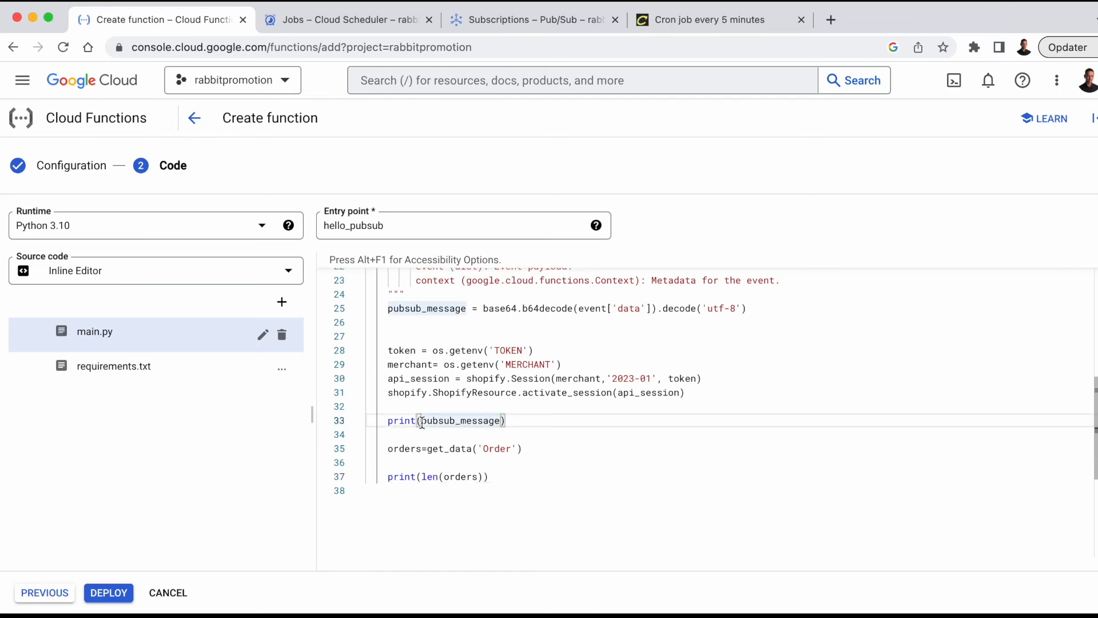
# Step: Label the prints 'Pub/sub message:' and 'Number of orders' in main.py
pyautogui.write("'F'")
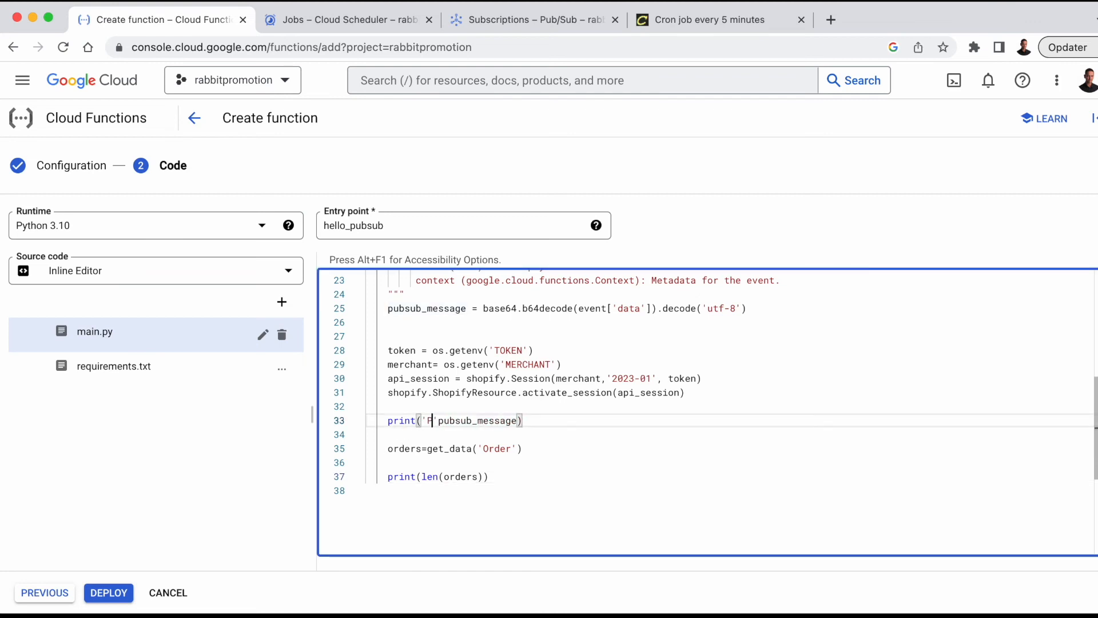
pyautogui.write('ub/sub message:')
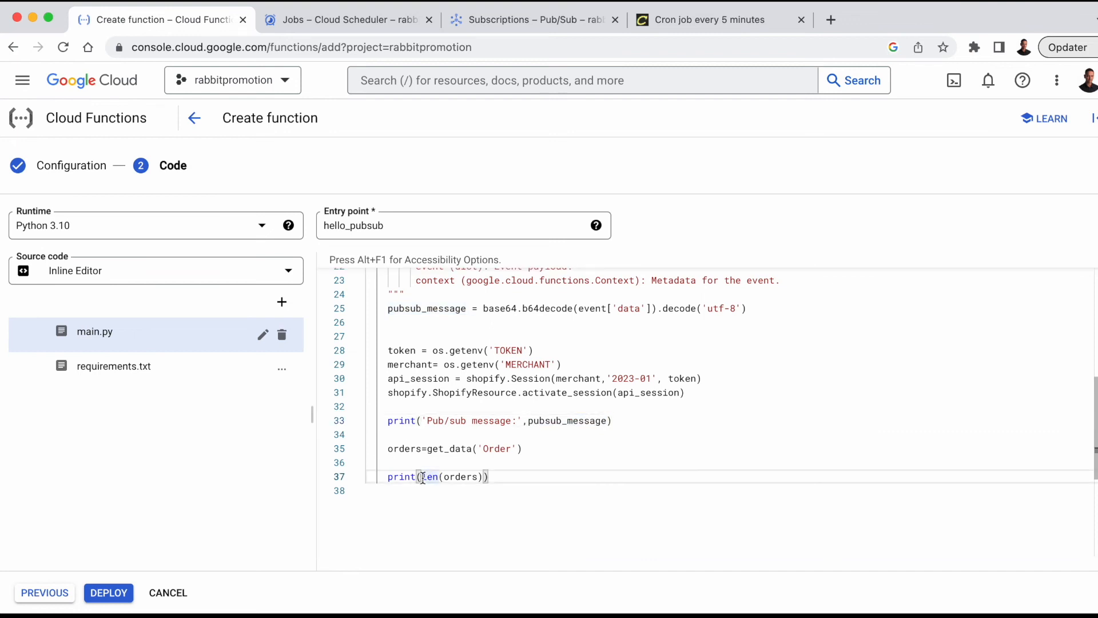
pyautogui.write("'Num'")
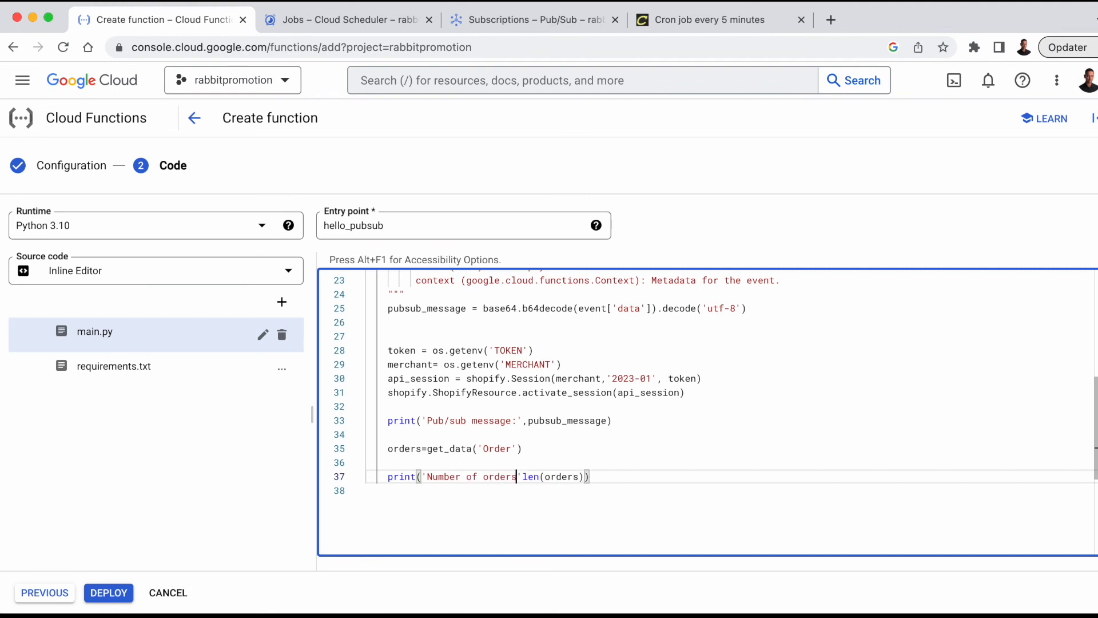
pyautogui.write(',')
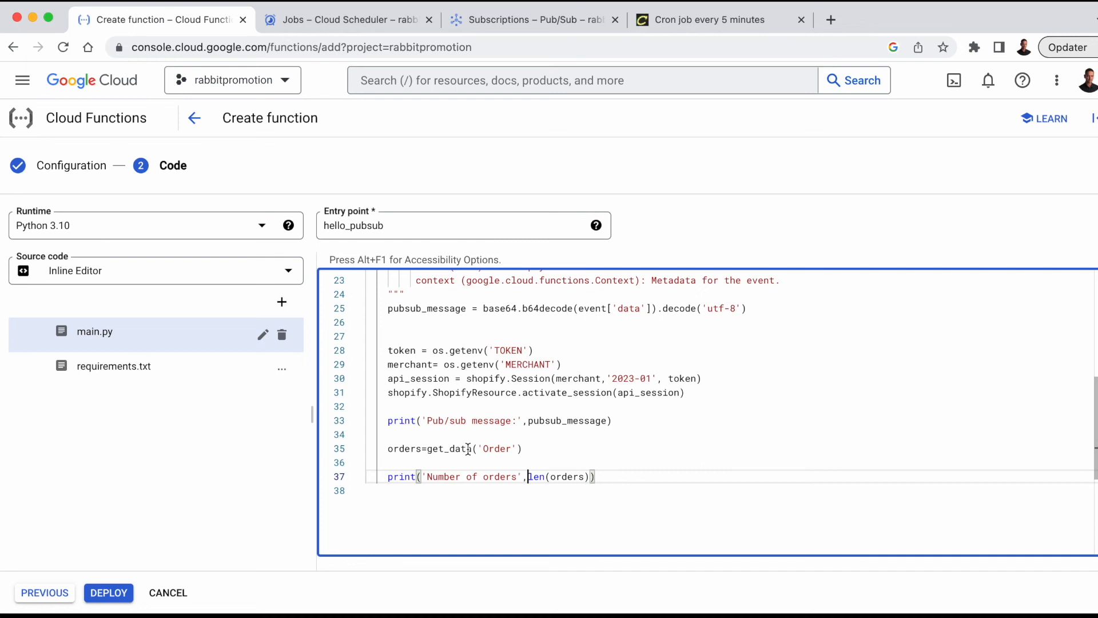
pyautogui.scroll(-3)
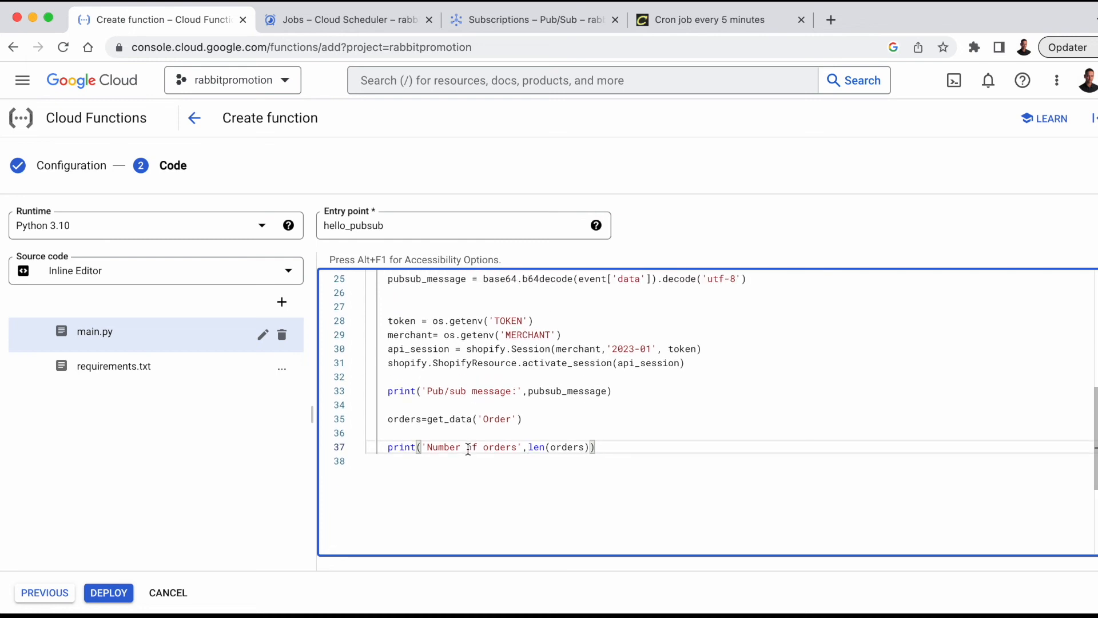
pyautogui.click(114, 366)
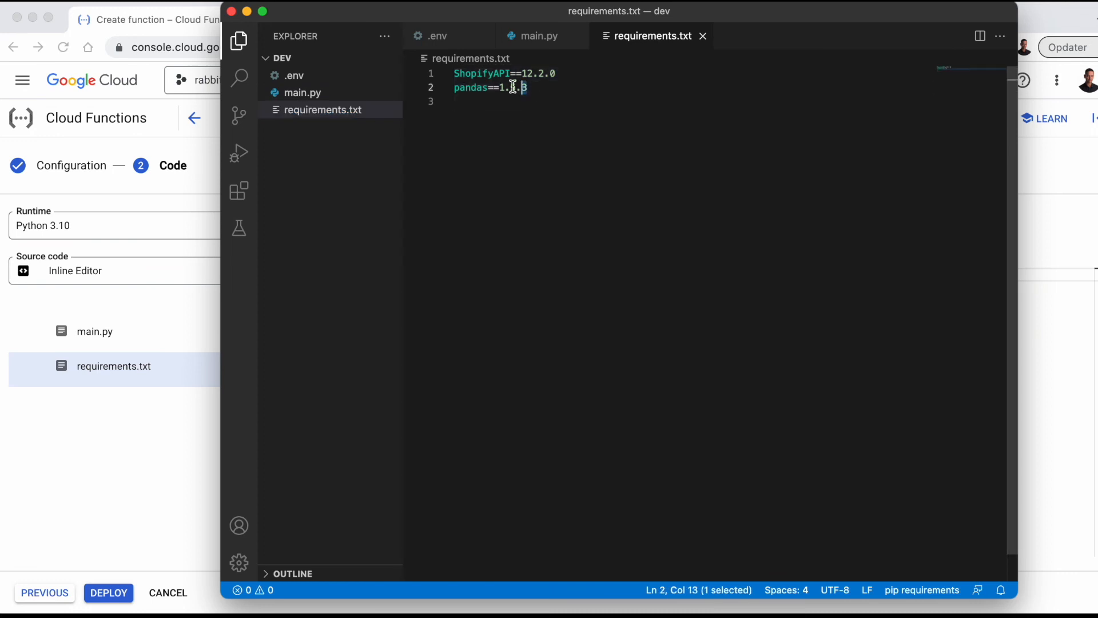
# Step: Replace requirements.txt contents with ShopifyAPI==12.2.0 and pandas==1.5.3
pyautogui.press('cmd+a')
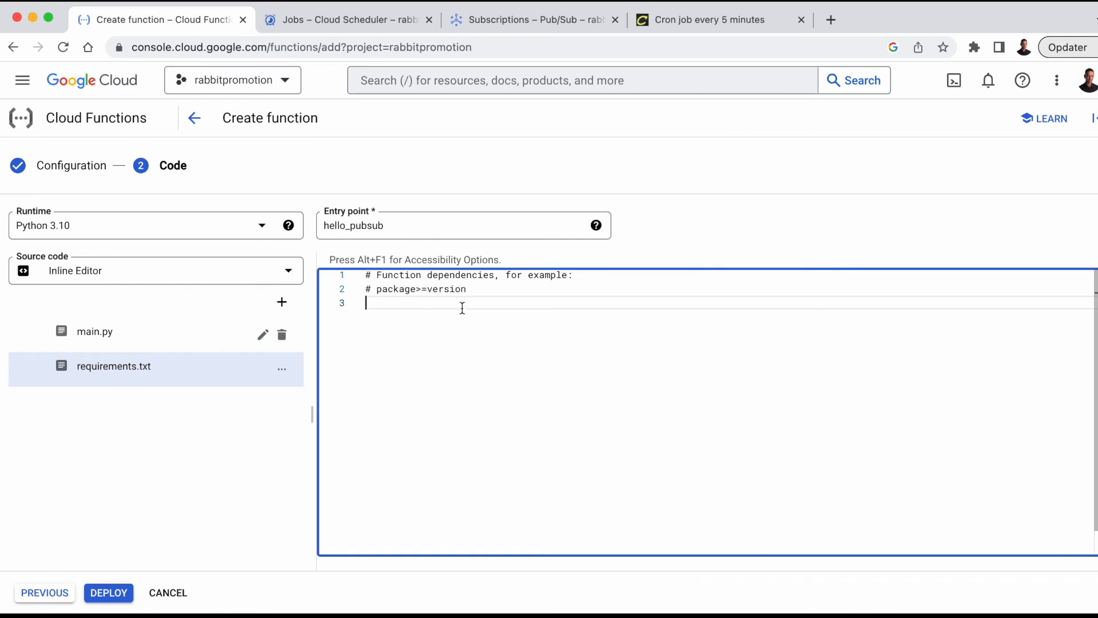
pyautogui.write('ShopifyAPI==12.2.0')
pyautogui.write('pandas==1.5.3')
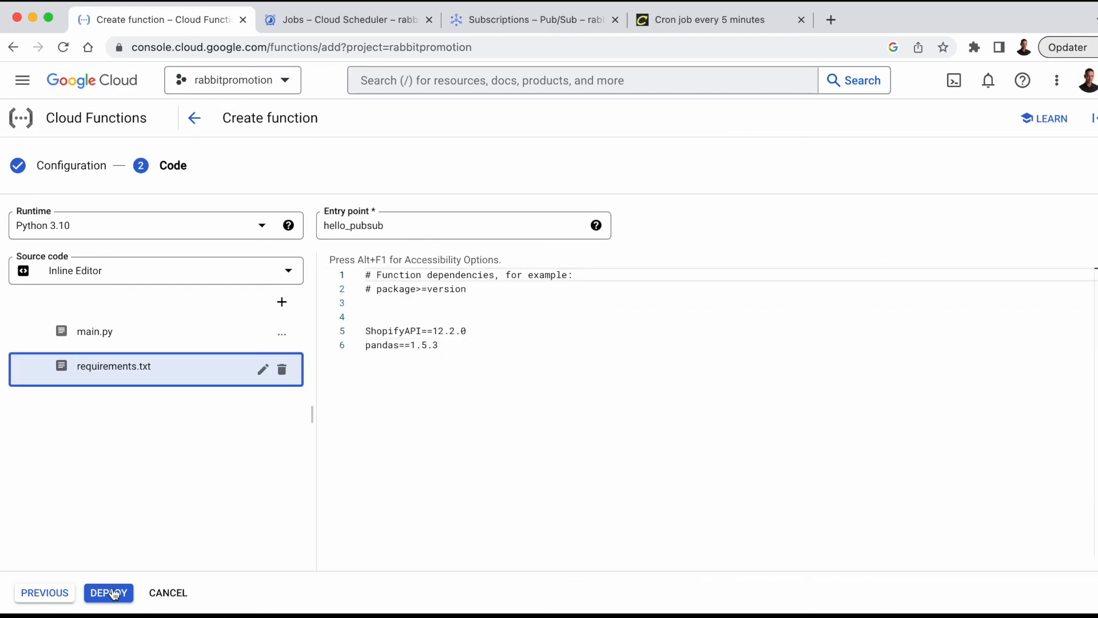
pyautogui.moveTo(116, 366)
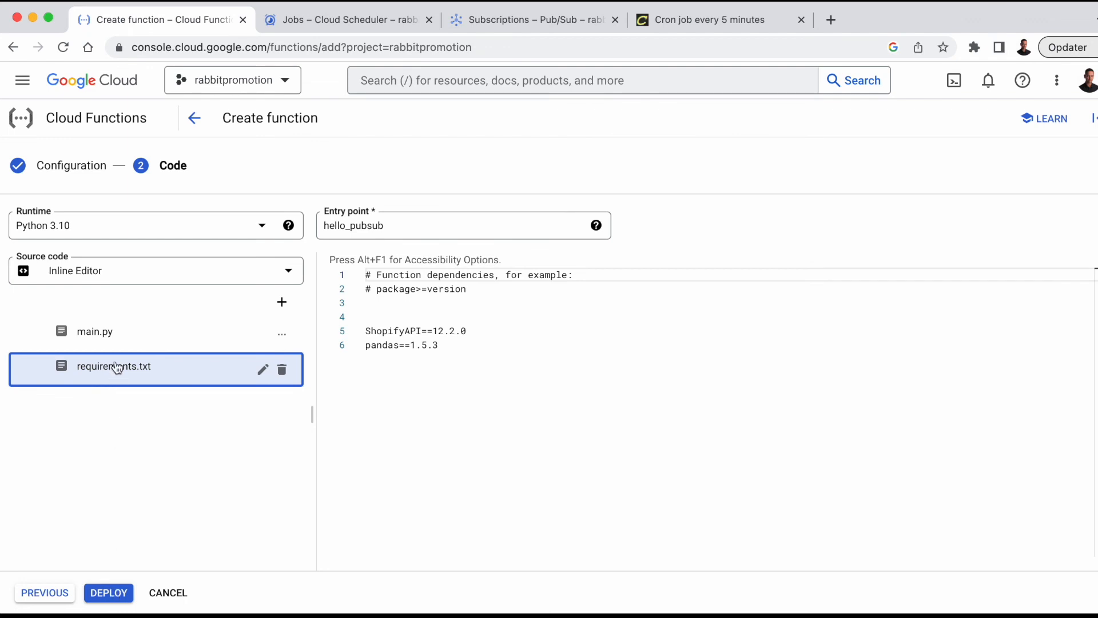
# Step: Review main.py and deploy function-1
pyautogui.click(94, 332)
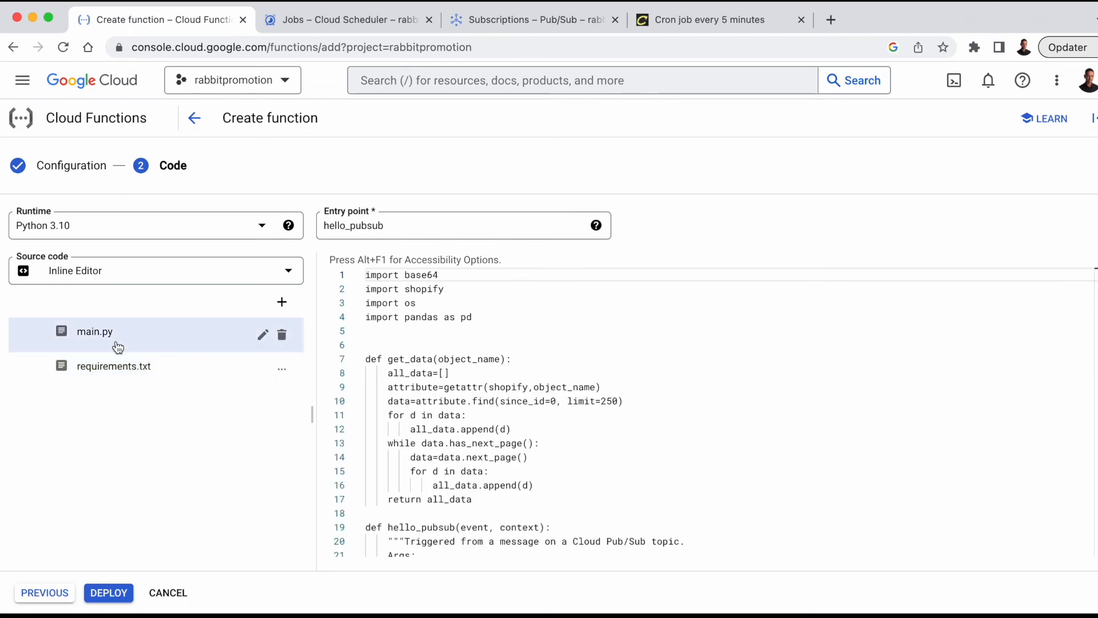
pyautogui.click(109, 593)
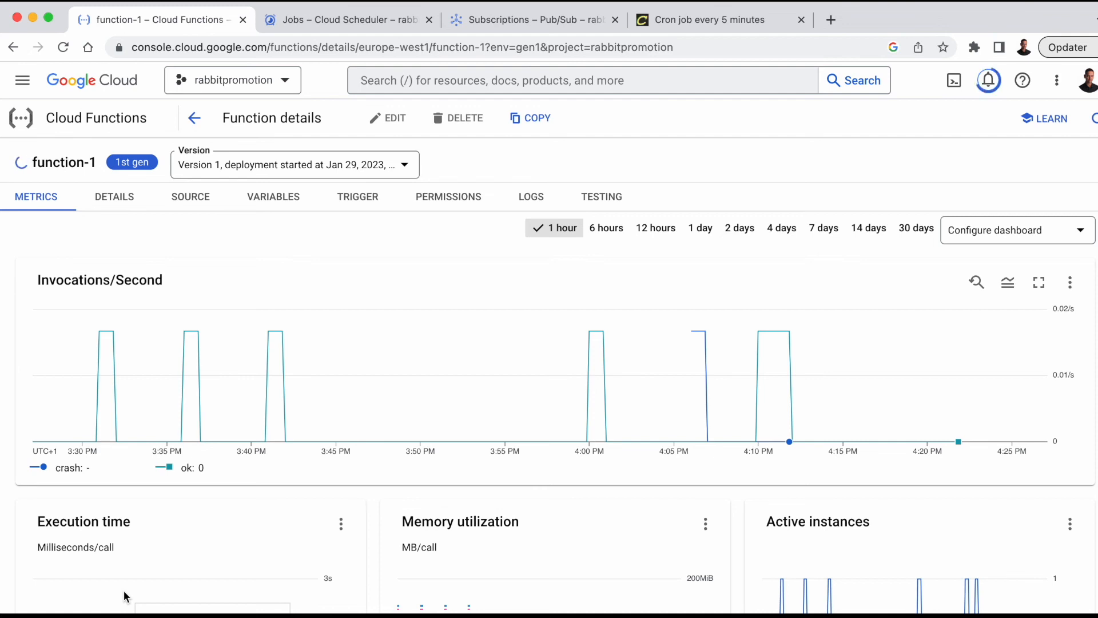
pyautogui.moveTo(516, 382)
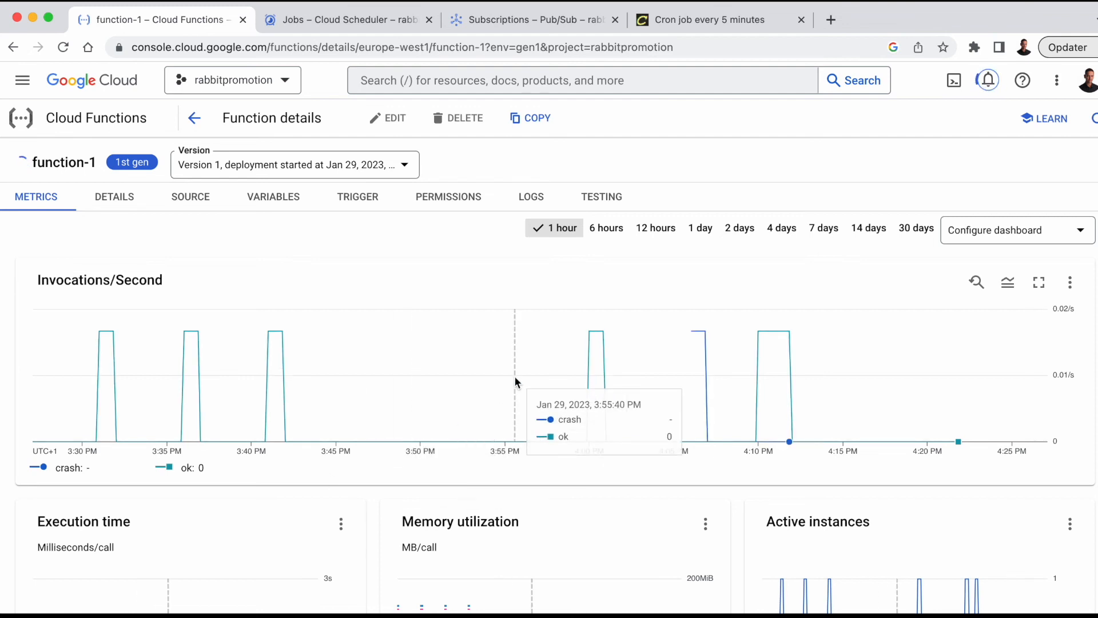
pyautogui.moveTo(648, 273)
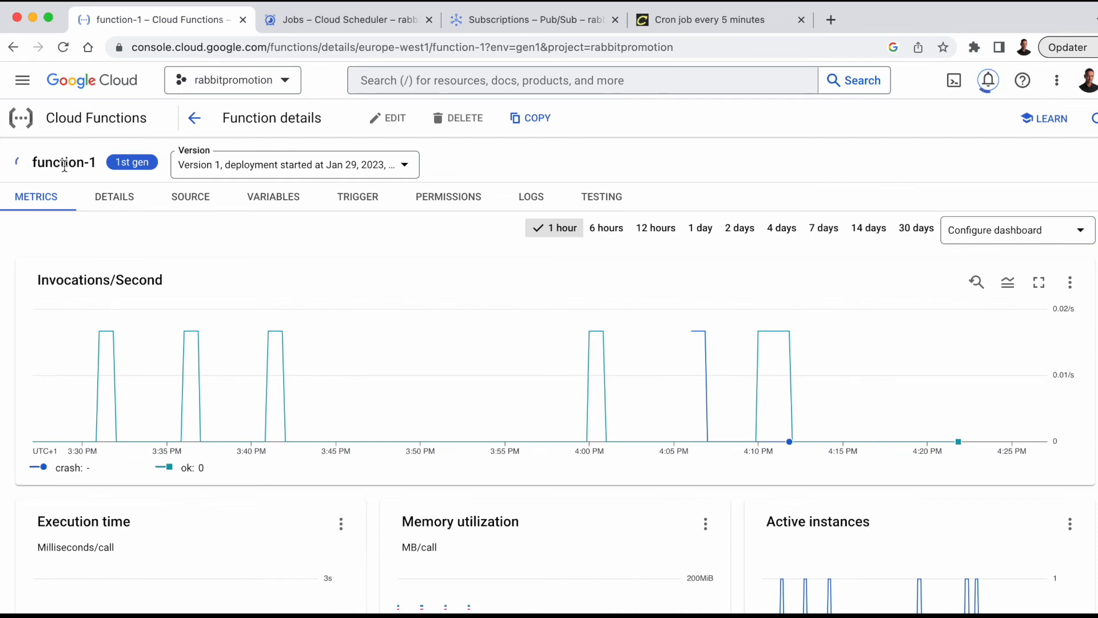
pyautogui.moveTo(353, 245)
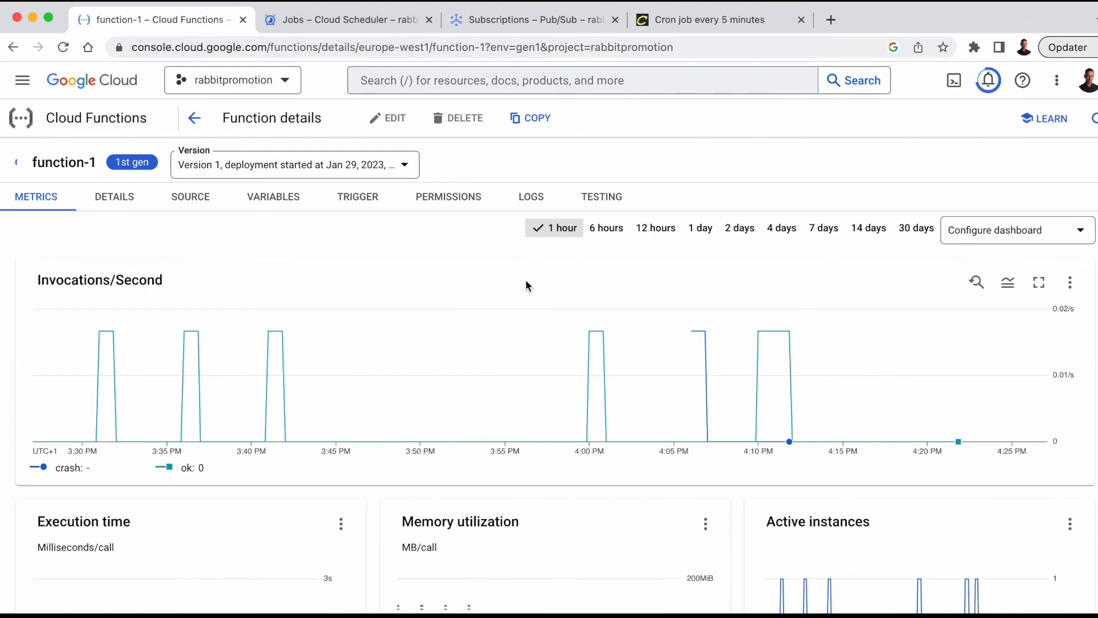
# Step: Resume the paused shopify_data job in Cloud Scheduler
pyautogui.click(344, 20)
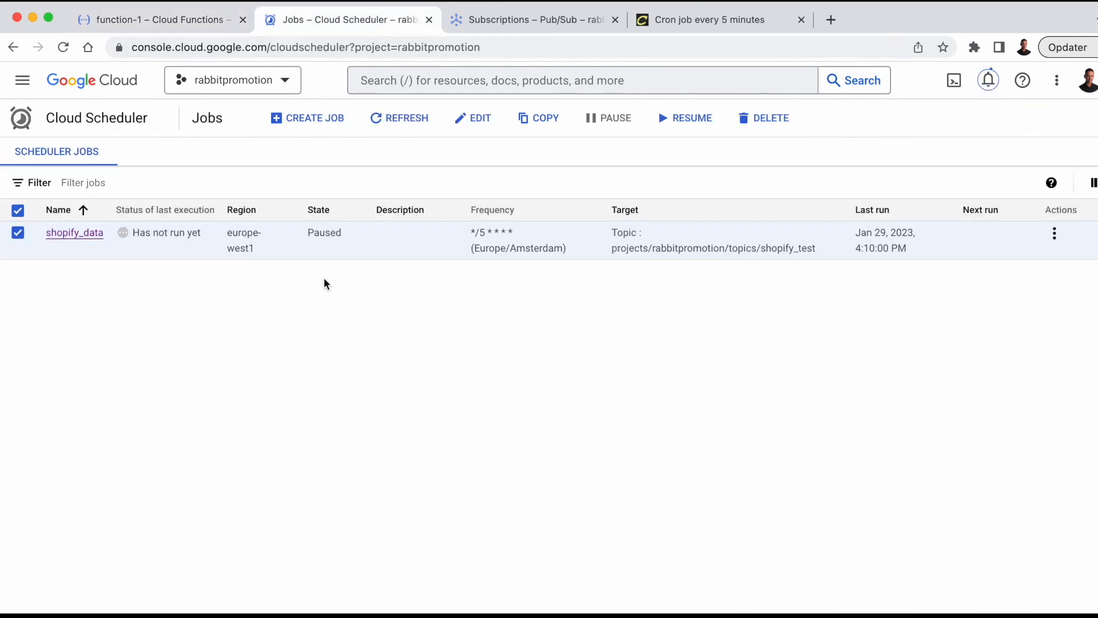
pyautogui.click(684, 117)
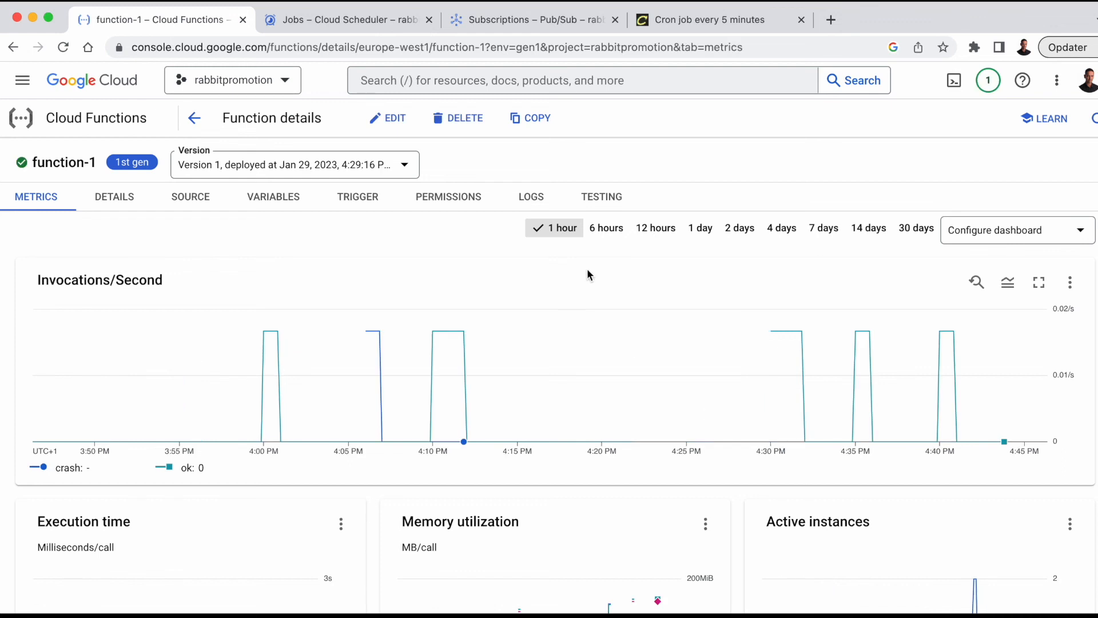
pyautogui.moveTo(628, 278)
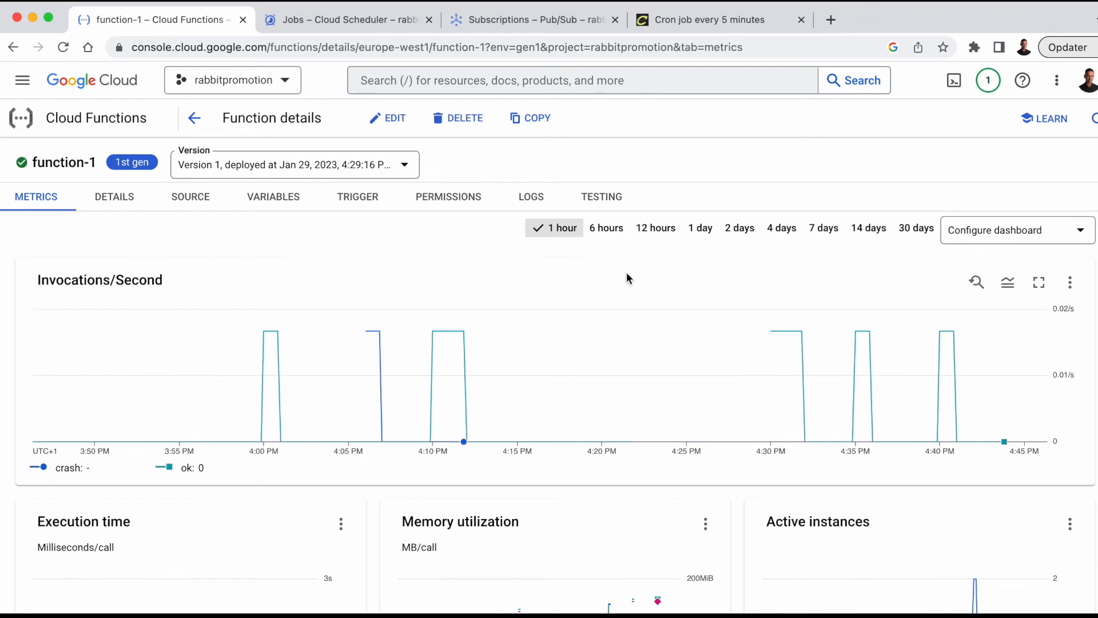
pyautogui.moveTo(854, 336)
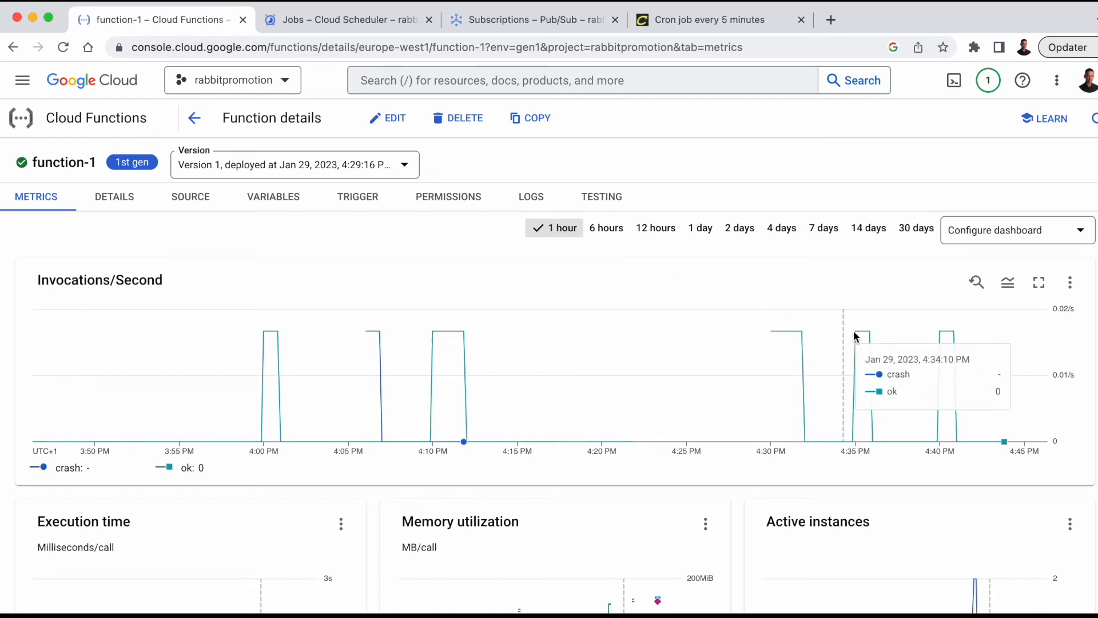
pyautogui.moveTo(752, 324)
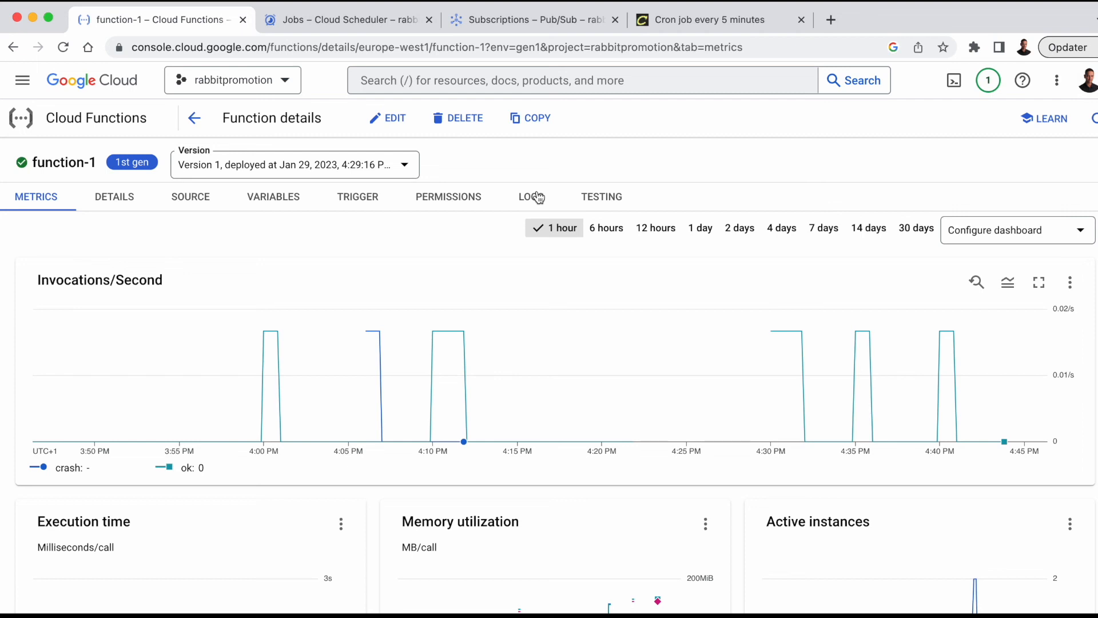
# Step: Review function-1's logs showing 'Pub/sub message: Hello' and 77 orders per run
pyautogui.click(530, 196)
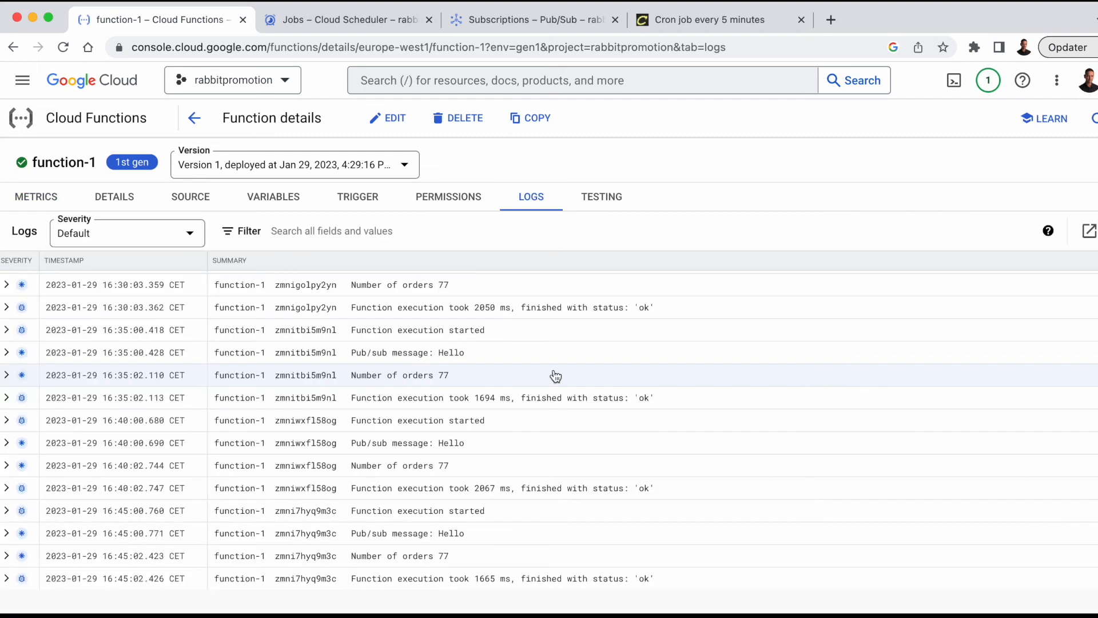
pyautogui.moveTo(554, 442)
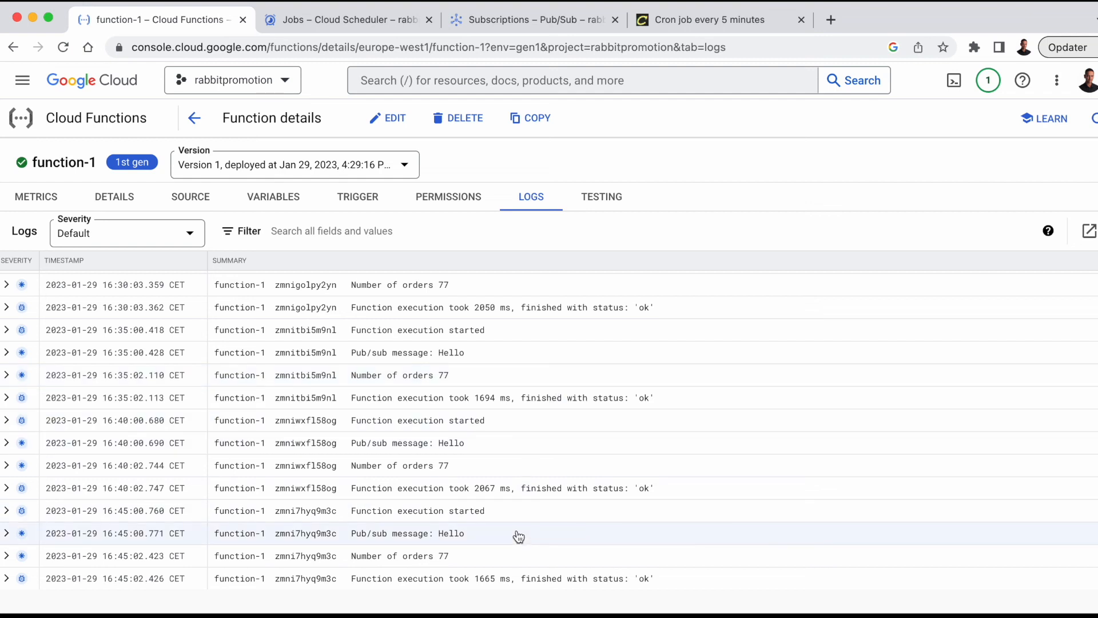
pyautogui.moveTo(517, 535)
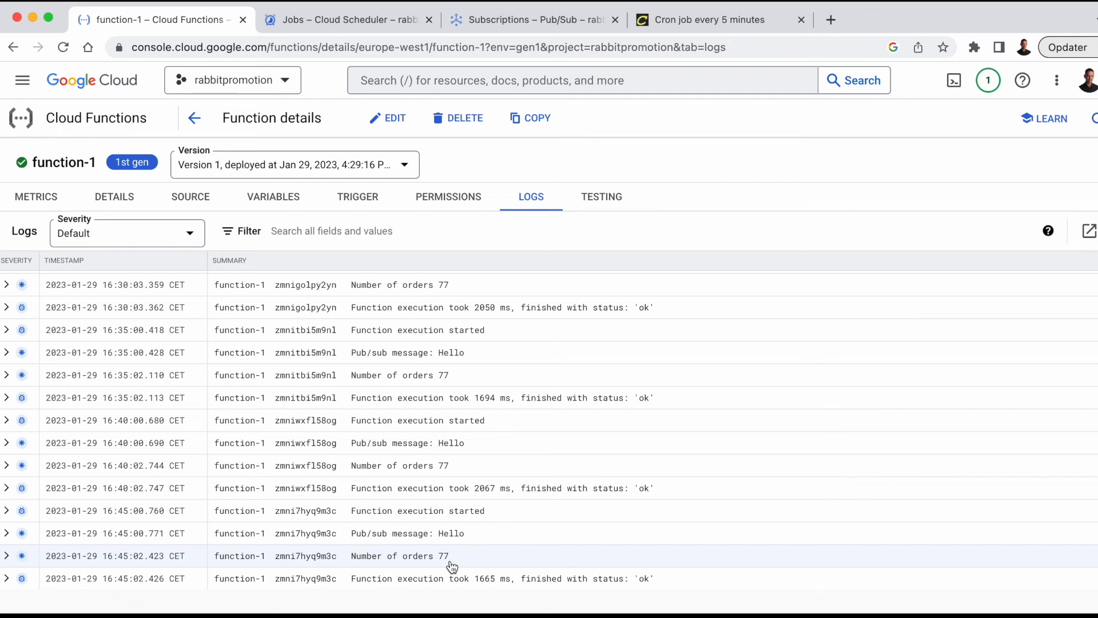
pyautogui.moveTo(340, 539)
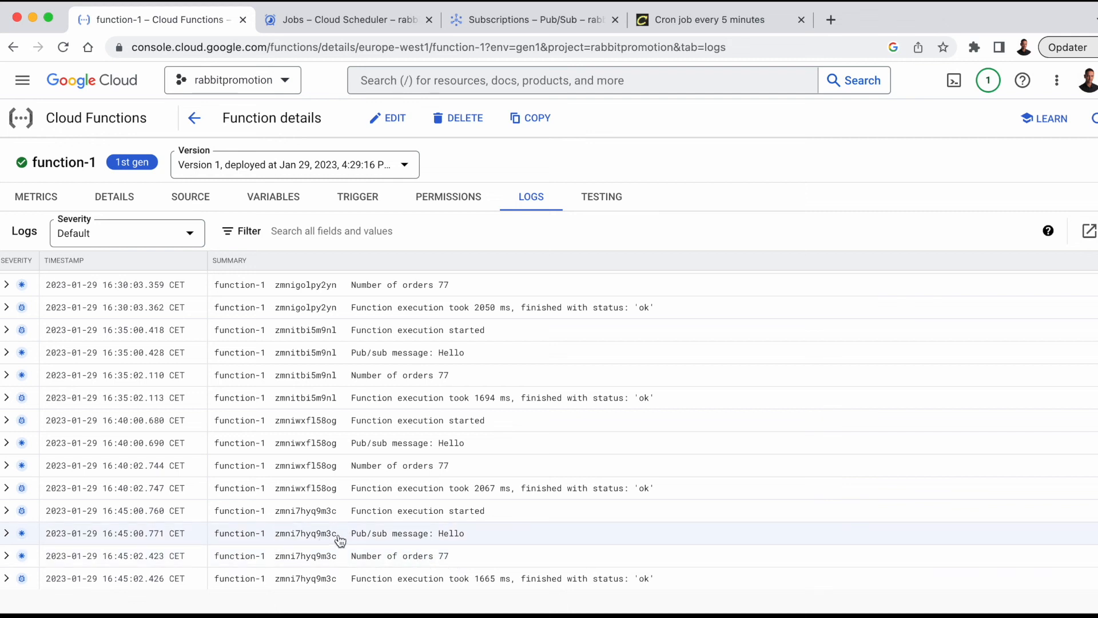
pyautogui.moveTo(378, 539)
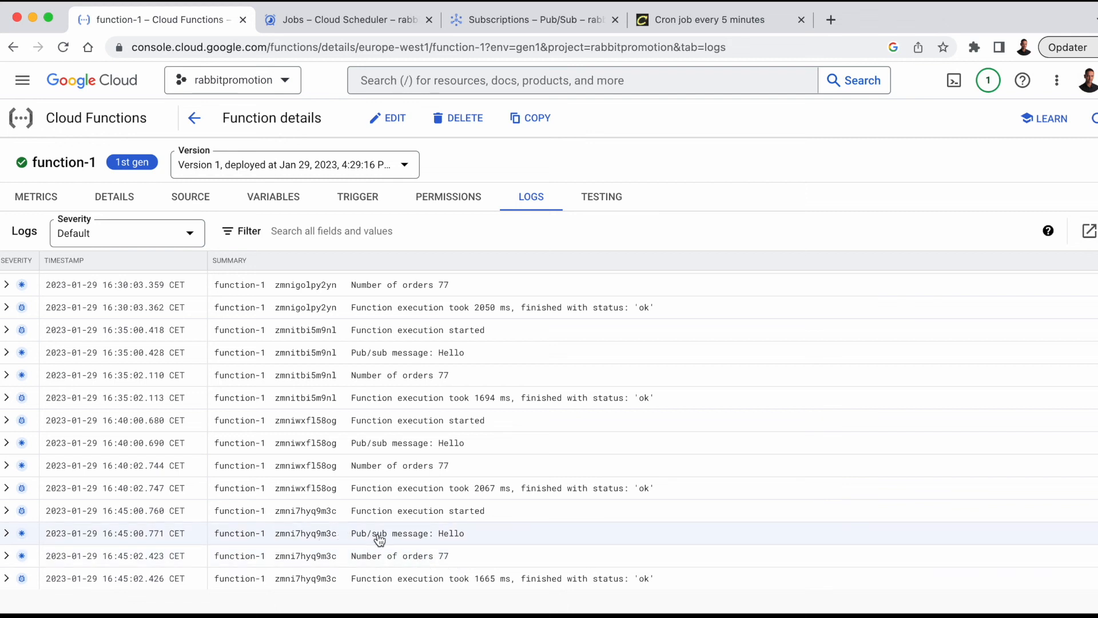
pyautogui.moveTo(488, 541)
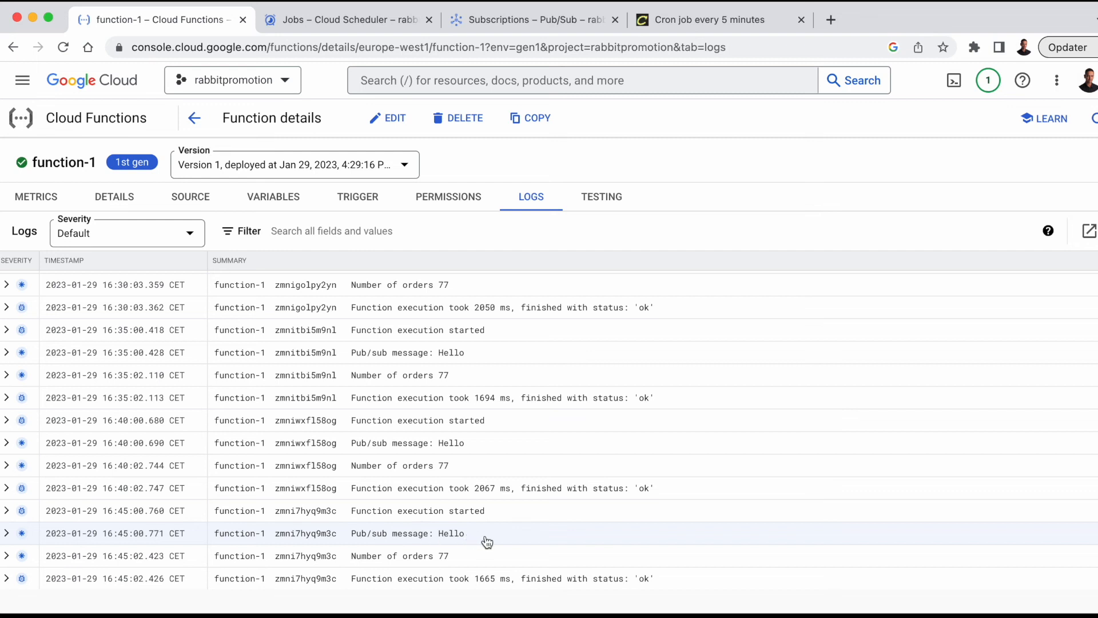
pyautogui.moveTo(515, 535)
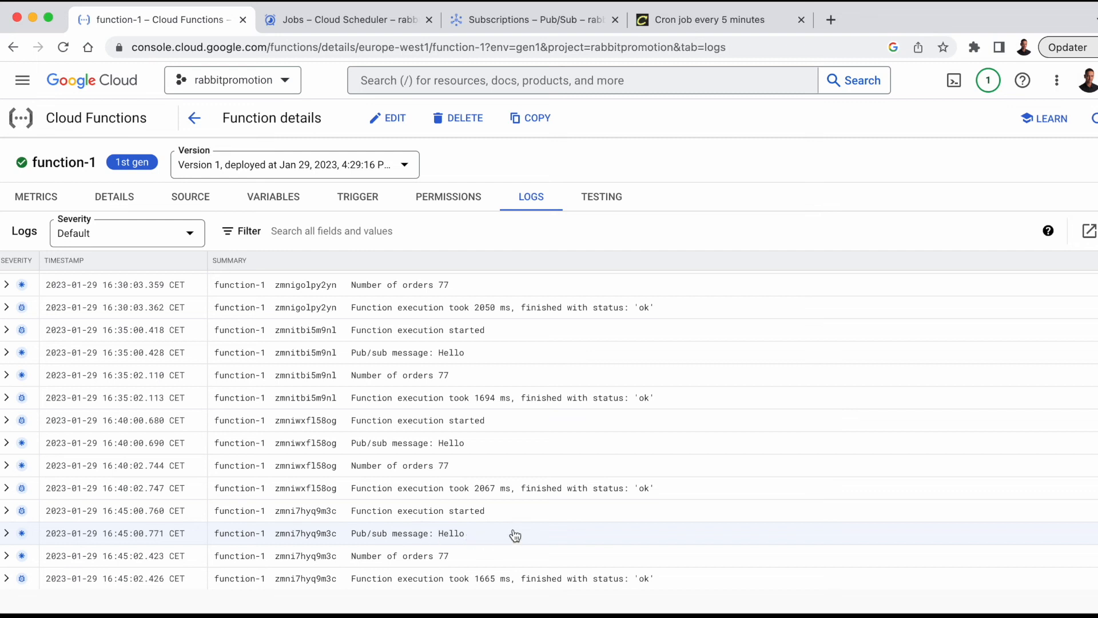